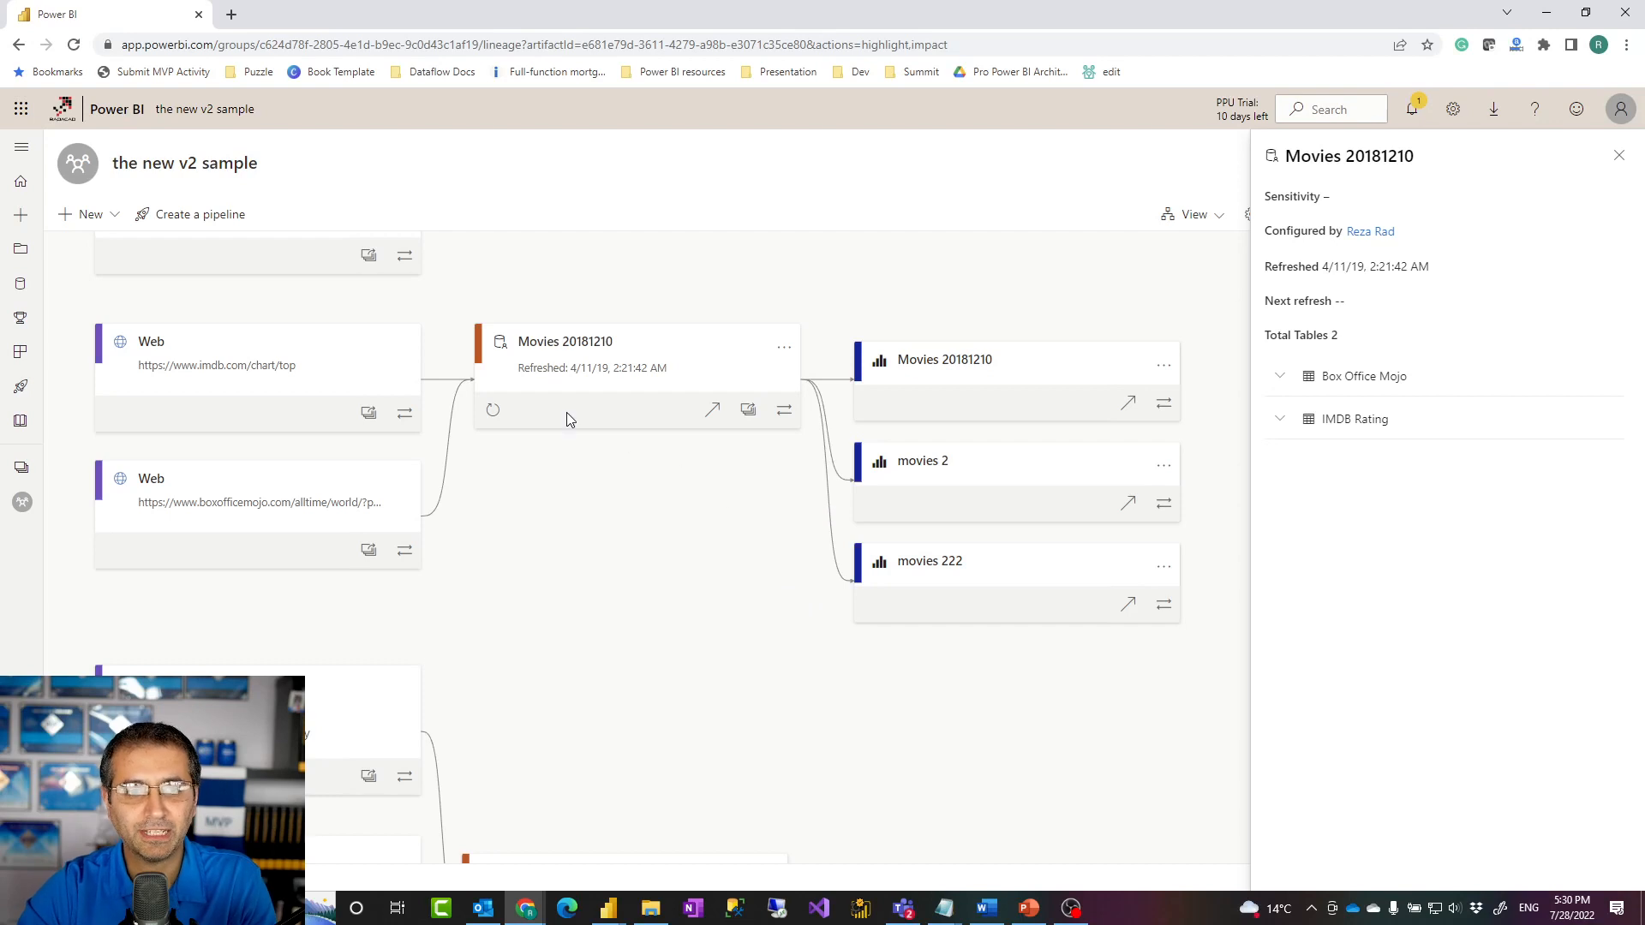
mouse_move(678, 346)
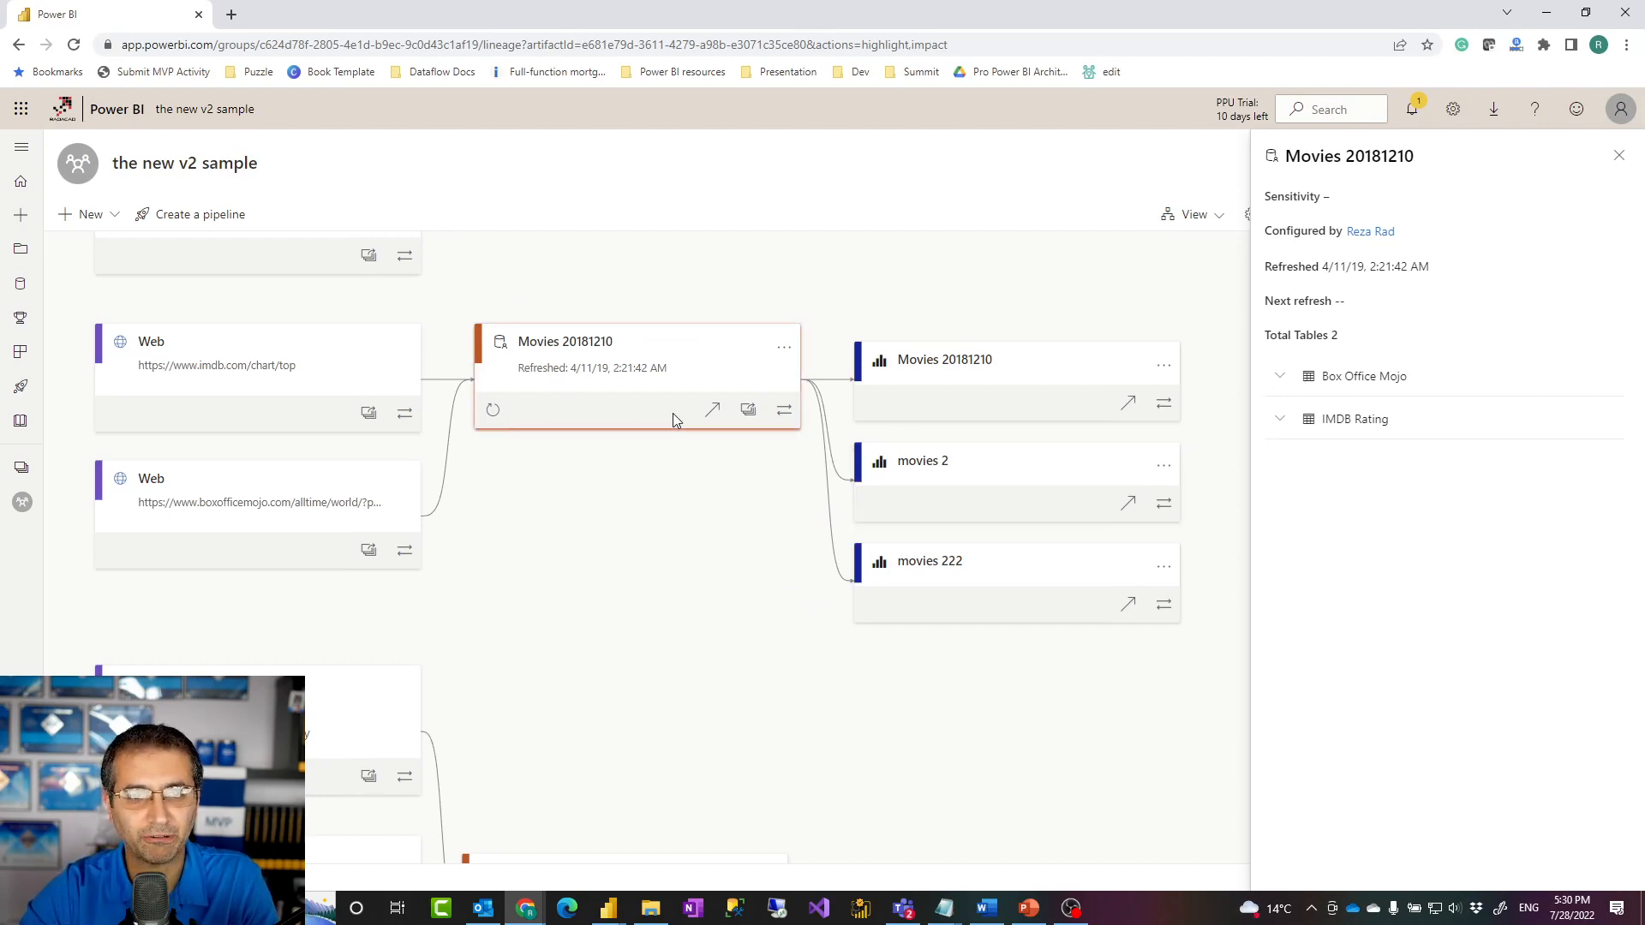
mouse_move(823, 461)
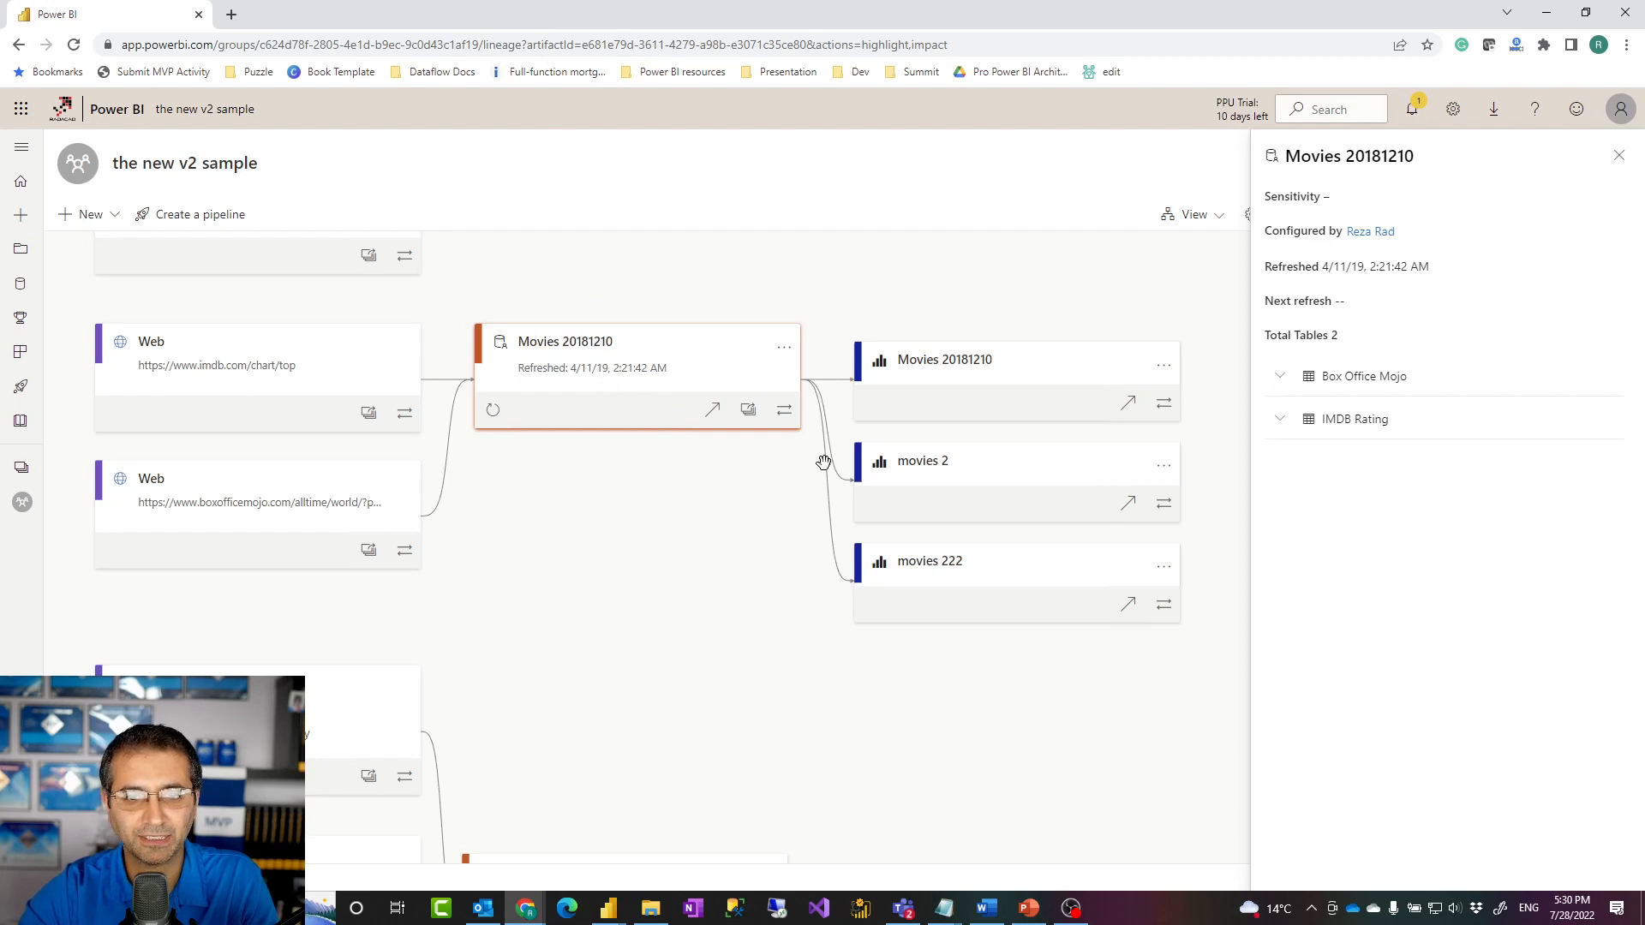
mouse_move(923, 380)
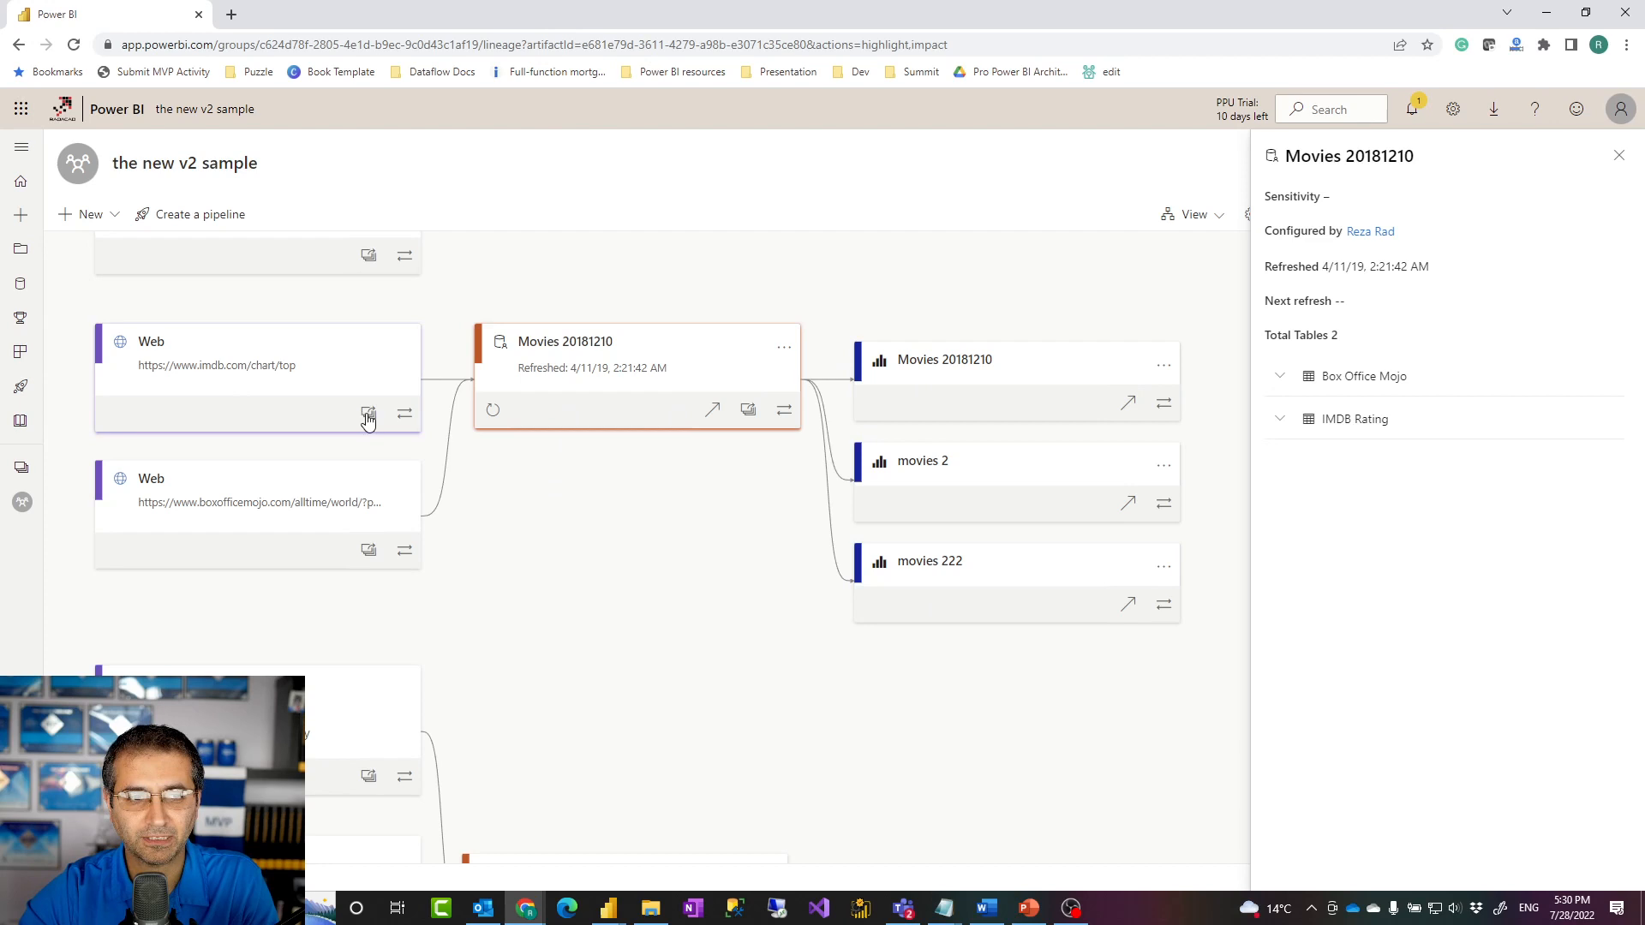
mouse_move(581, 582)
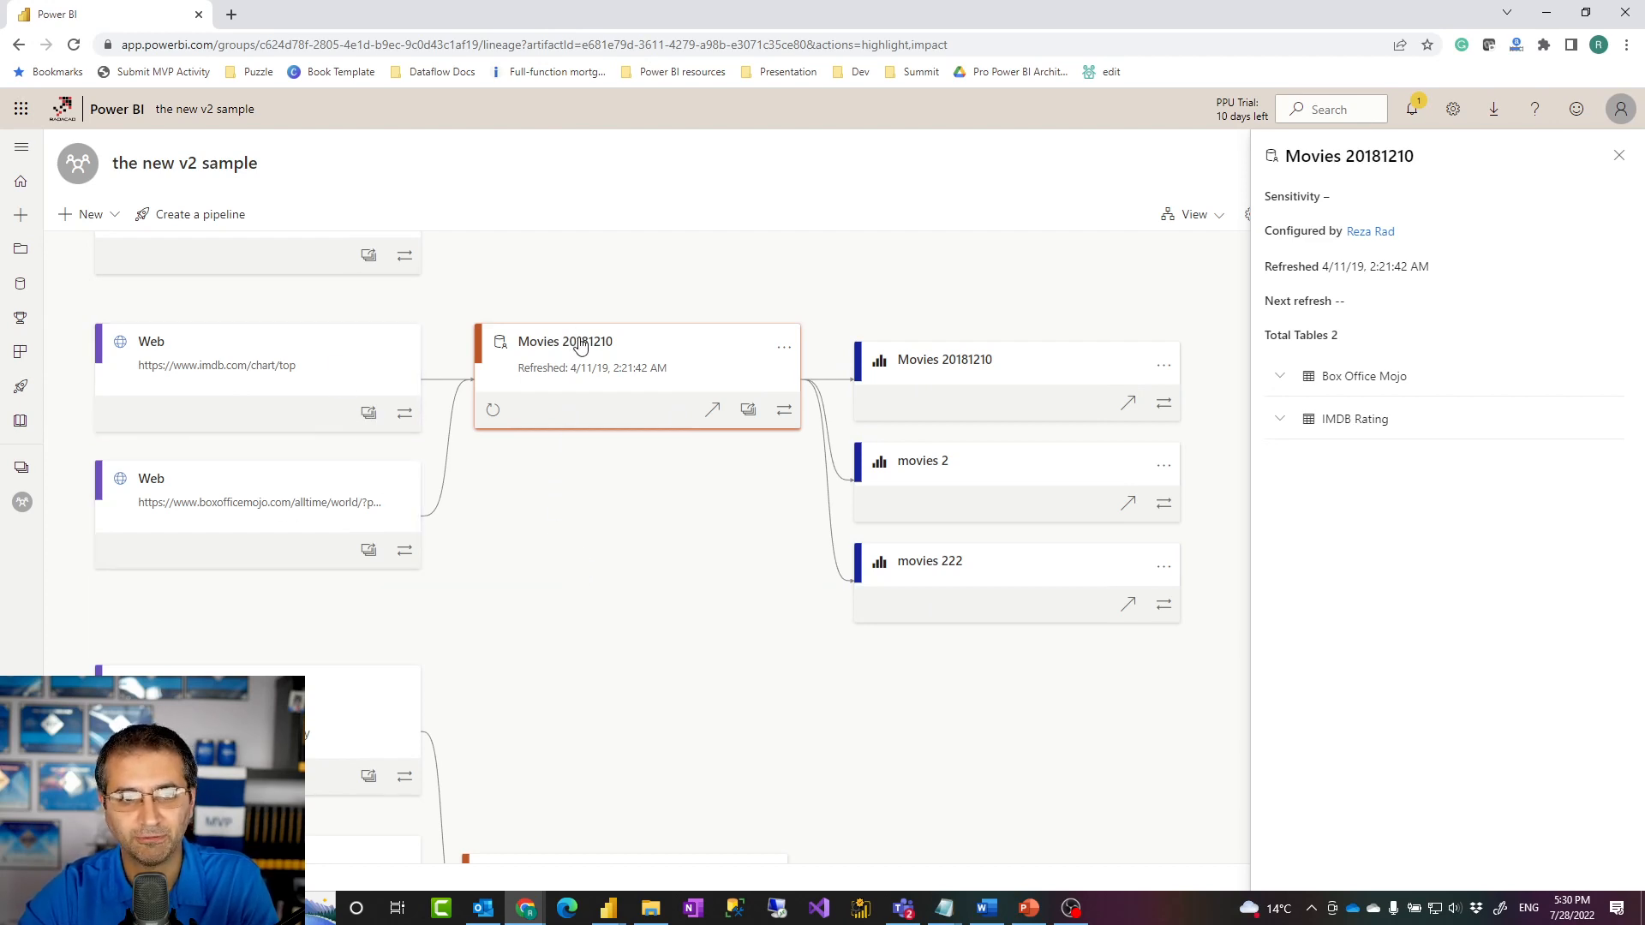
mouse_move(640, 347)
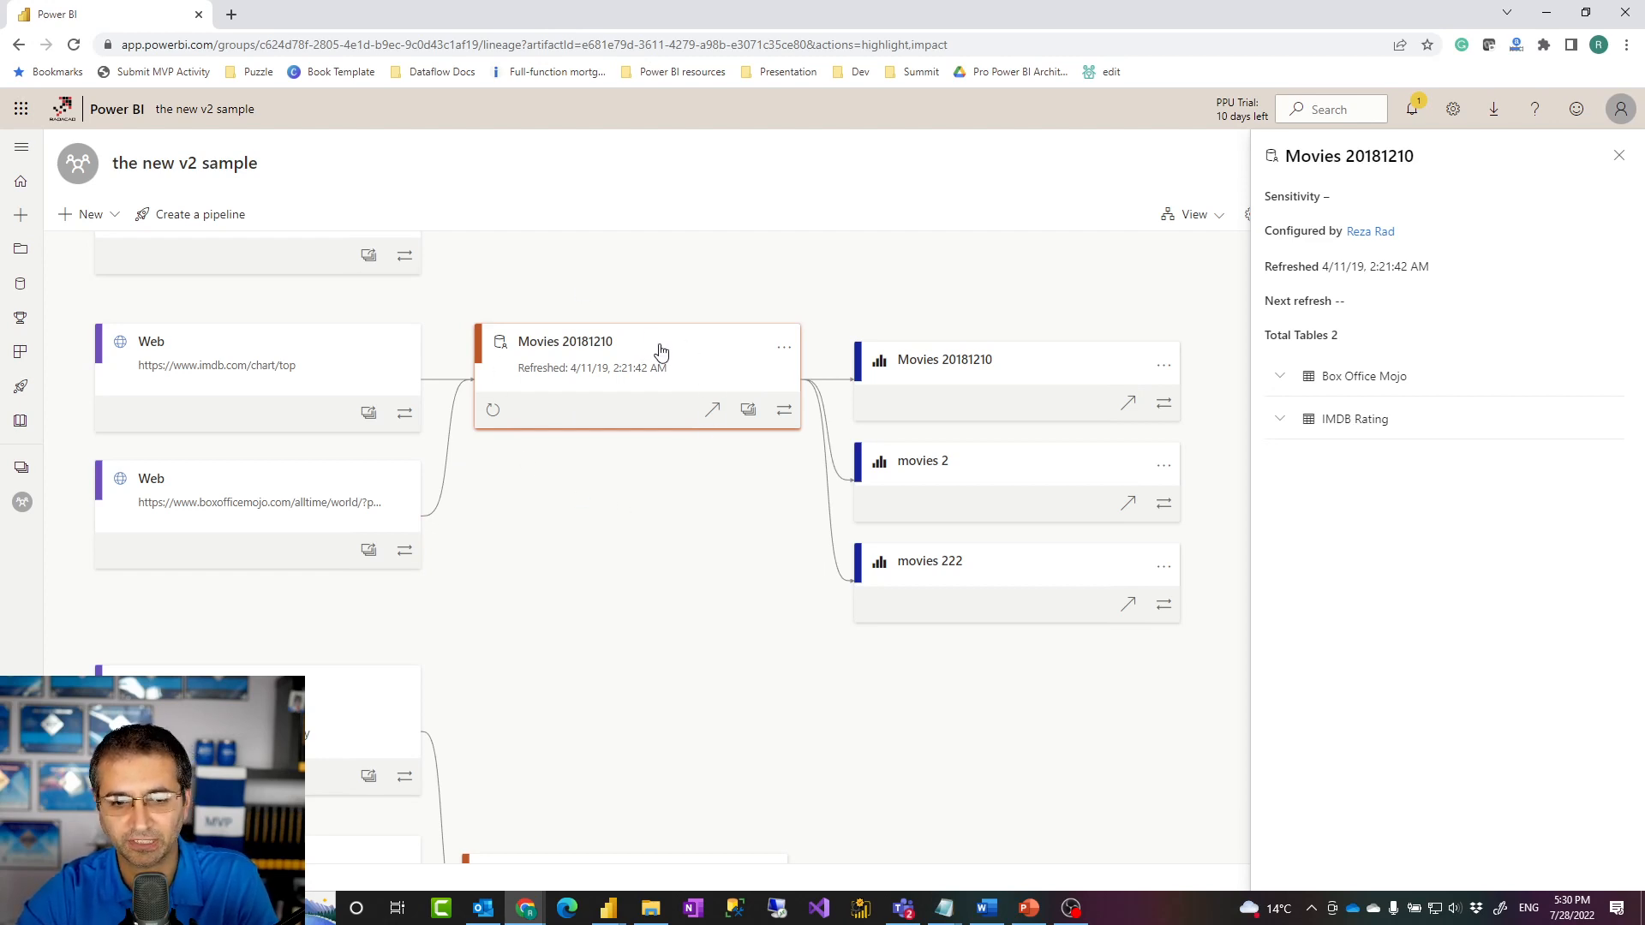
mouse_move(683, 449)
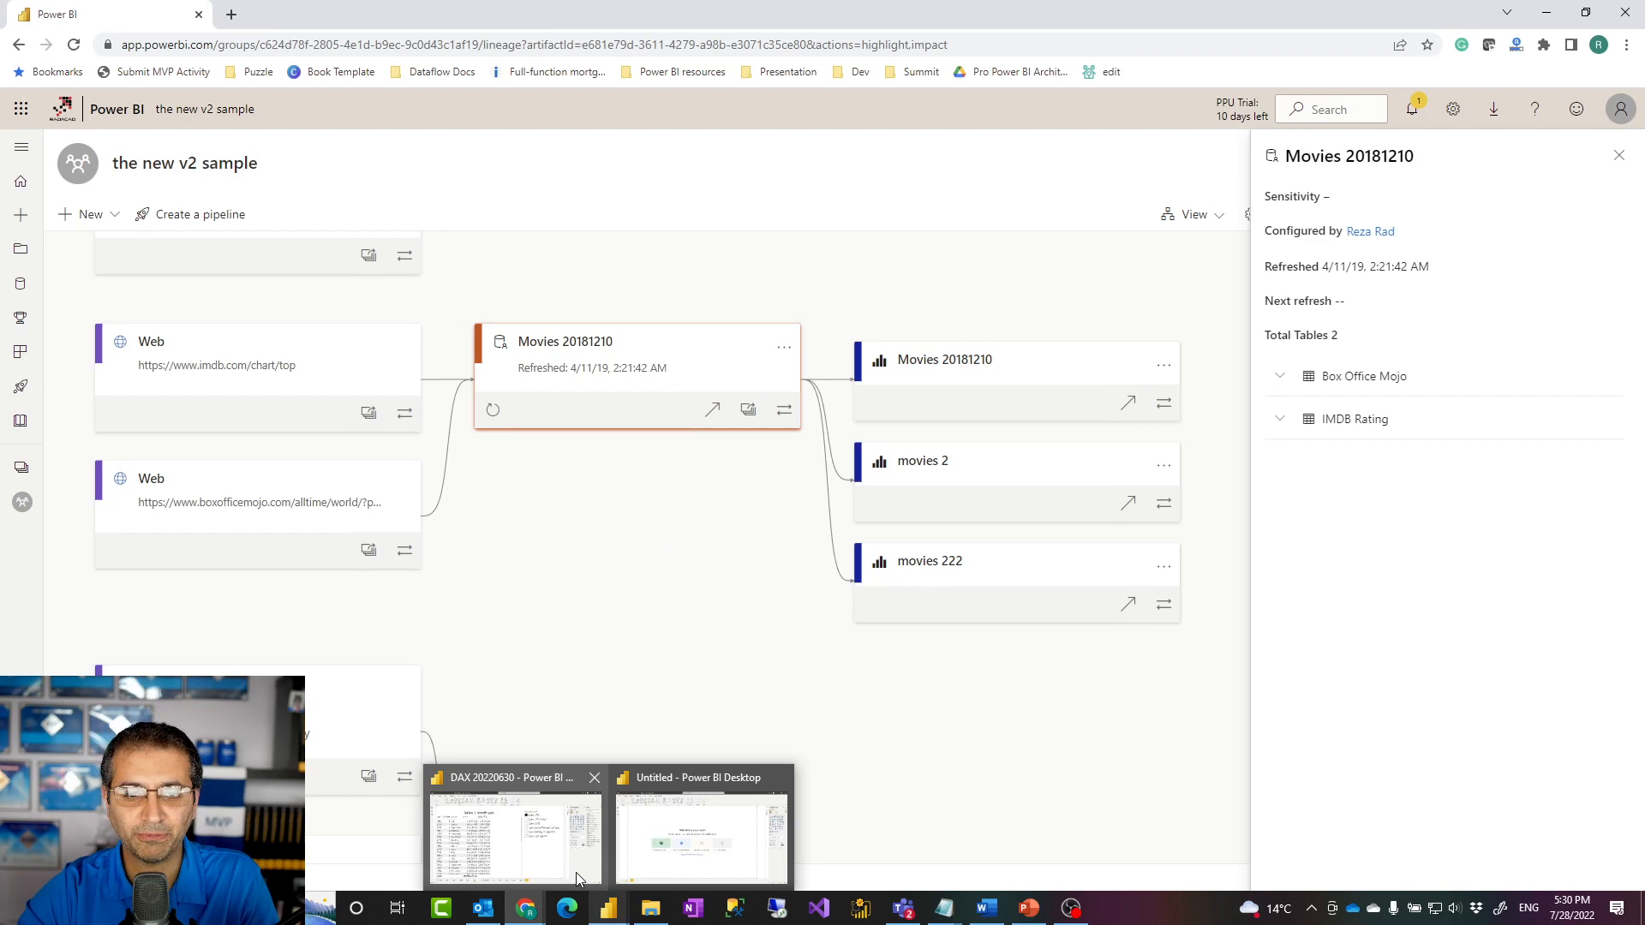
Switch to the DAX 20220630 Power BI Desktop window from the taskbar preview.
click(514, 833)
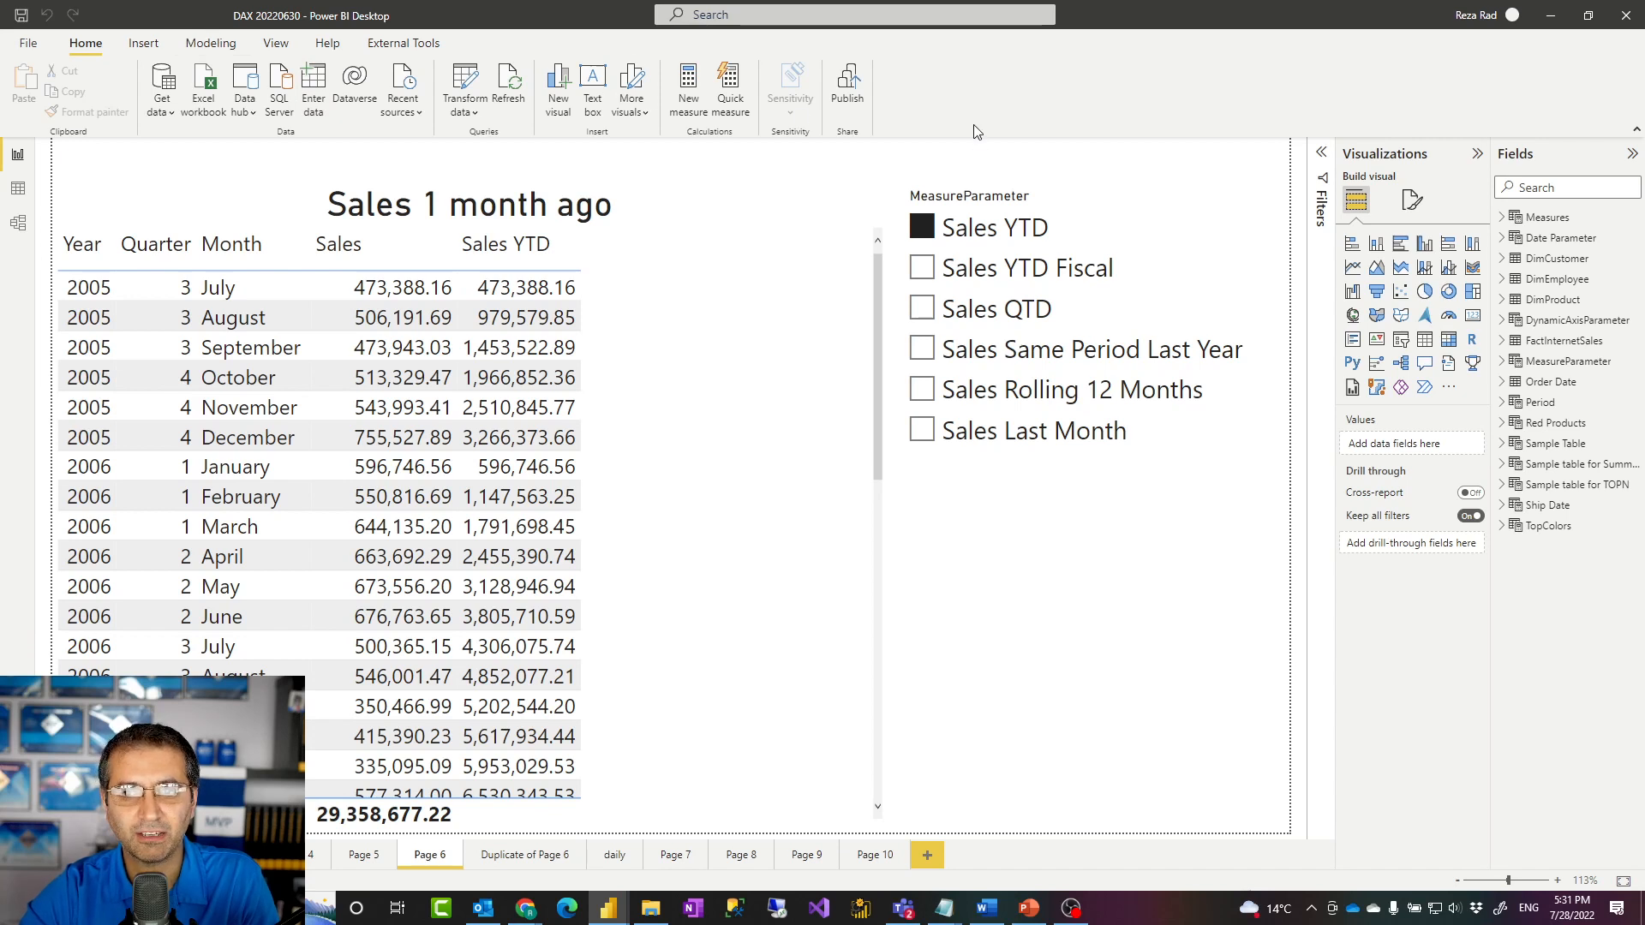
mouse_move(1029, 137)
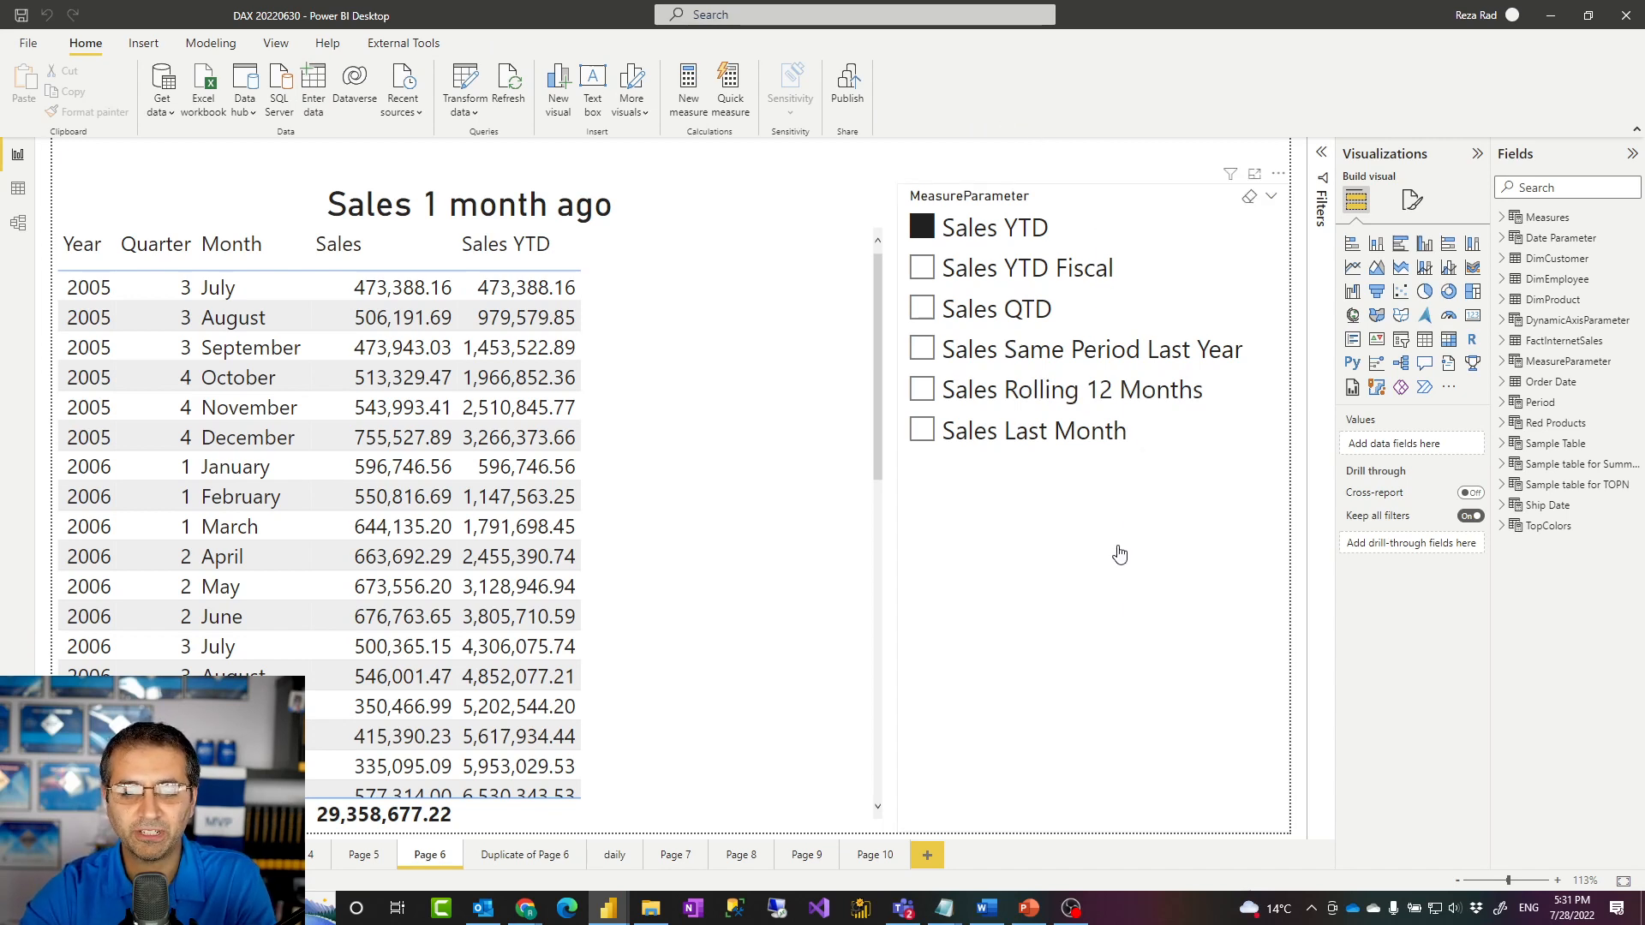
Open Task Manager and expand the Power BI Desktop group to reveal its Analysis Services instances.
right_click(1149, 907)
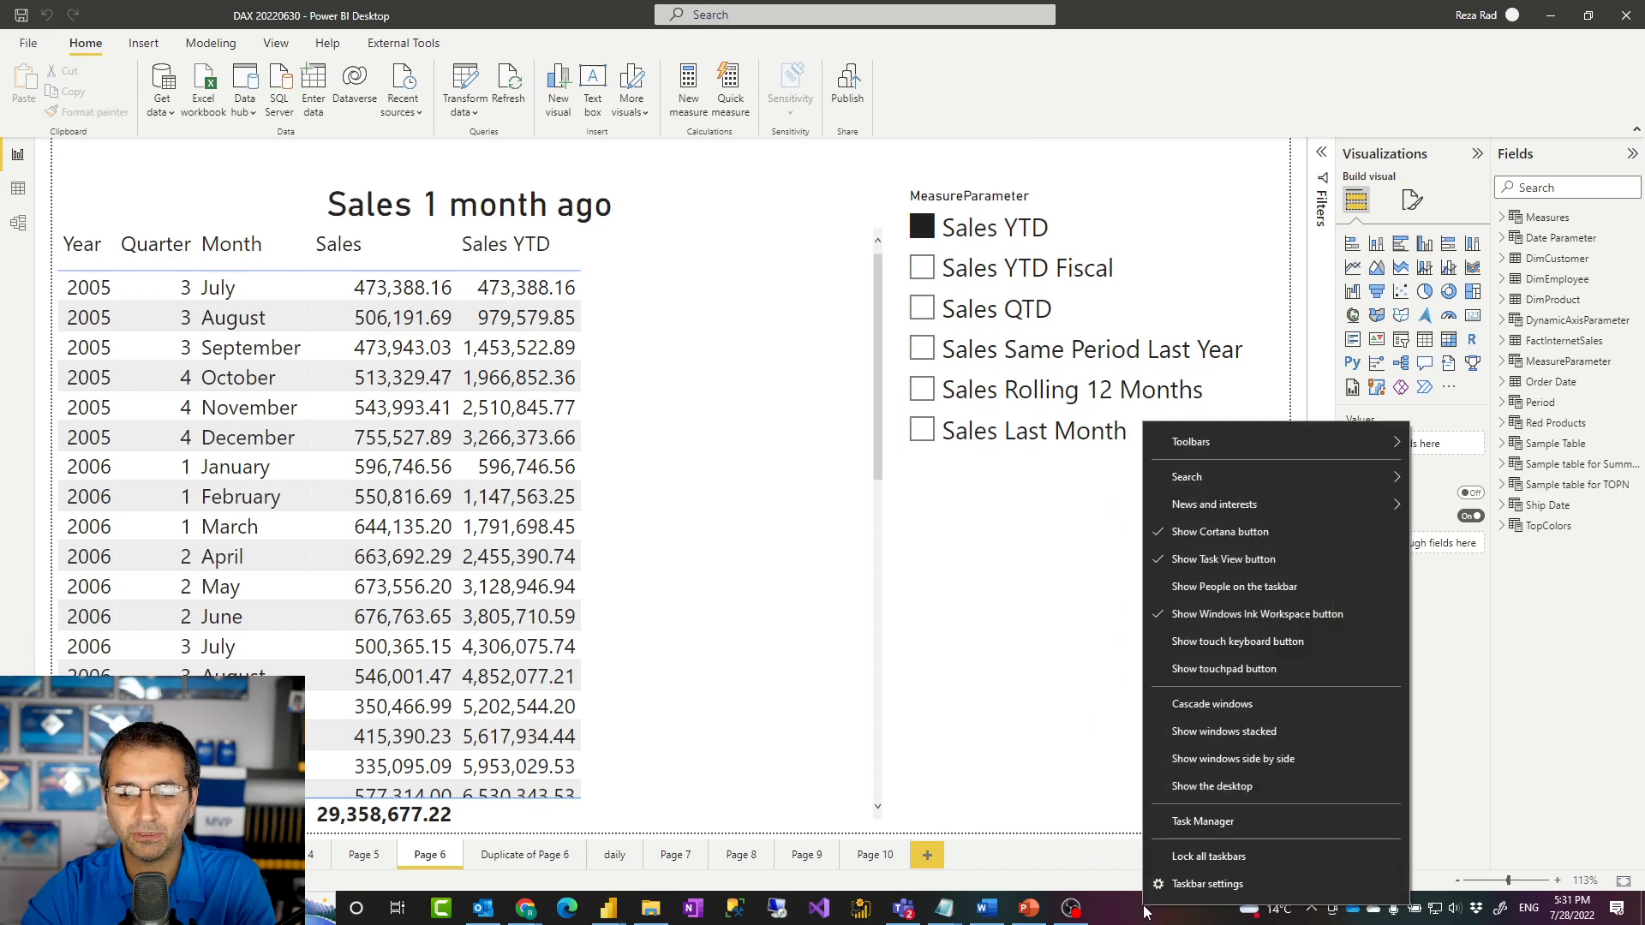
click(1202, 821)
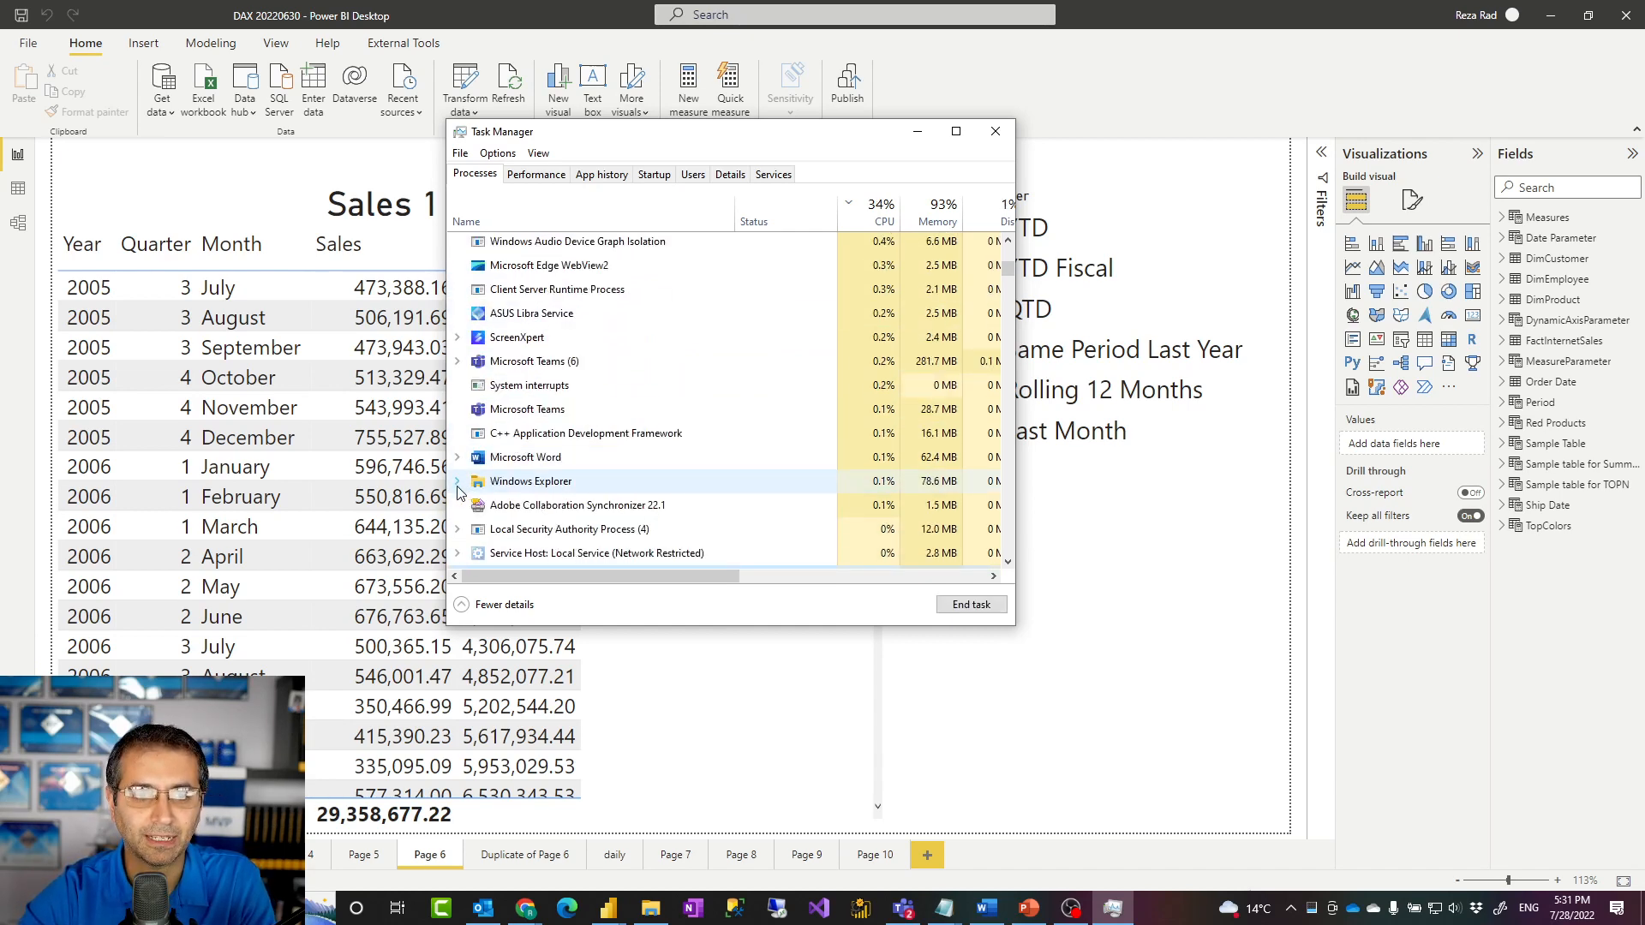
scroll(down, 3)
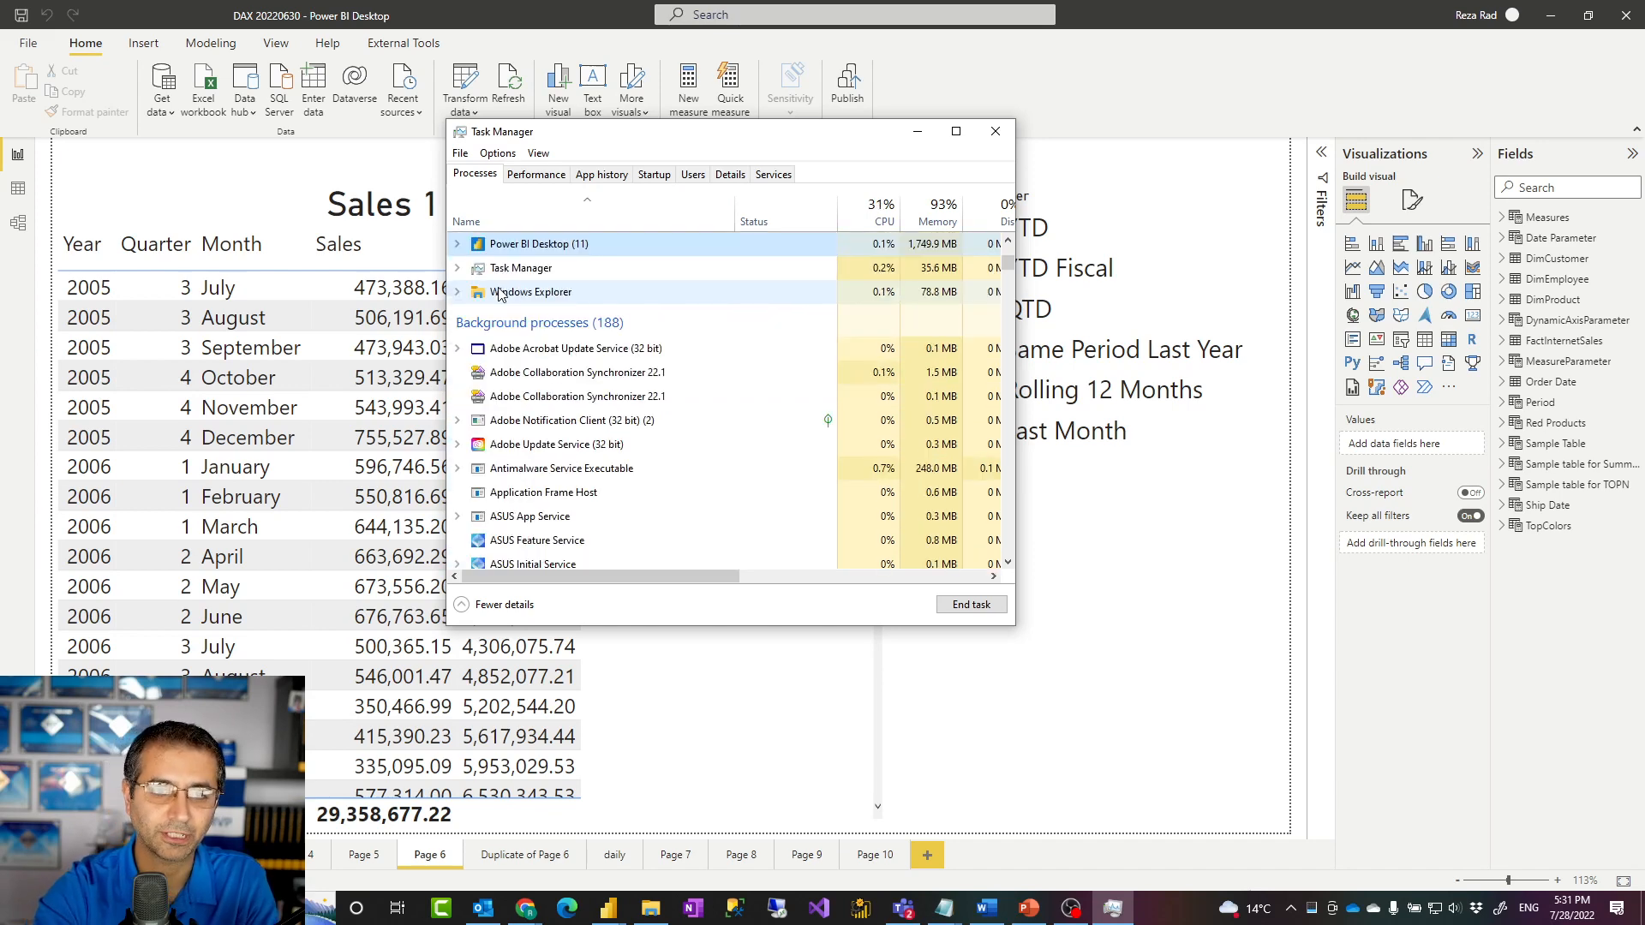
click(458, 243)
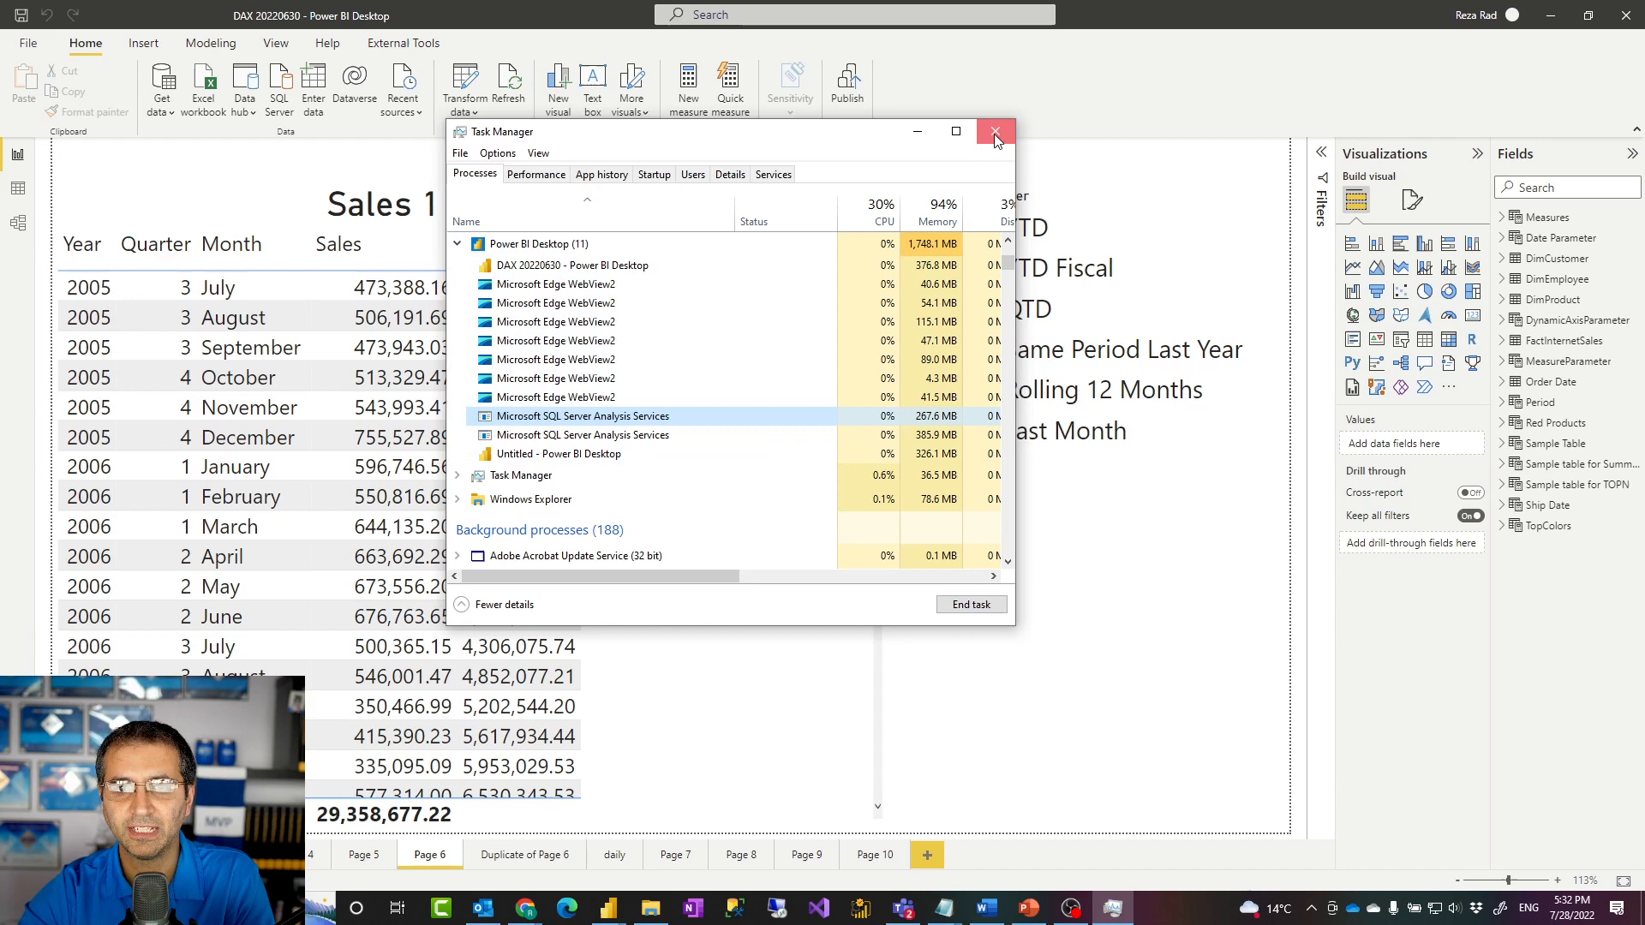
Close Task Manager to return to the DAX 20220630 report.
click(995, 131)
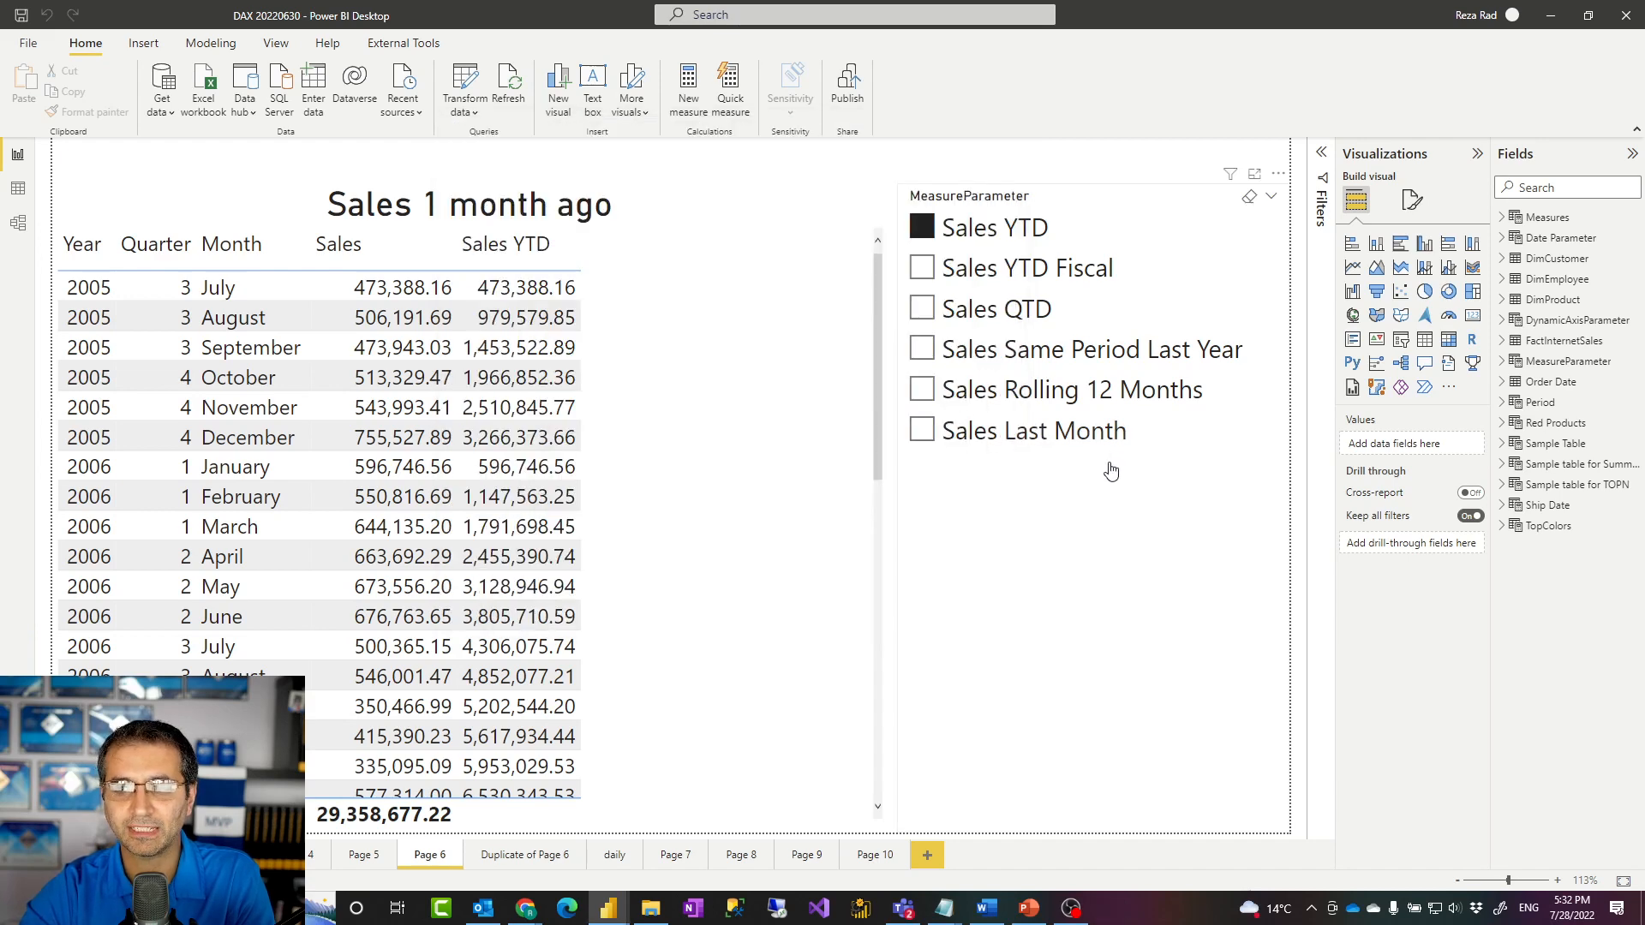
mouse_move(1104, 468)
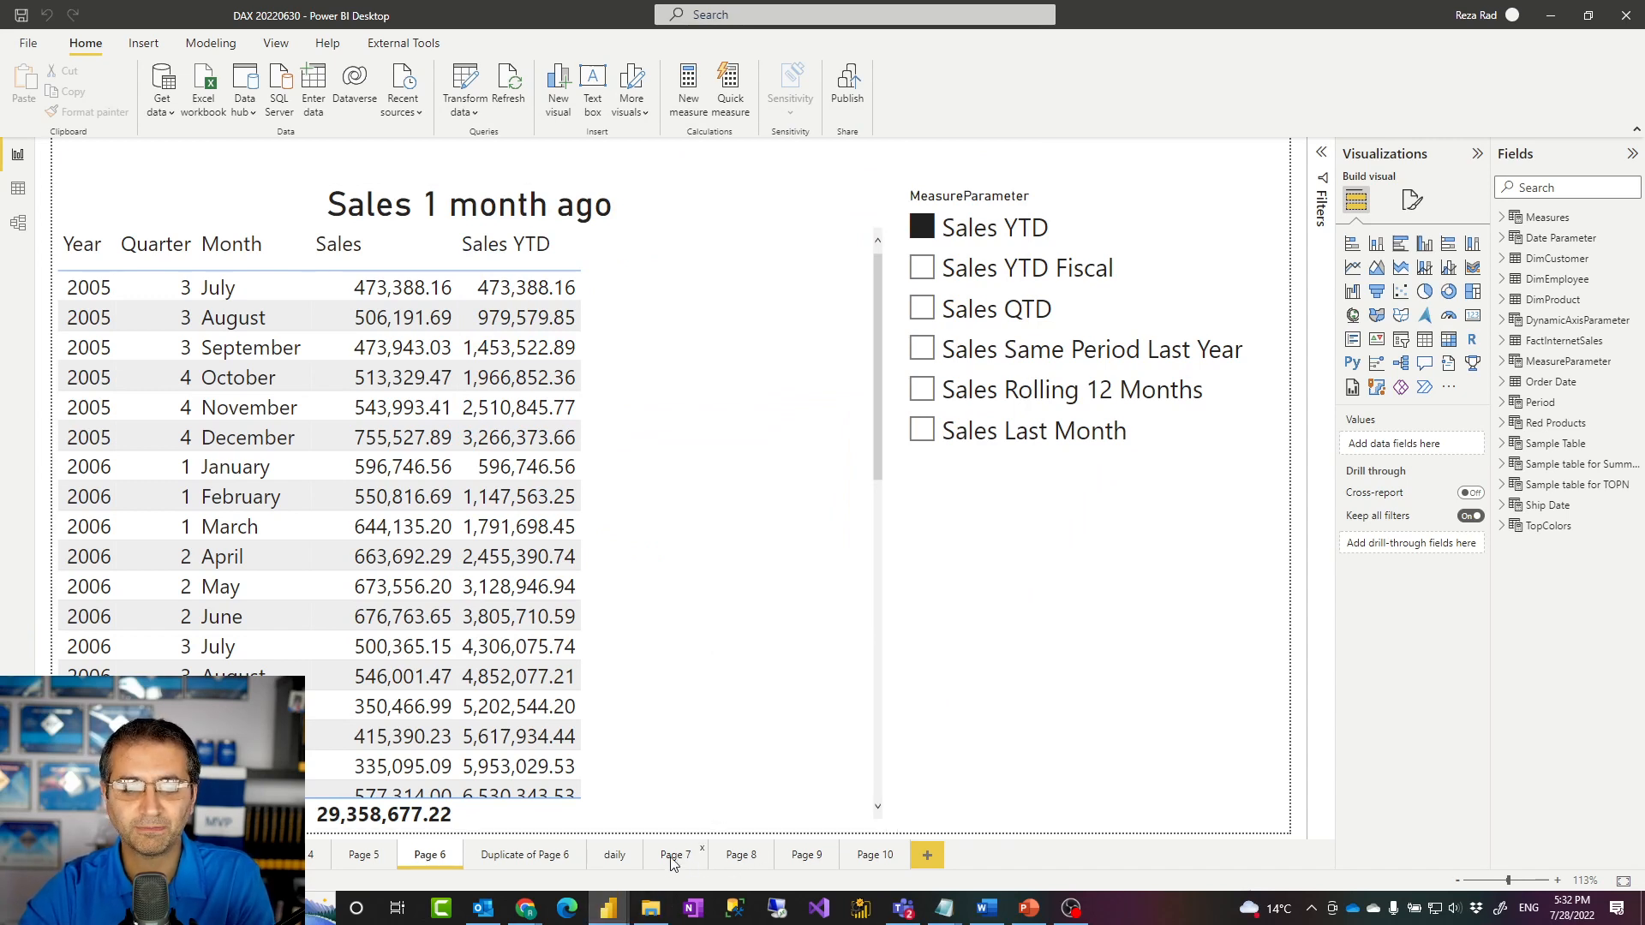
mouse_move(524, 907)
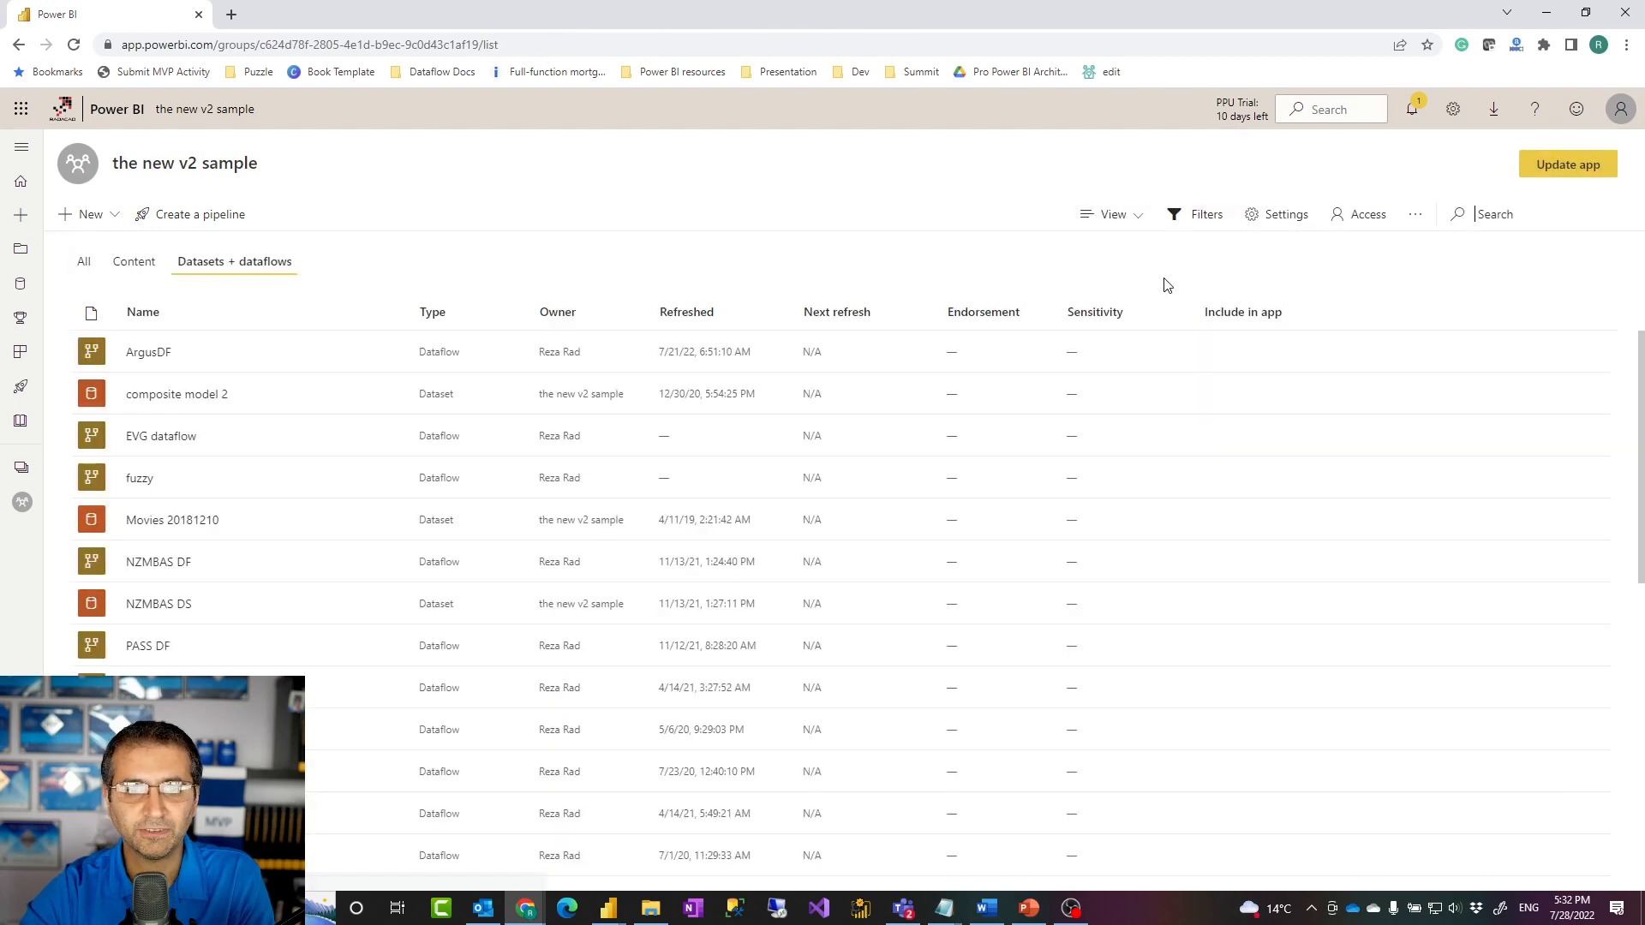
Show all items in 'the new v2 sample' workspace and scroll to Movies 20181210.
click(84, 261)
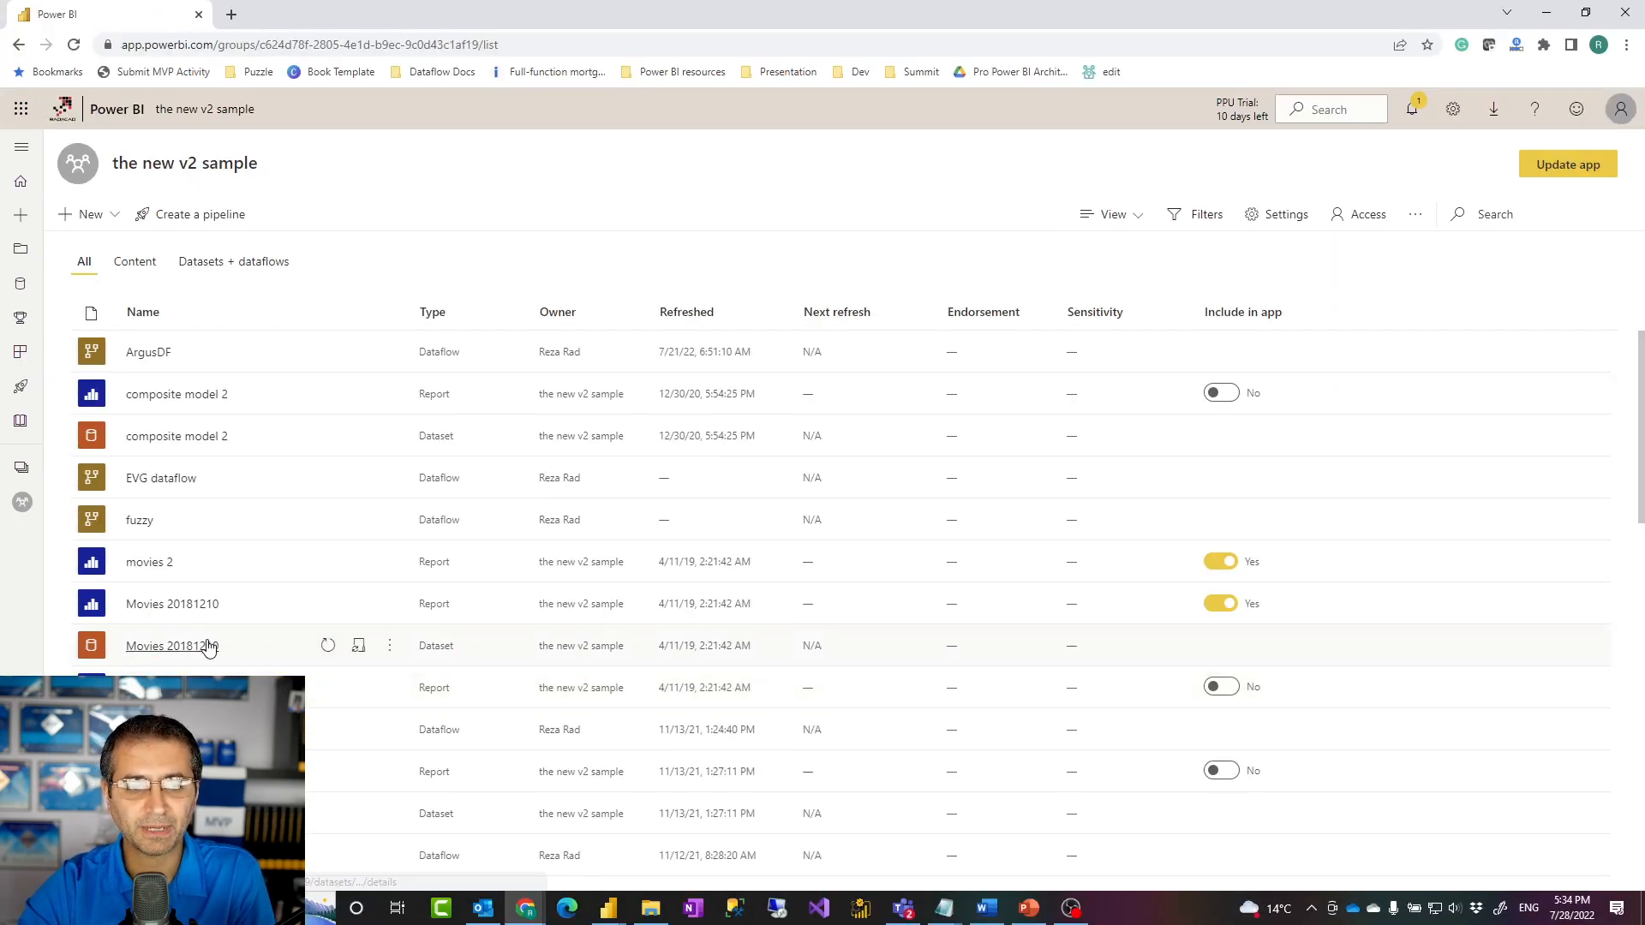
scroll(down, 3)
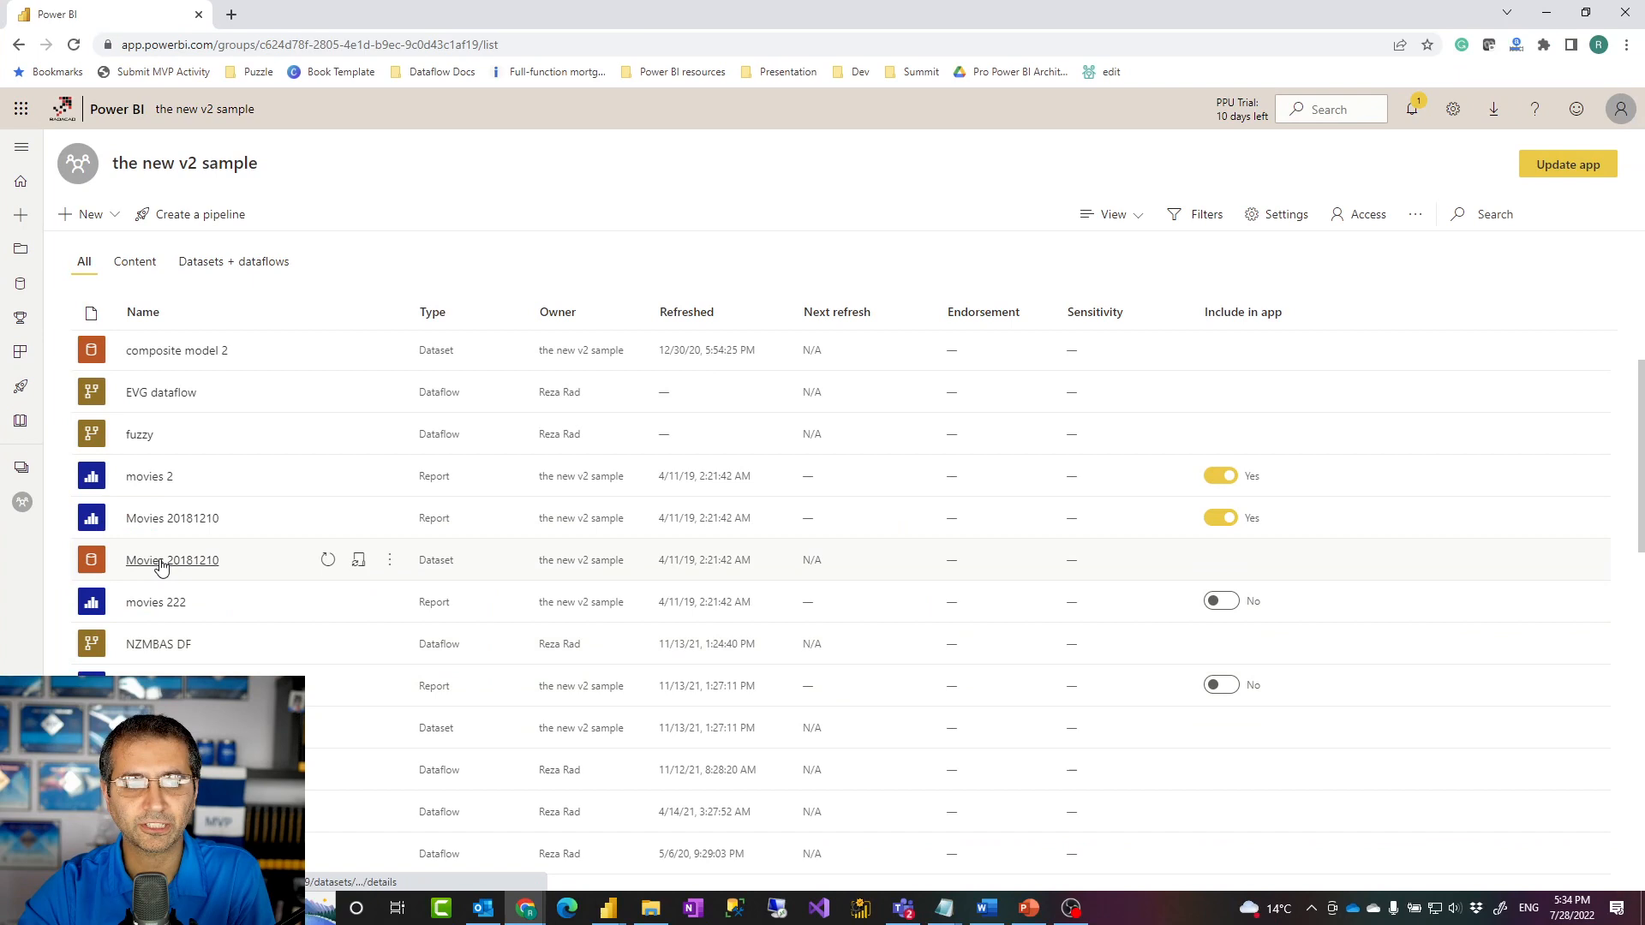
mouse_move(187, 616)
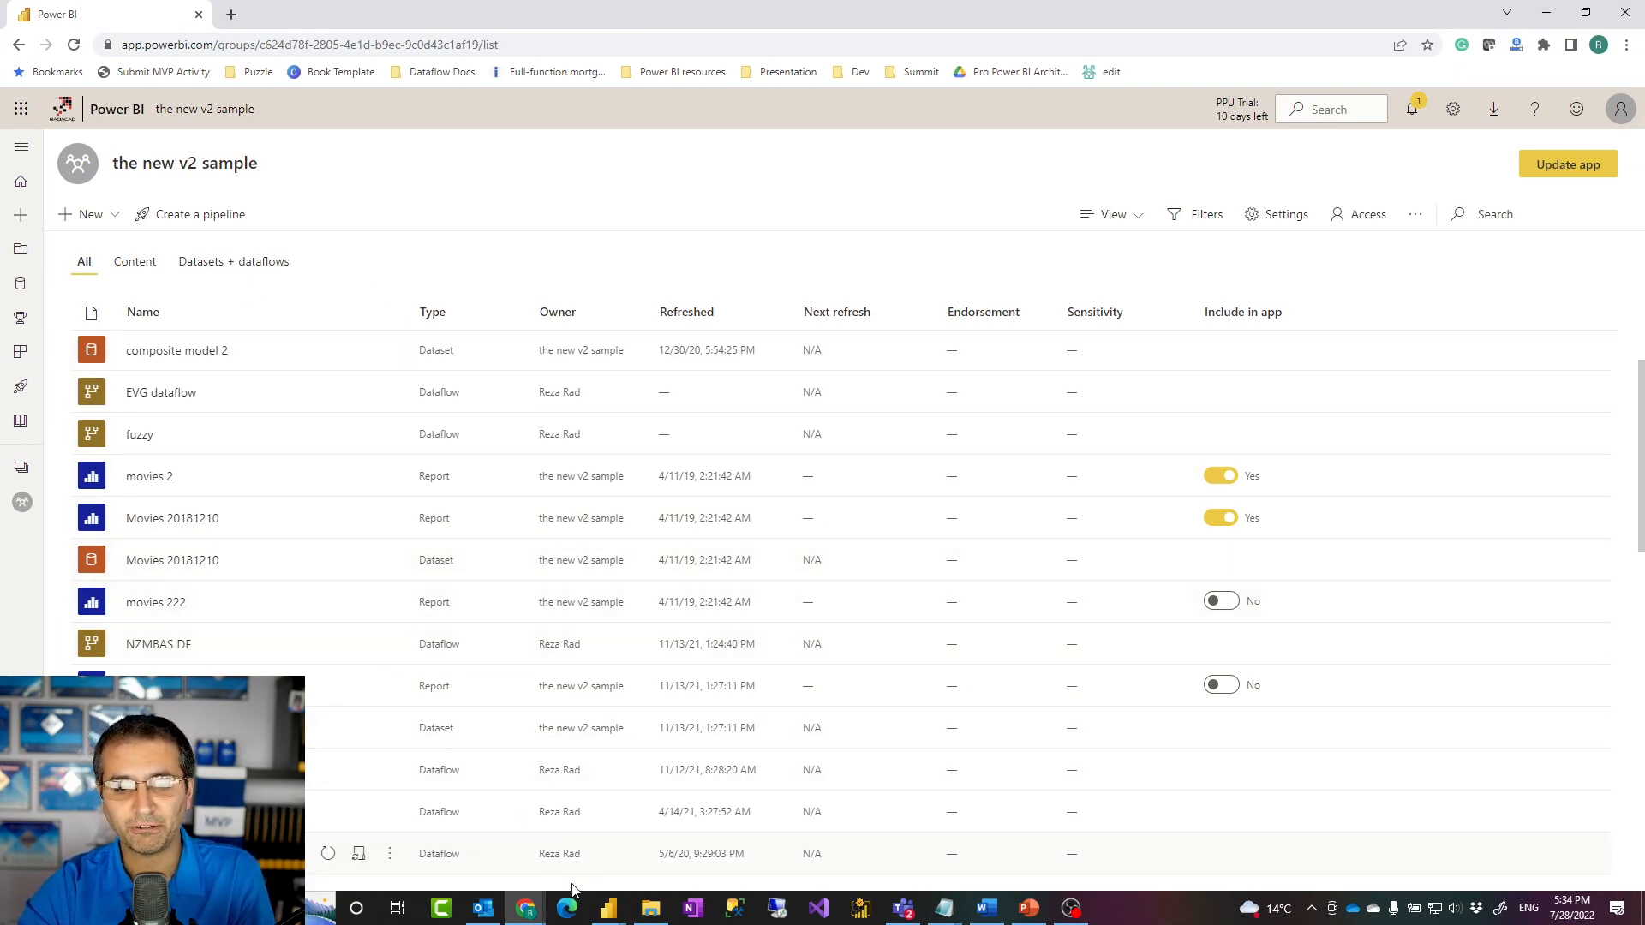
Switch back to the DAX 20220630 report in Power BI Desktop.
click(607, 907)
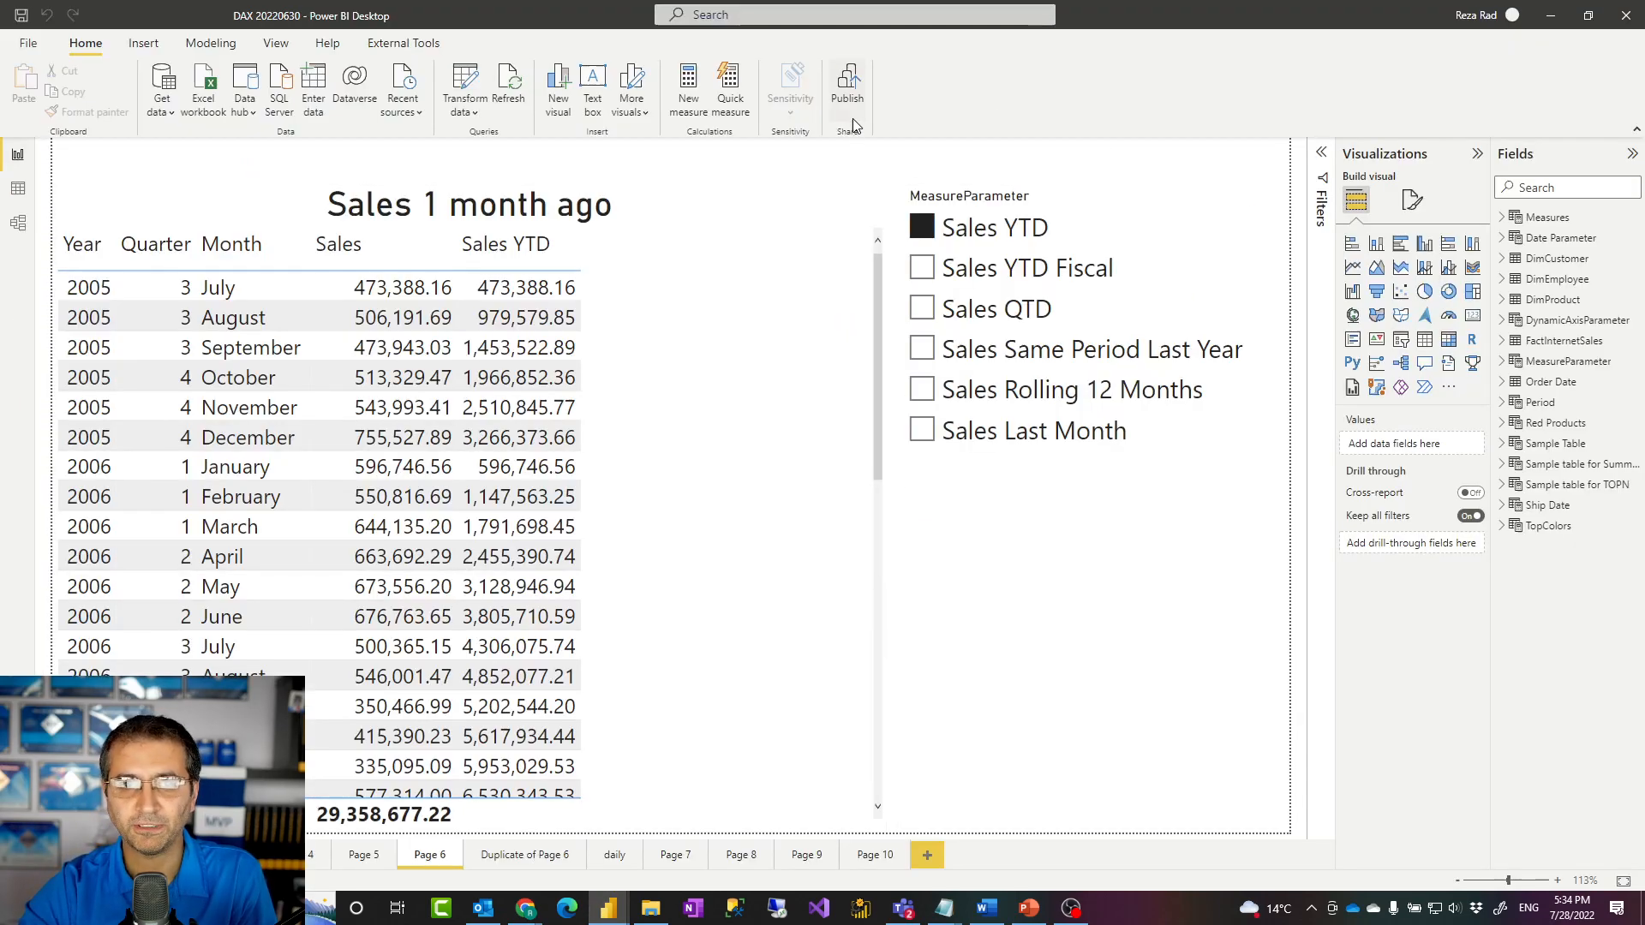
mouse_move(846, 90)
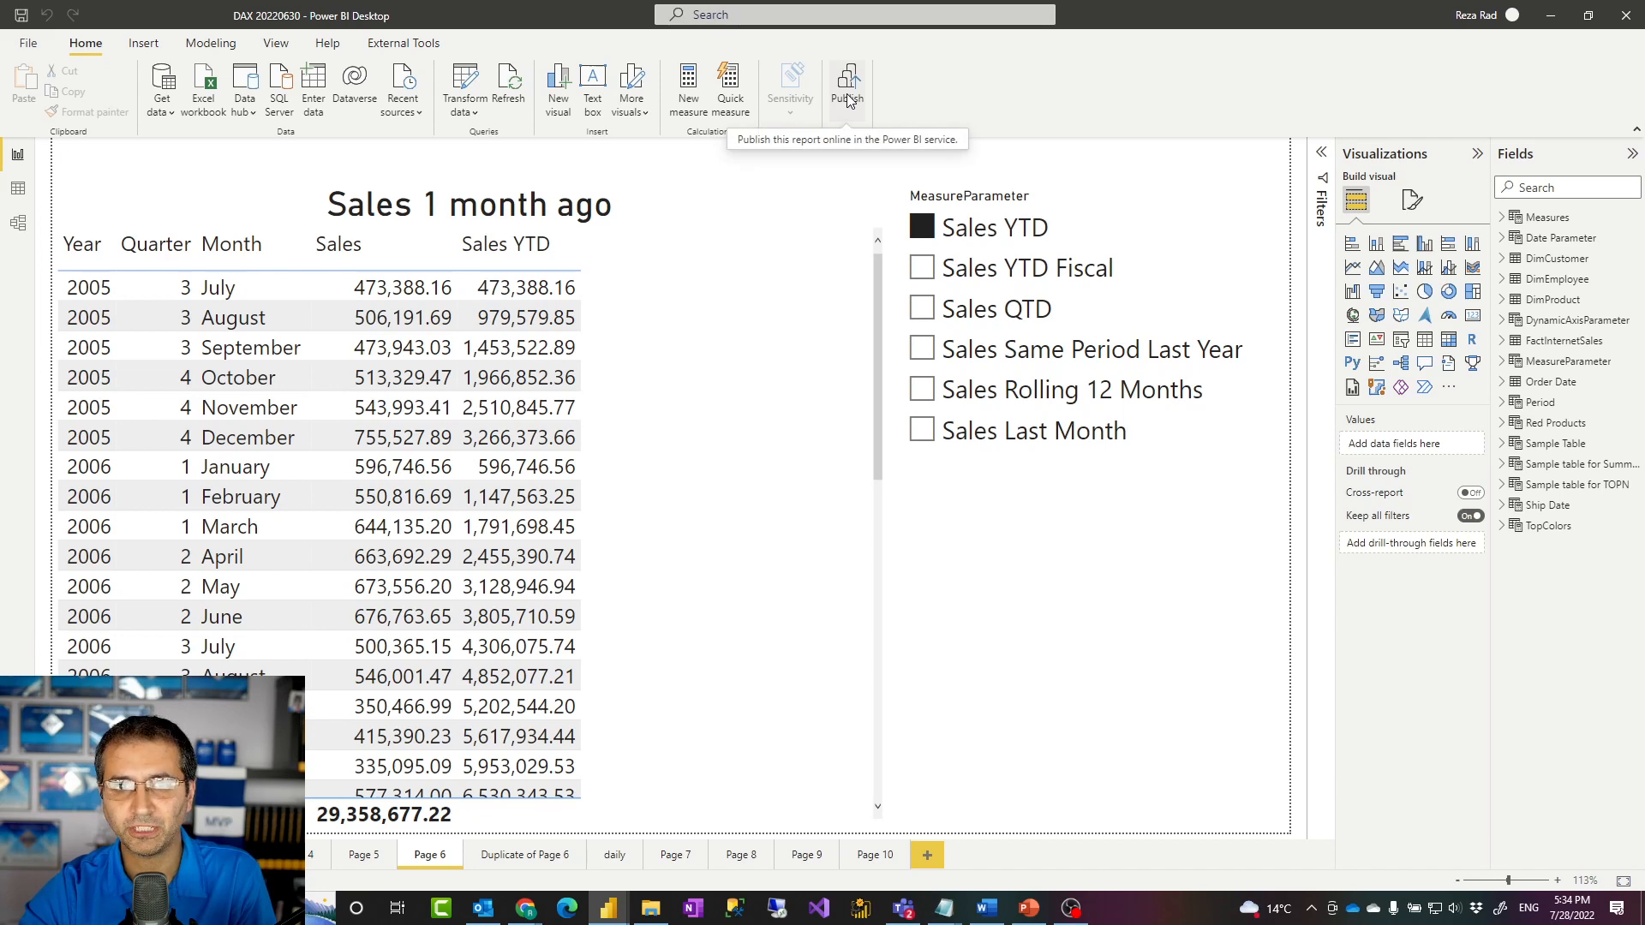
mouse_move(845, 104)
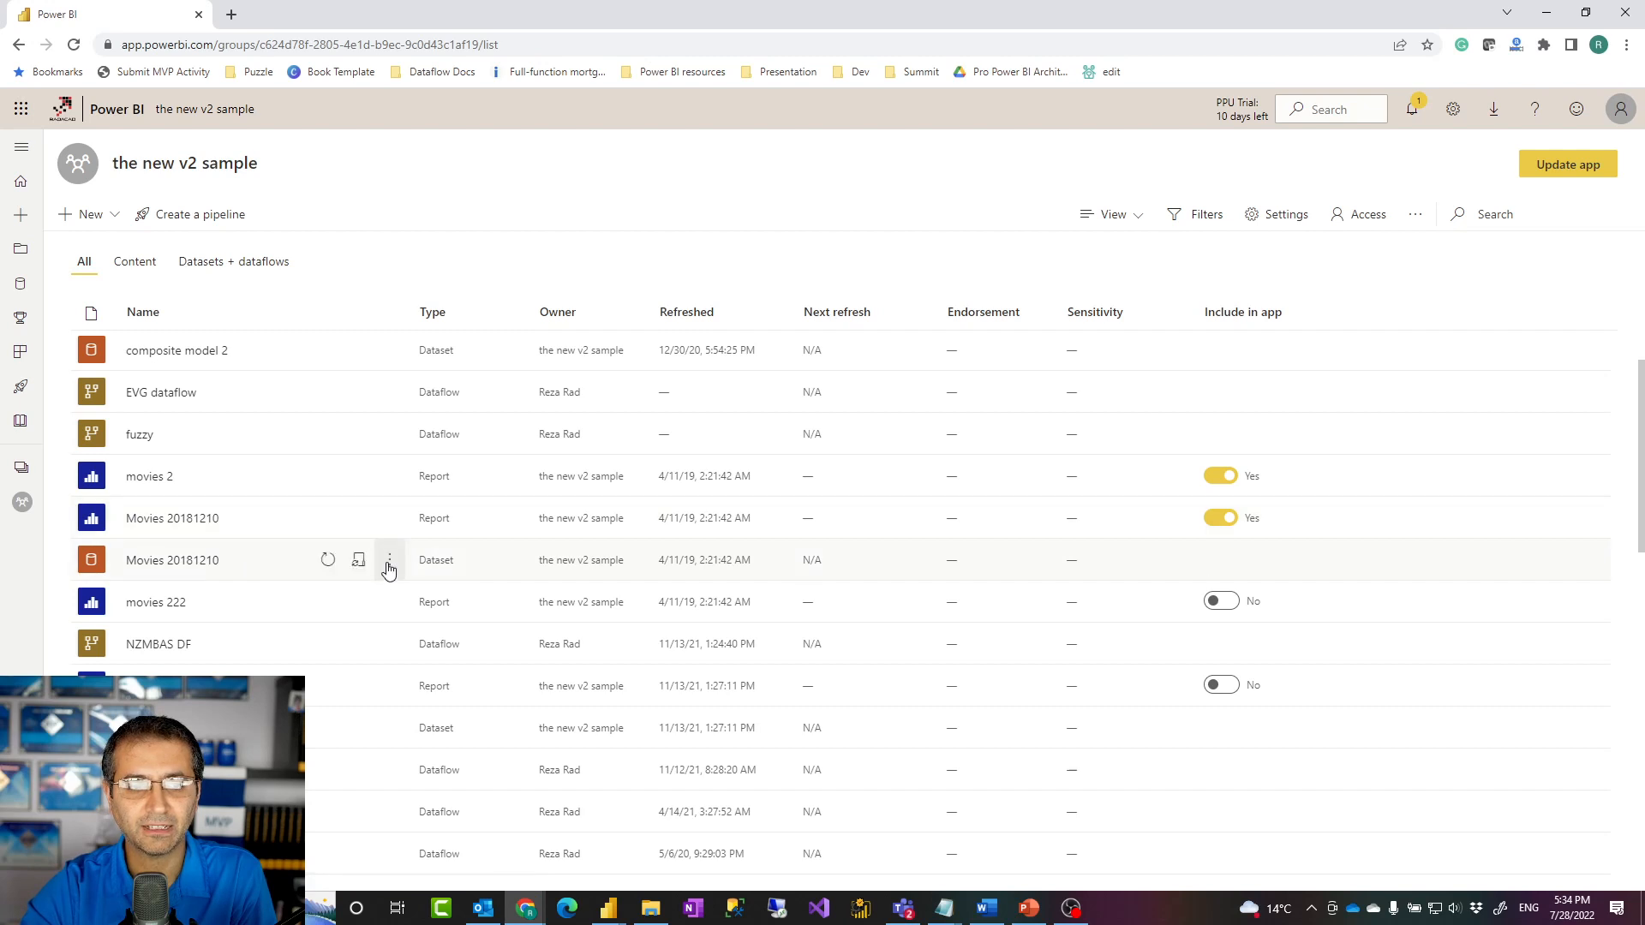
mouse_move(389, 559)
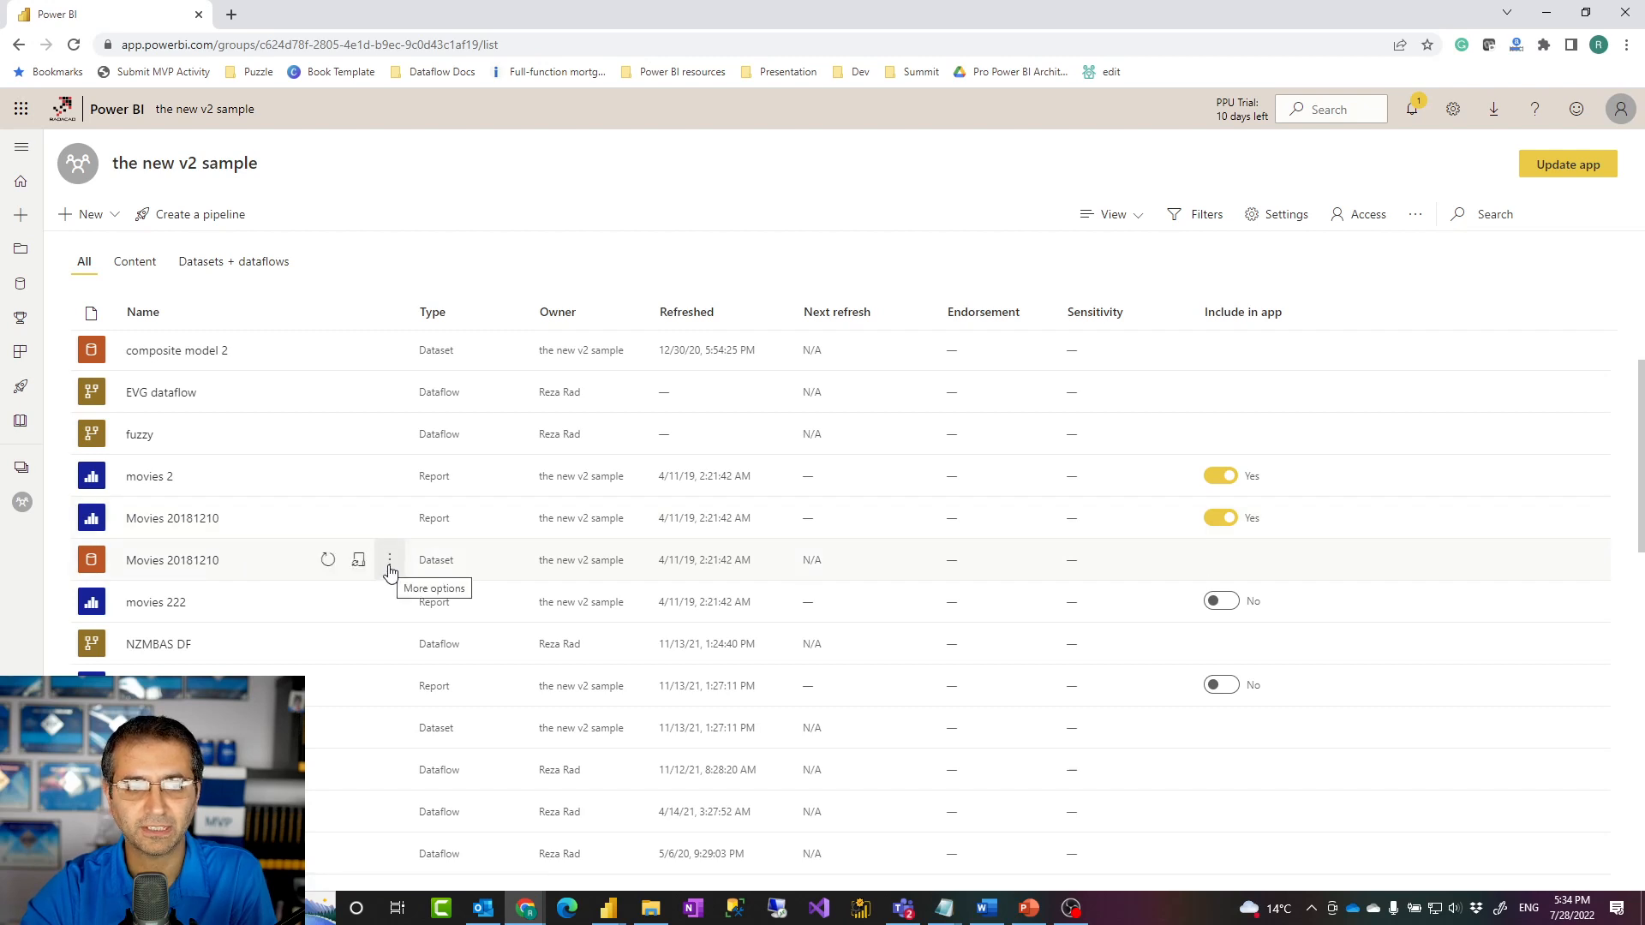
Create a blank report from the Movies 20181210 dataset via its More options menu.
click(389, 559)
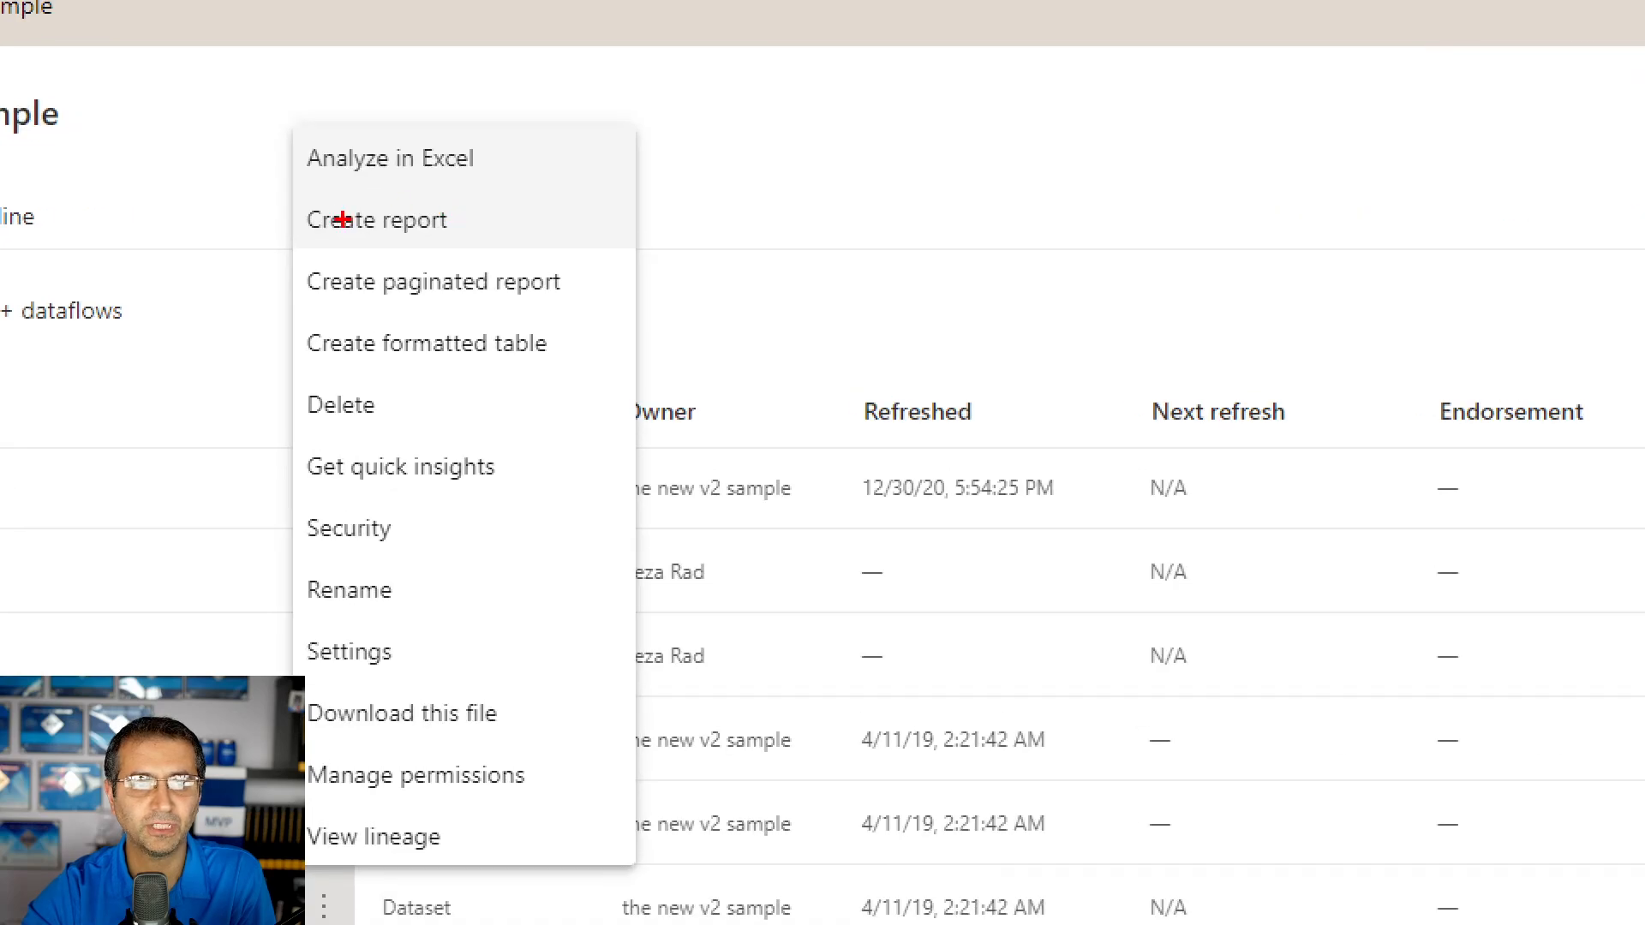
click(377, 219)
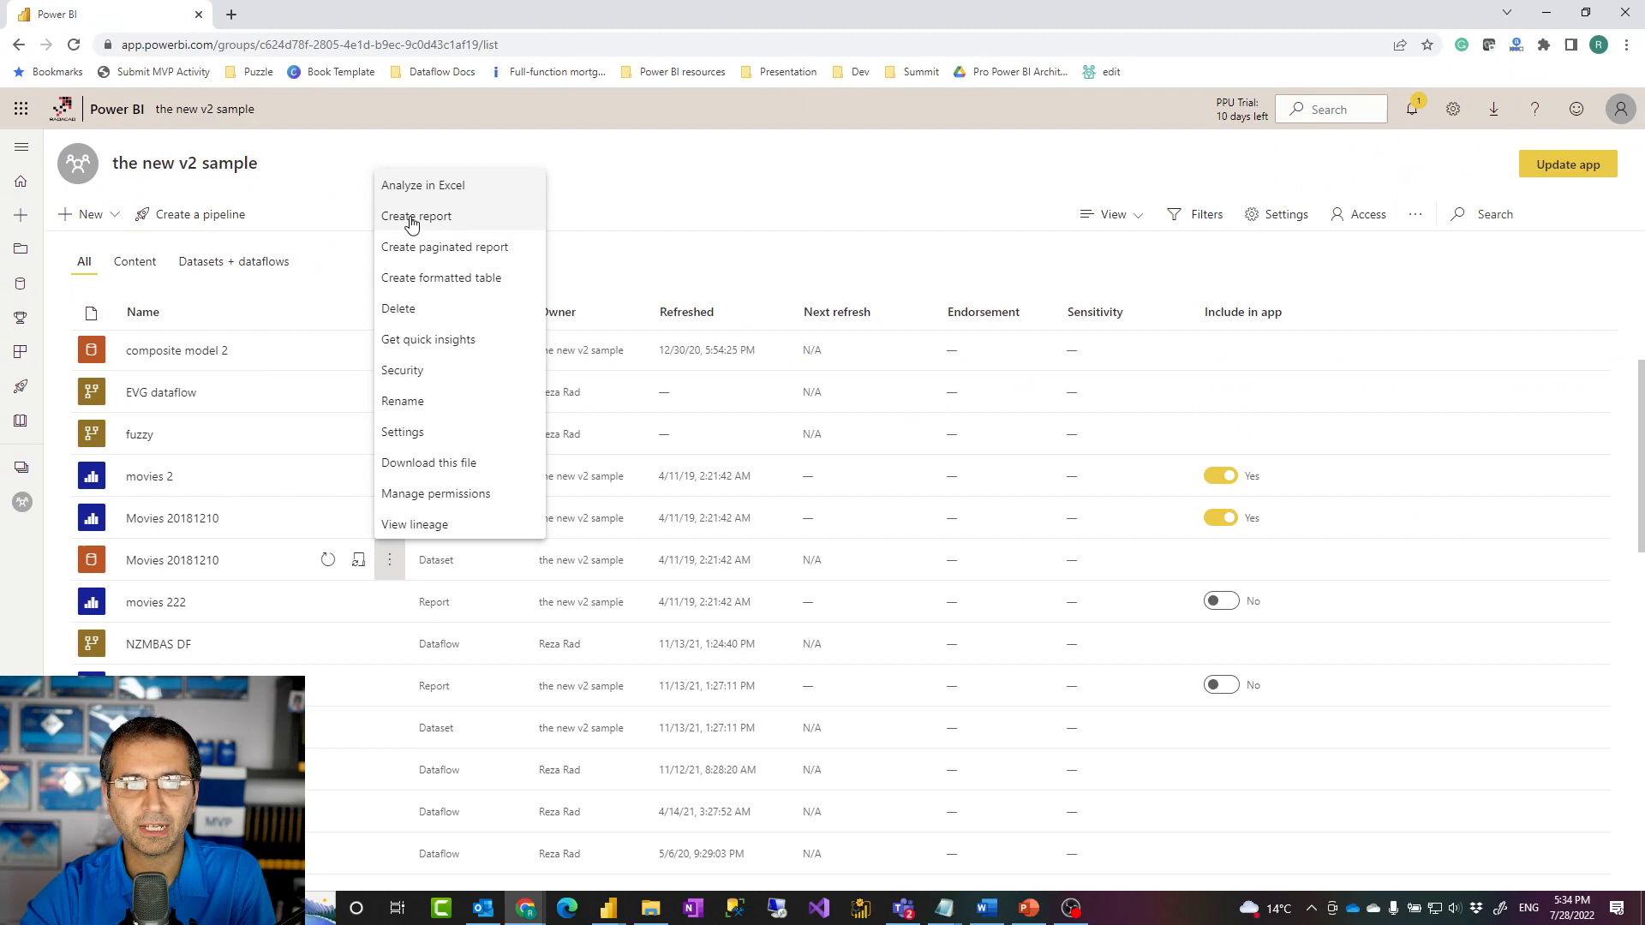
click(415, 215)
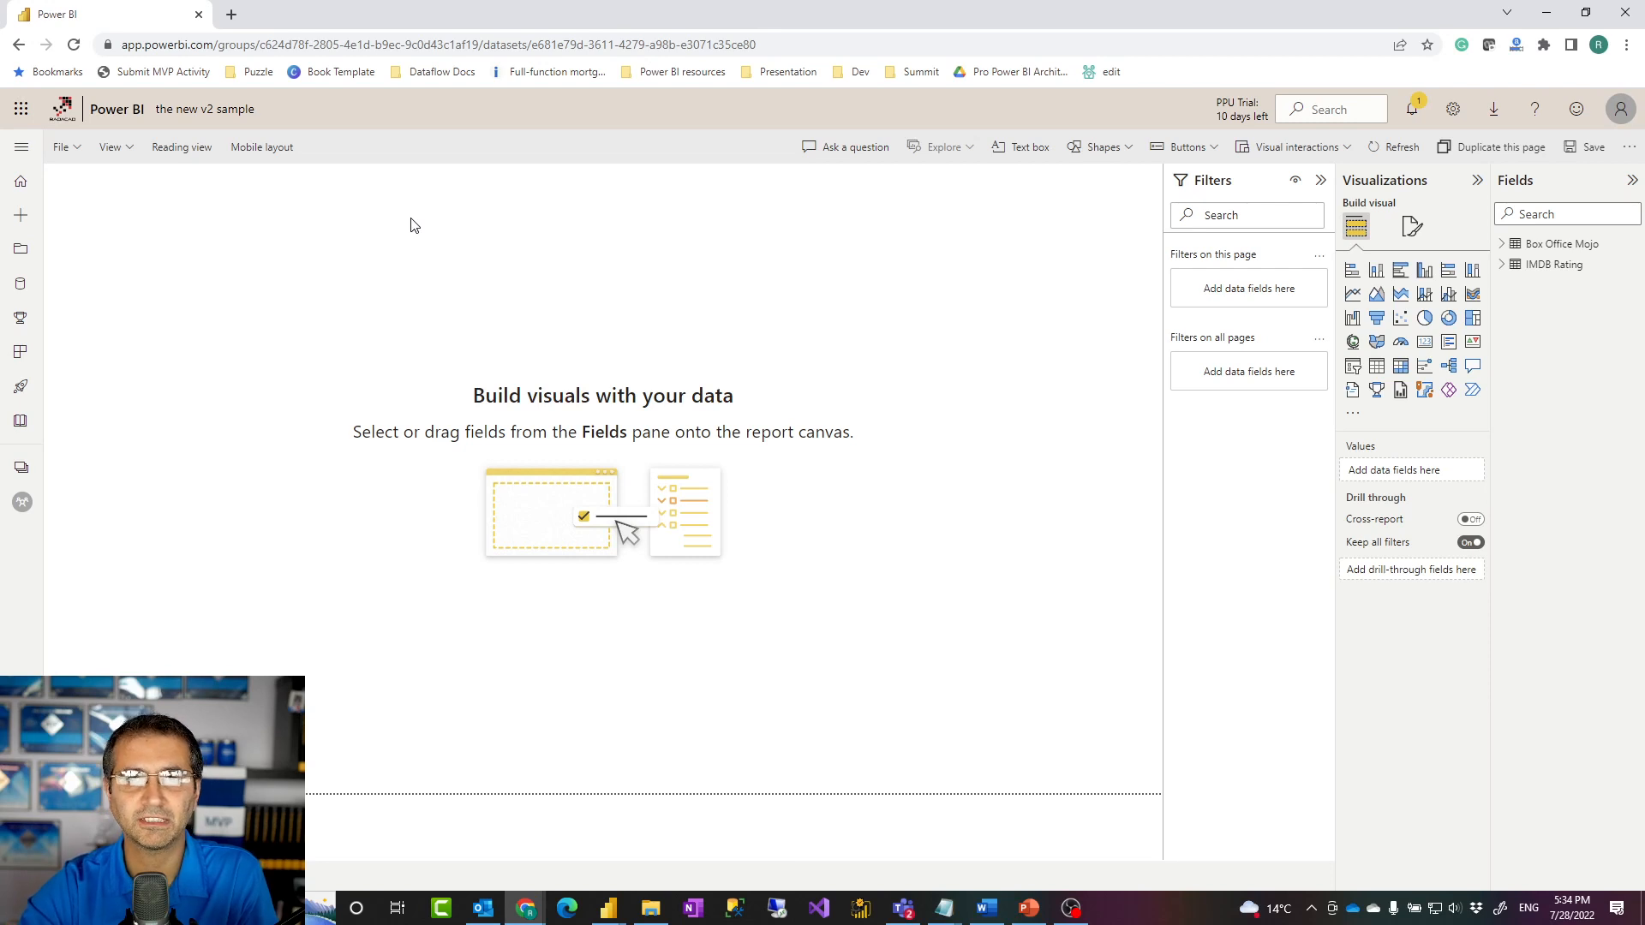
mouse_move(419, 375)
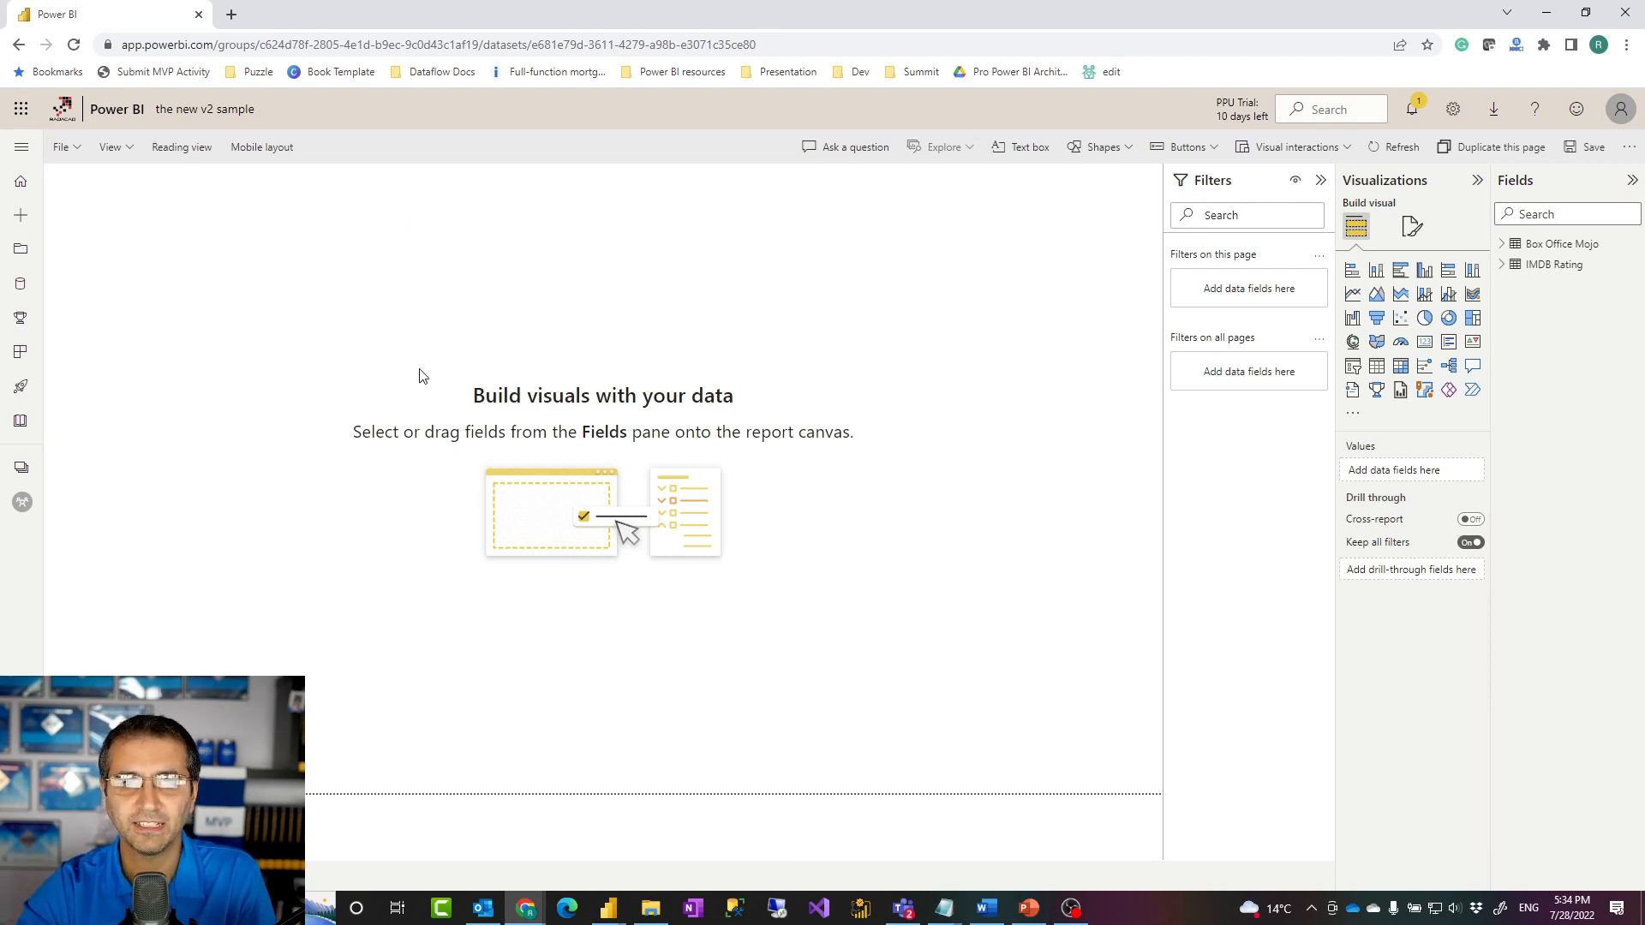
mouse_move(566, 366)
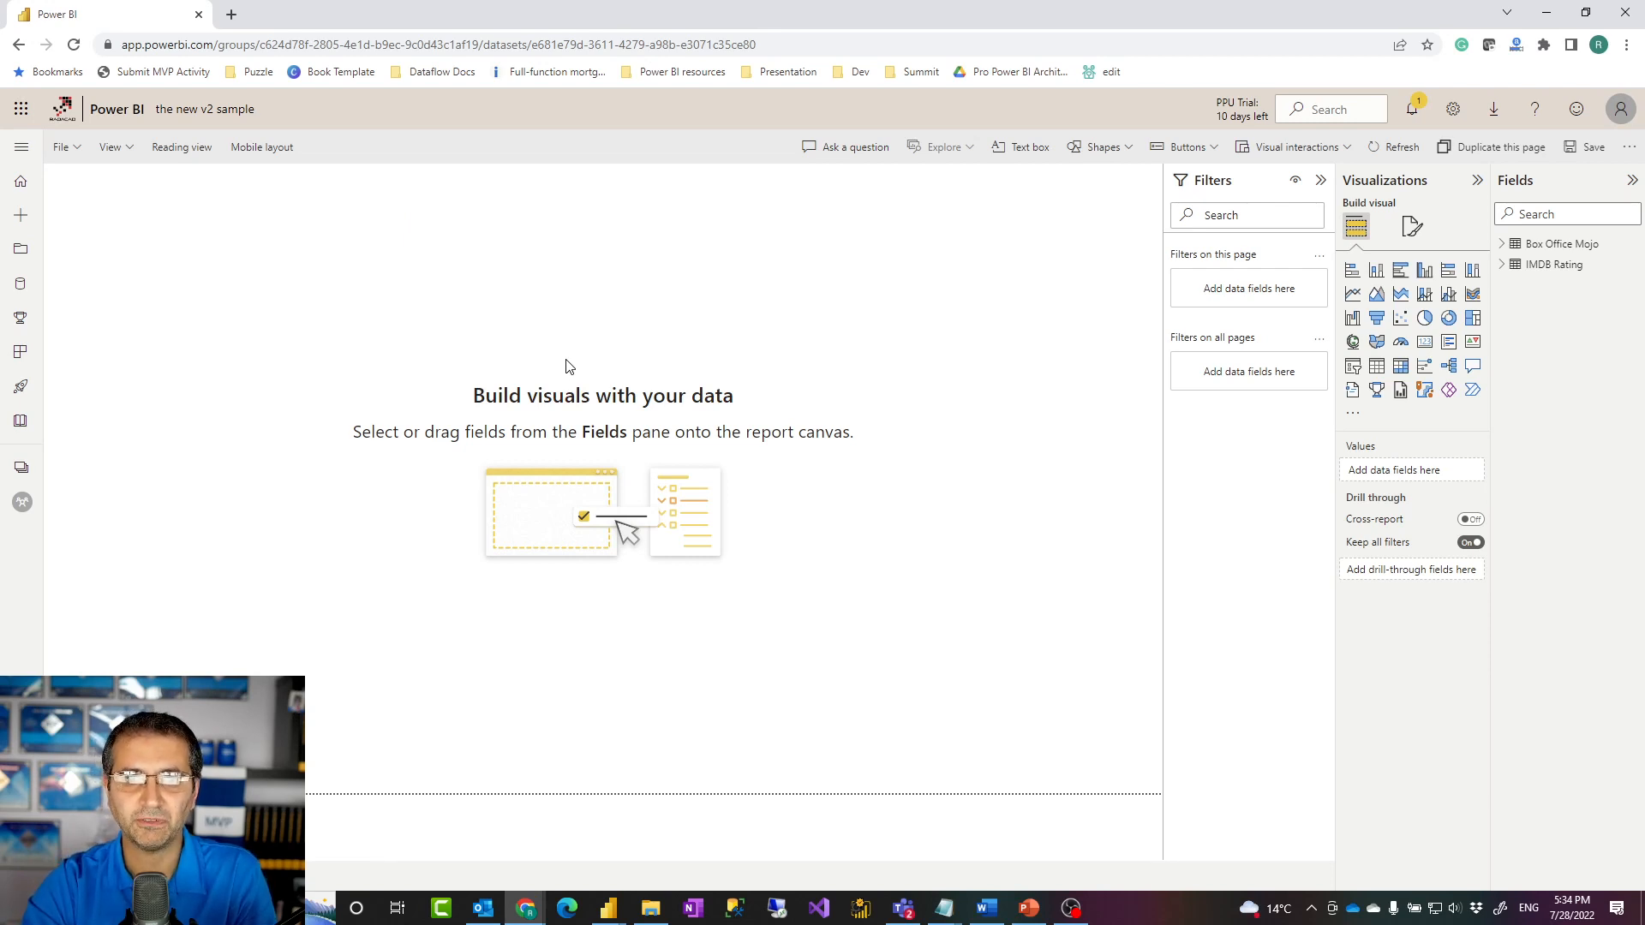
mouse_move(584, 356)
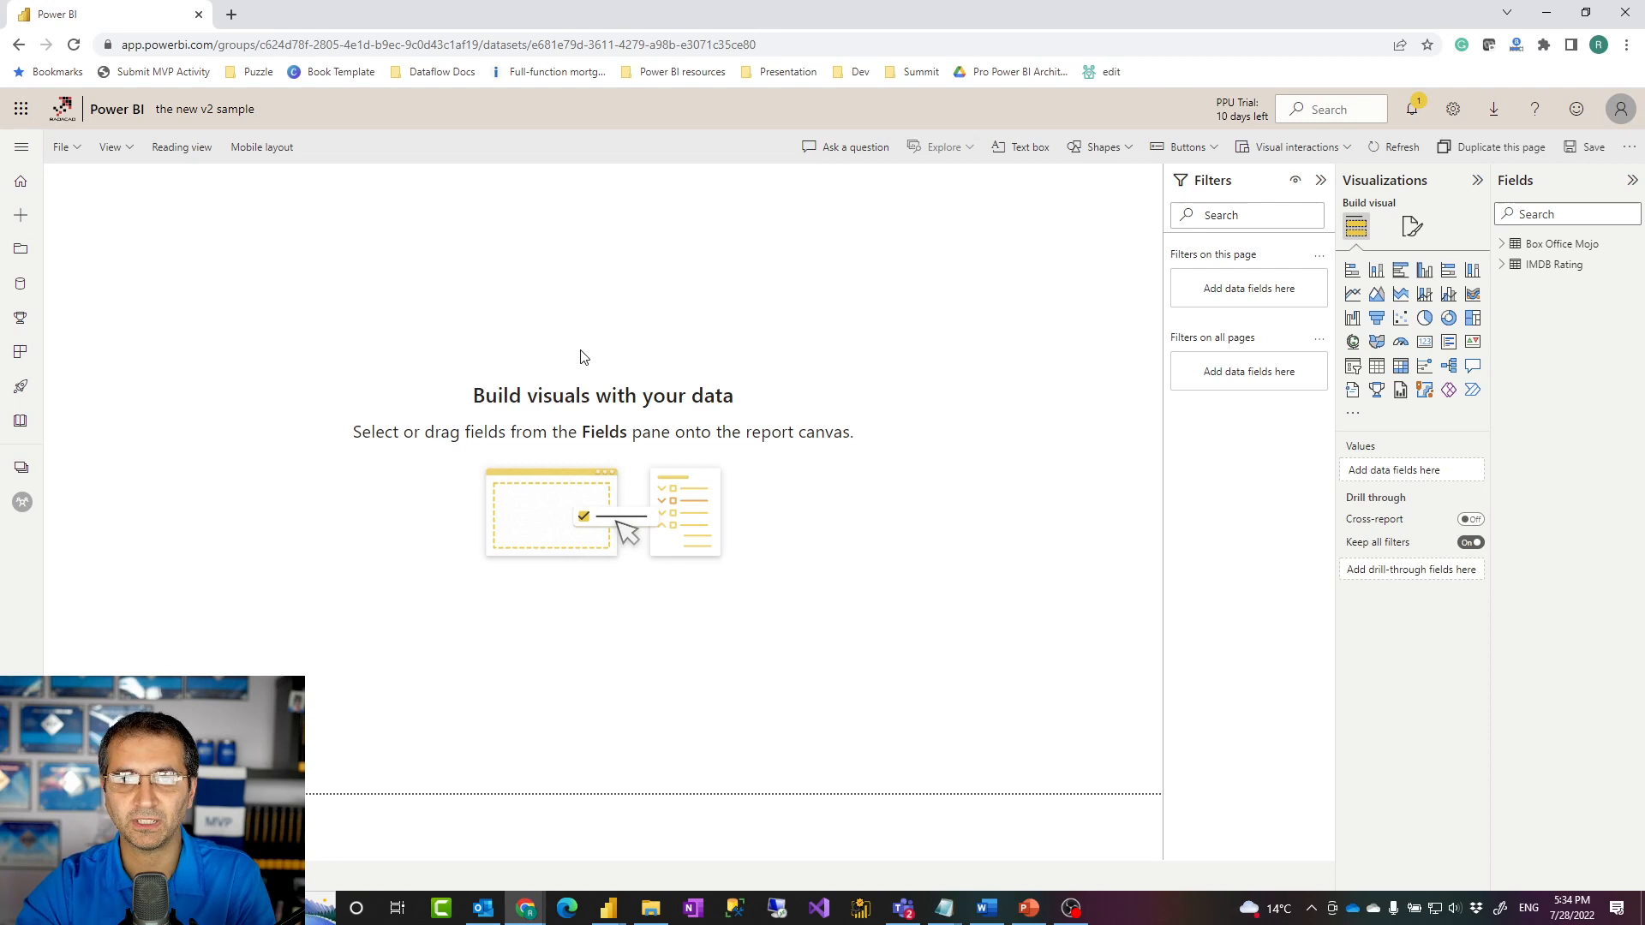
mouse_move(731, 370)
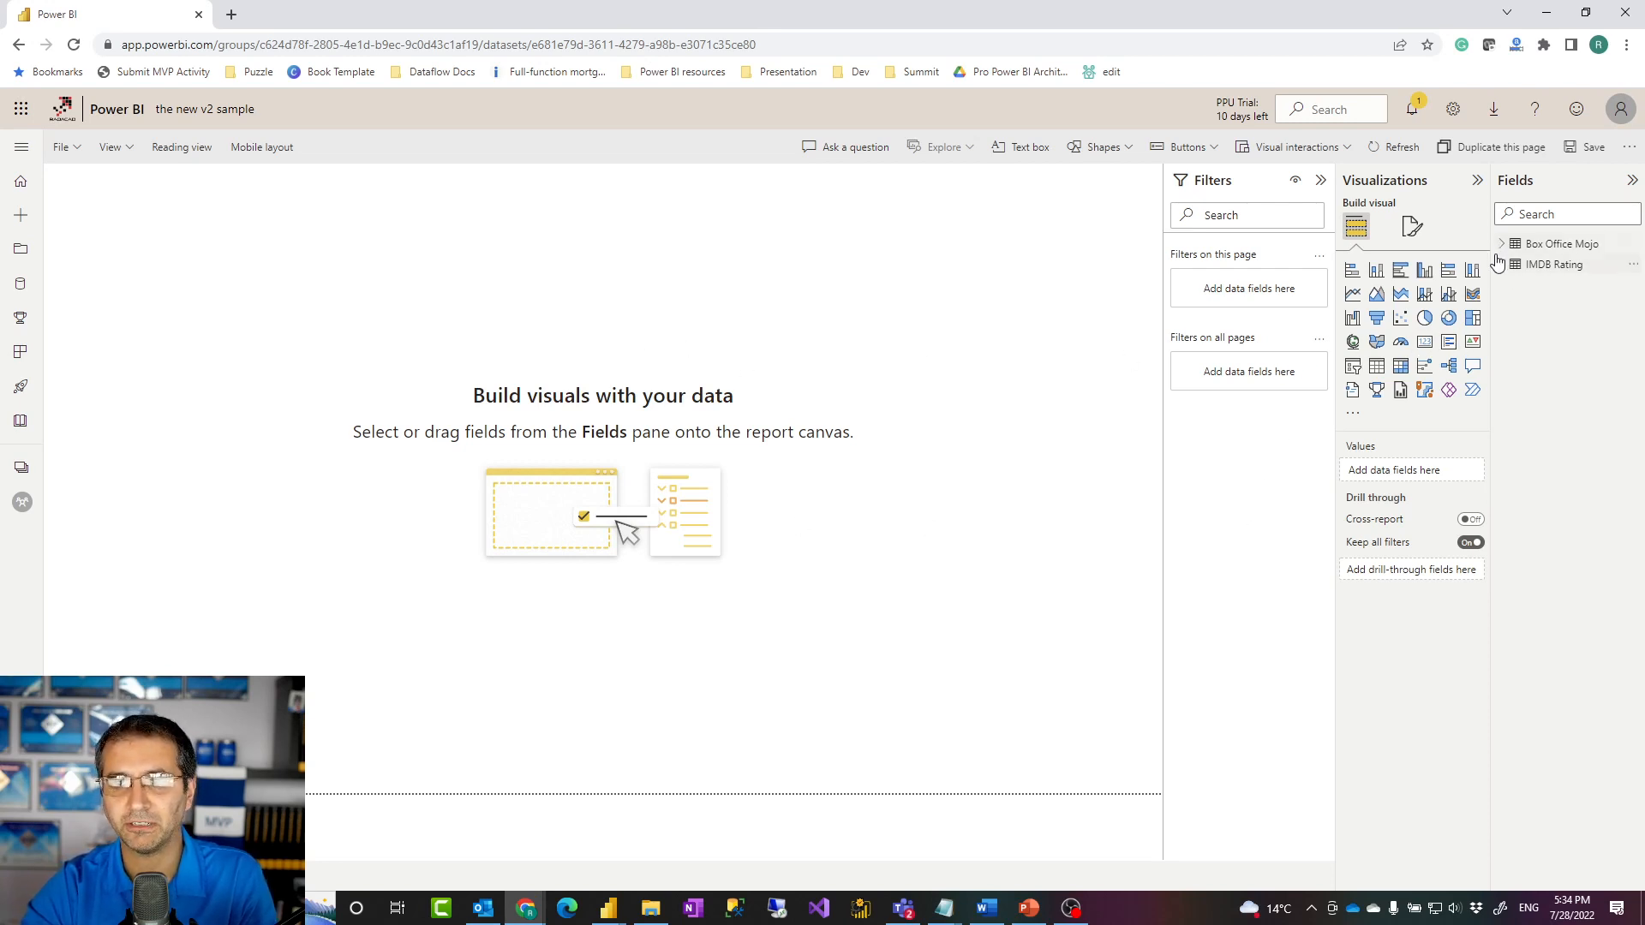
Chart Worldwide by Title from Box Office Mojo as columns and start saving.
click(1501, 243)
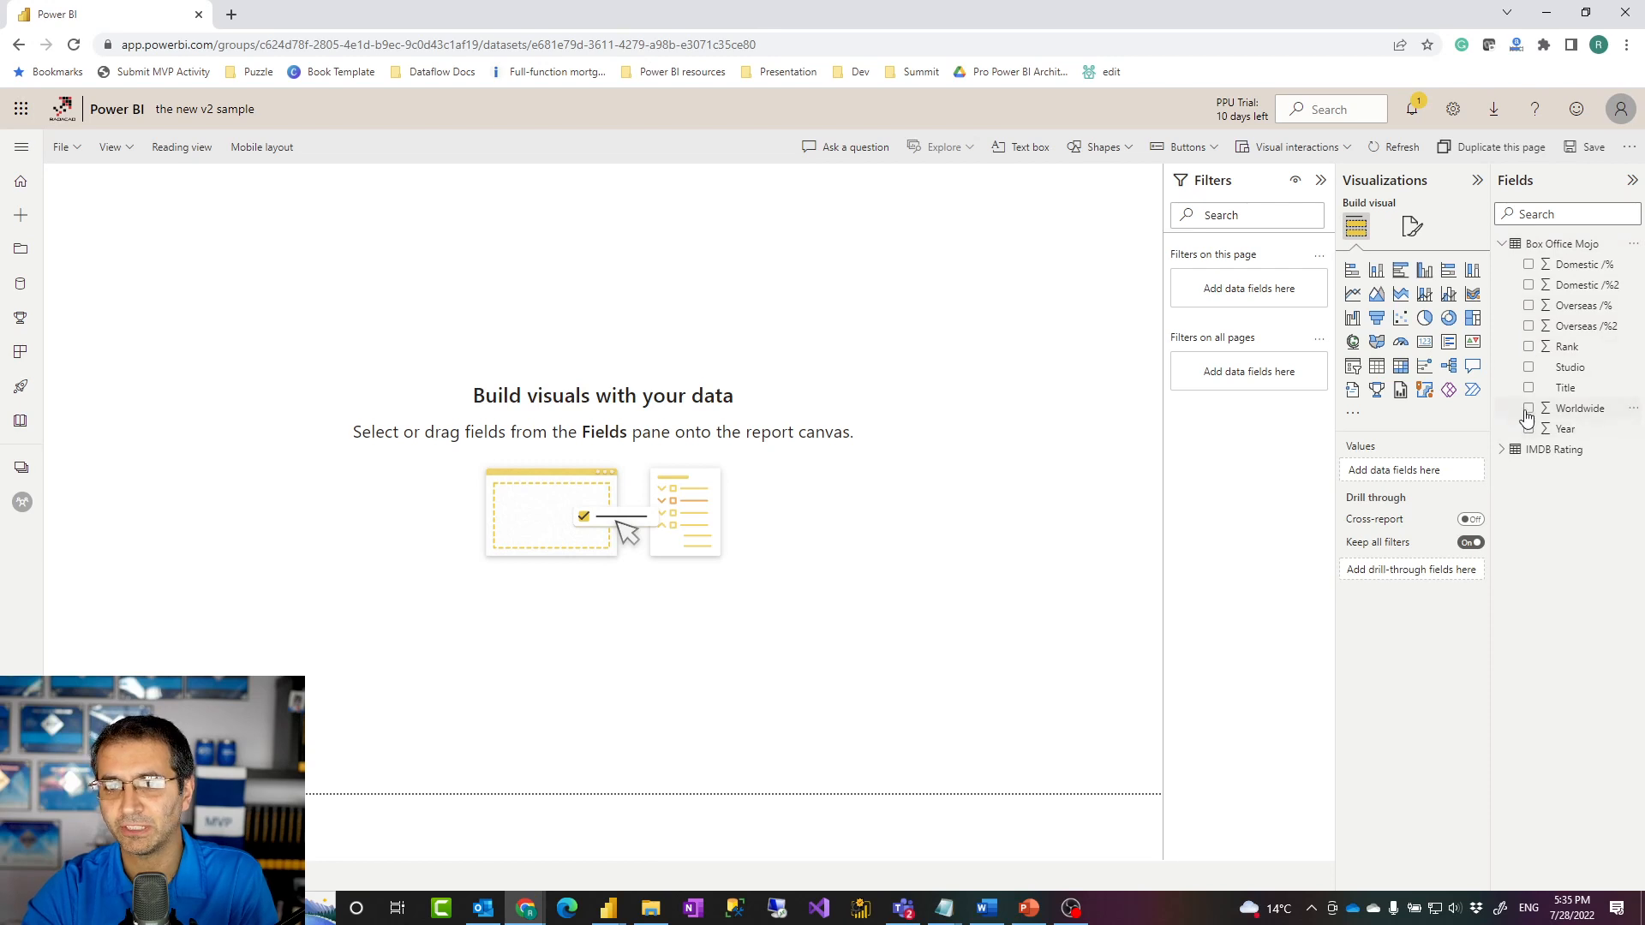
mouse_move(1579, 408)
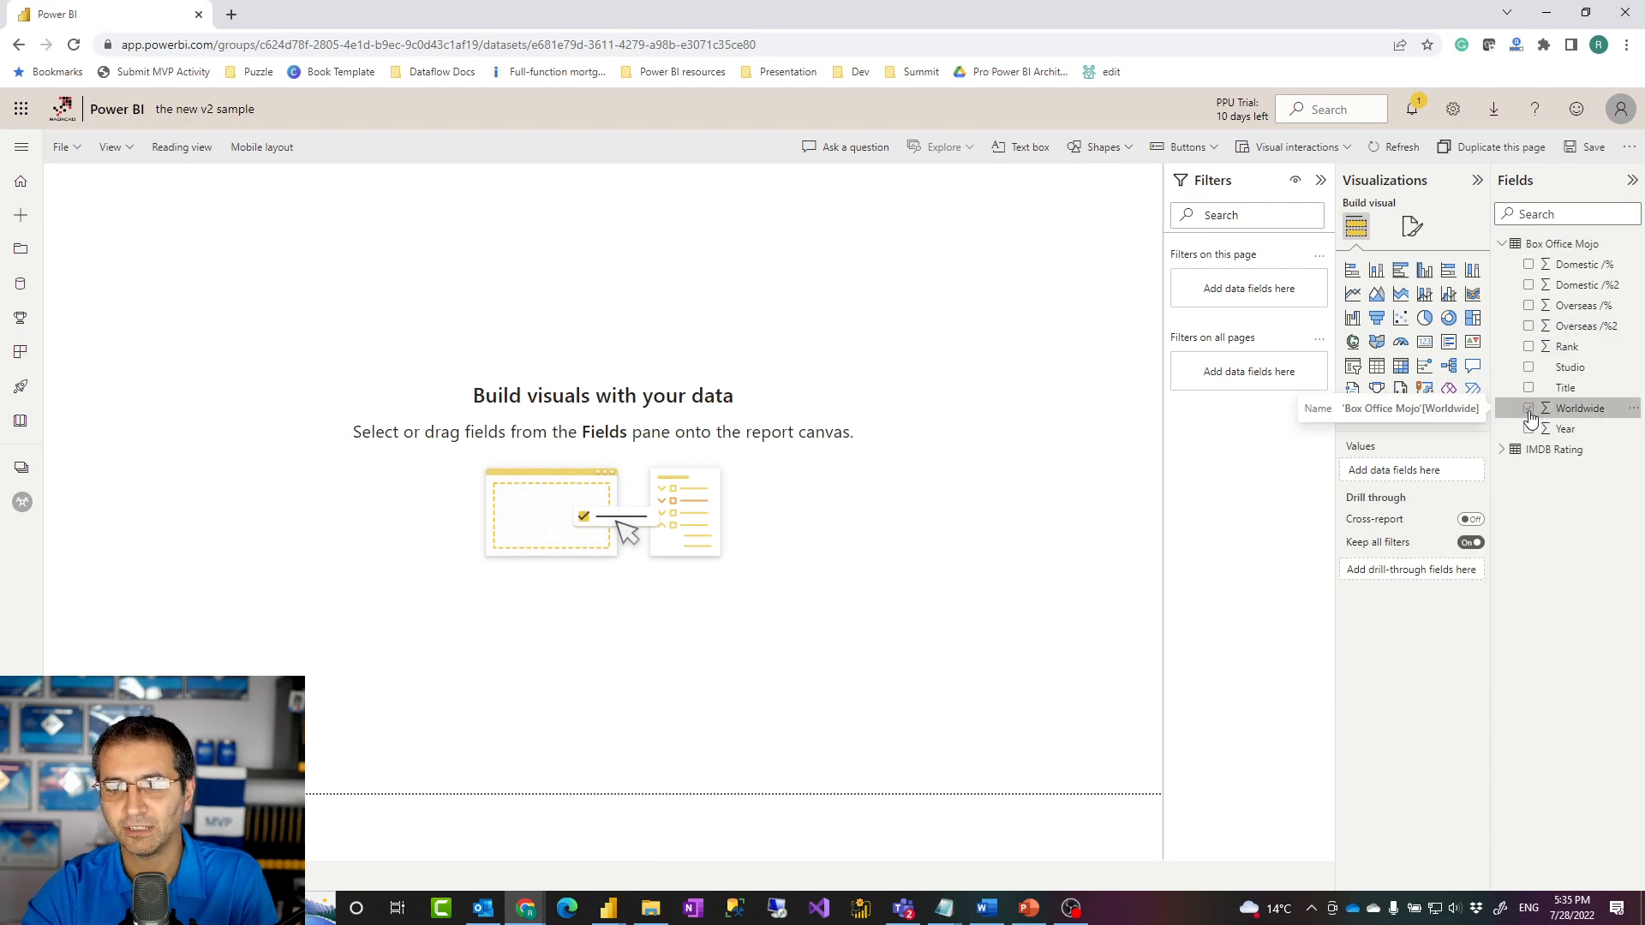
click(1528, 408)
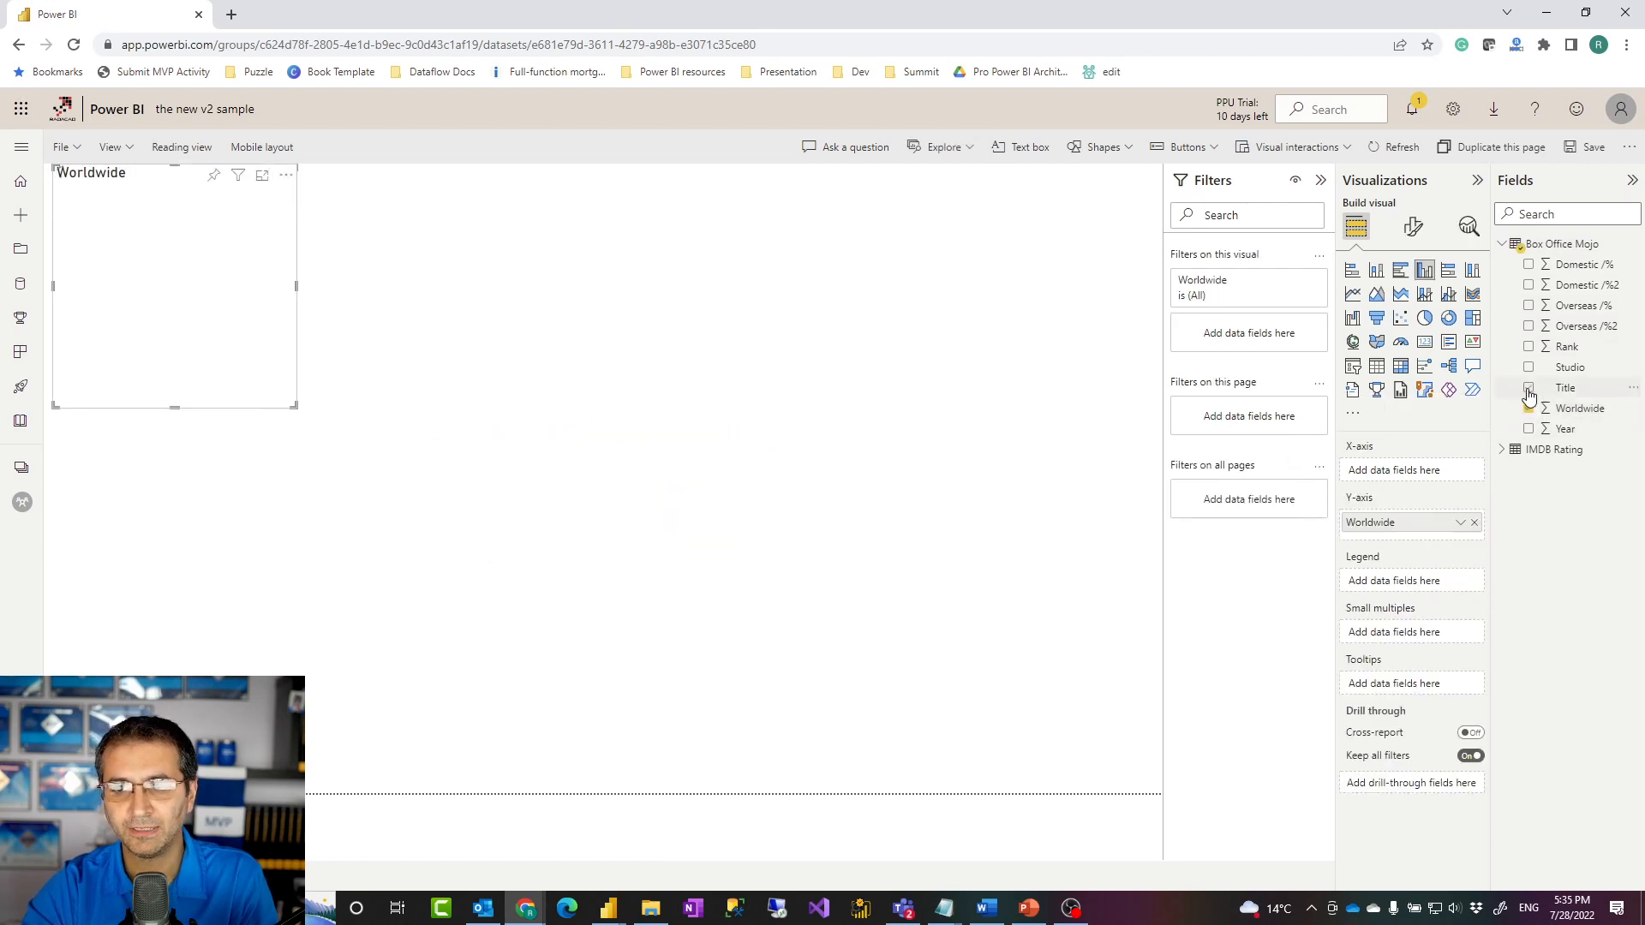
click(1528, 388)
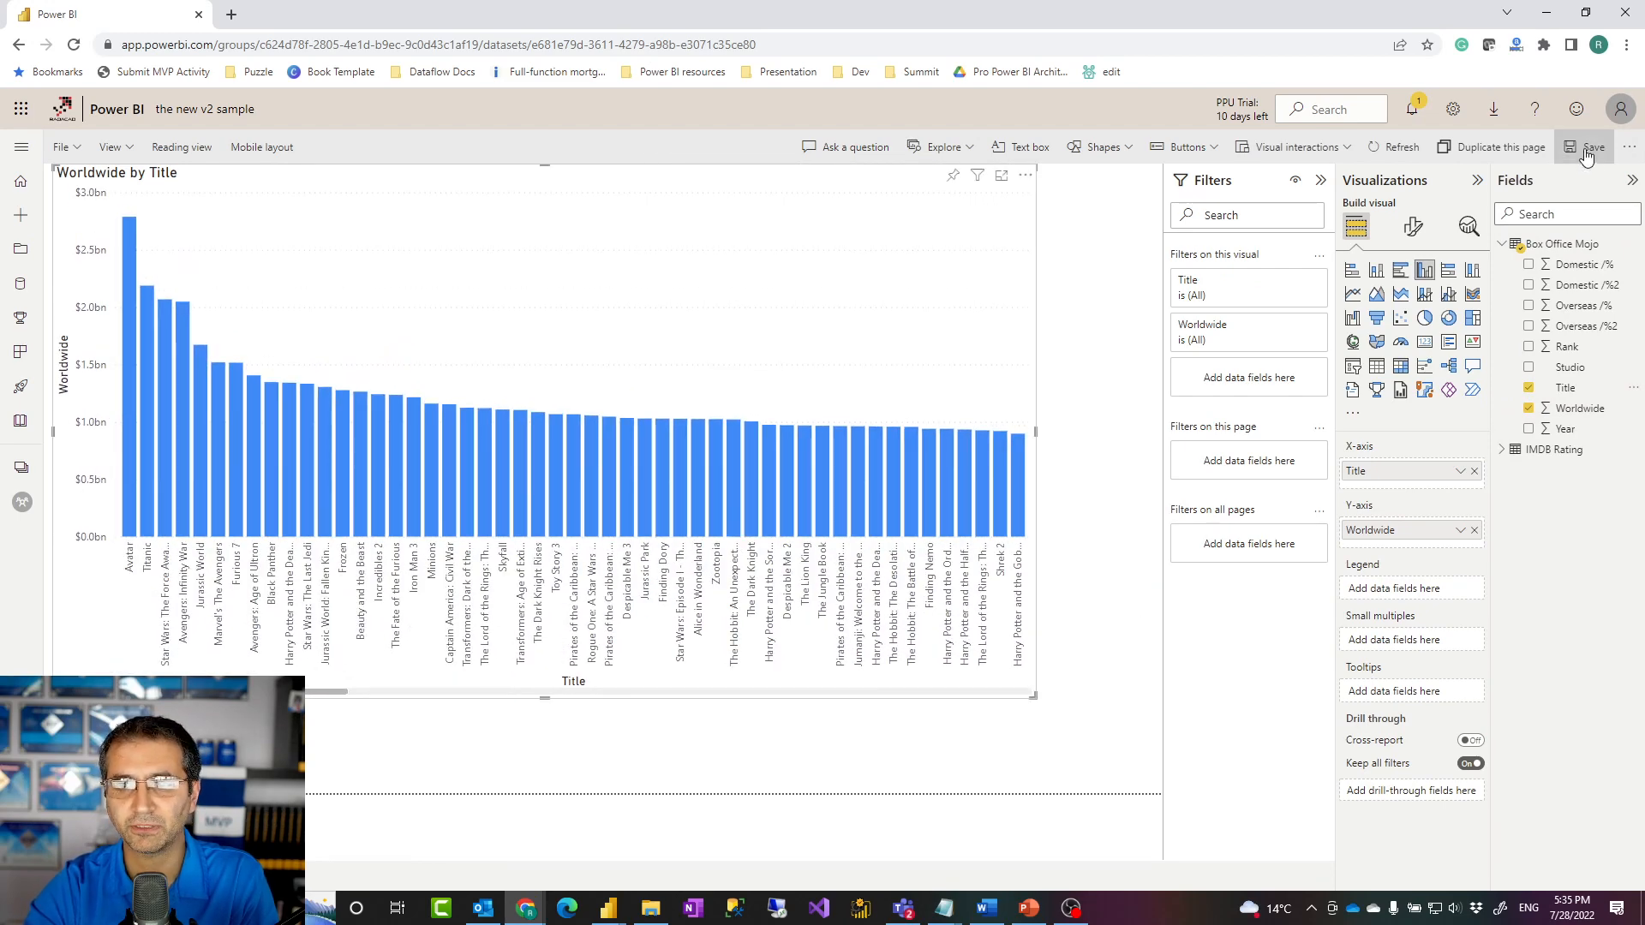
click(1588, 146)
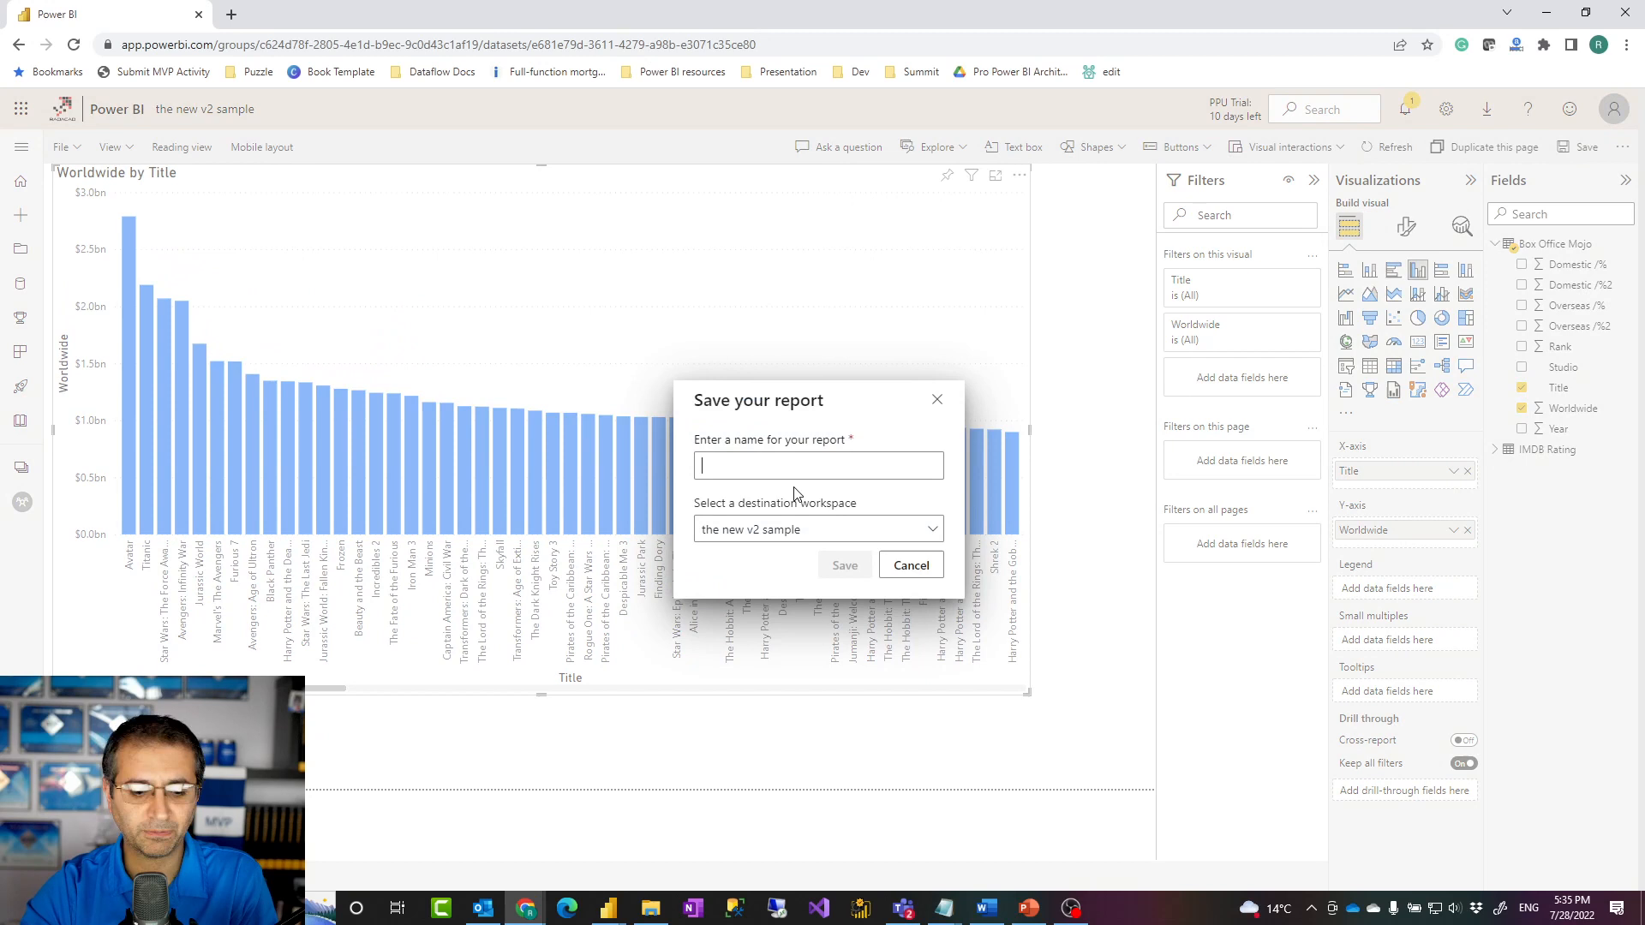
Save the report as 'report x from movies' in the new v2 sample workspace.
text(report x)
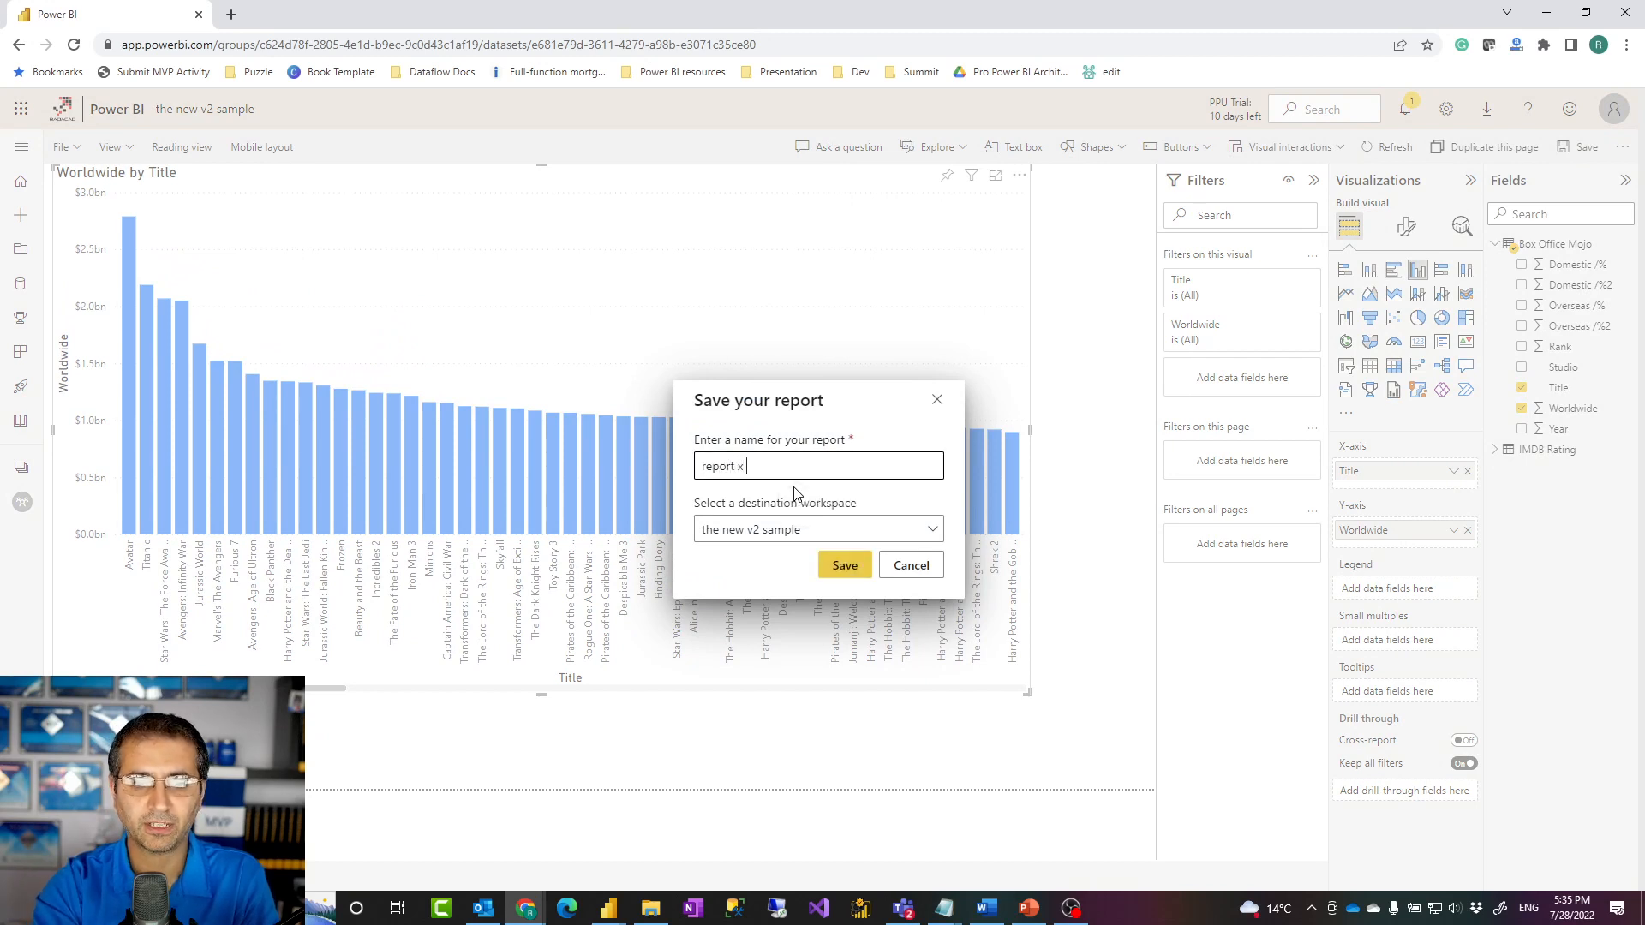
text(from movies)
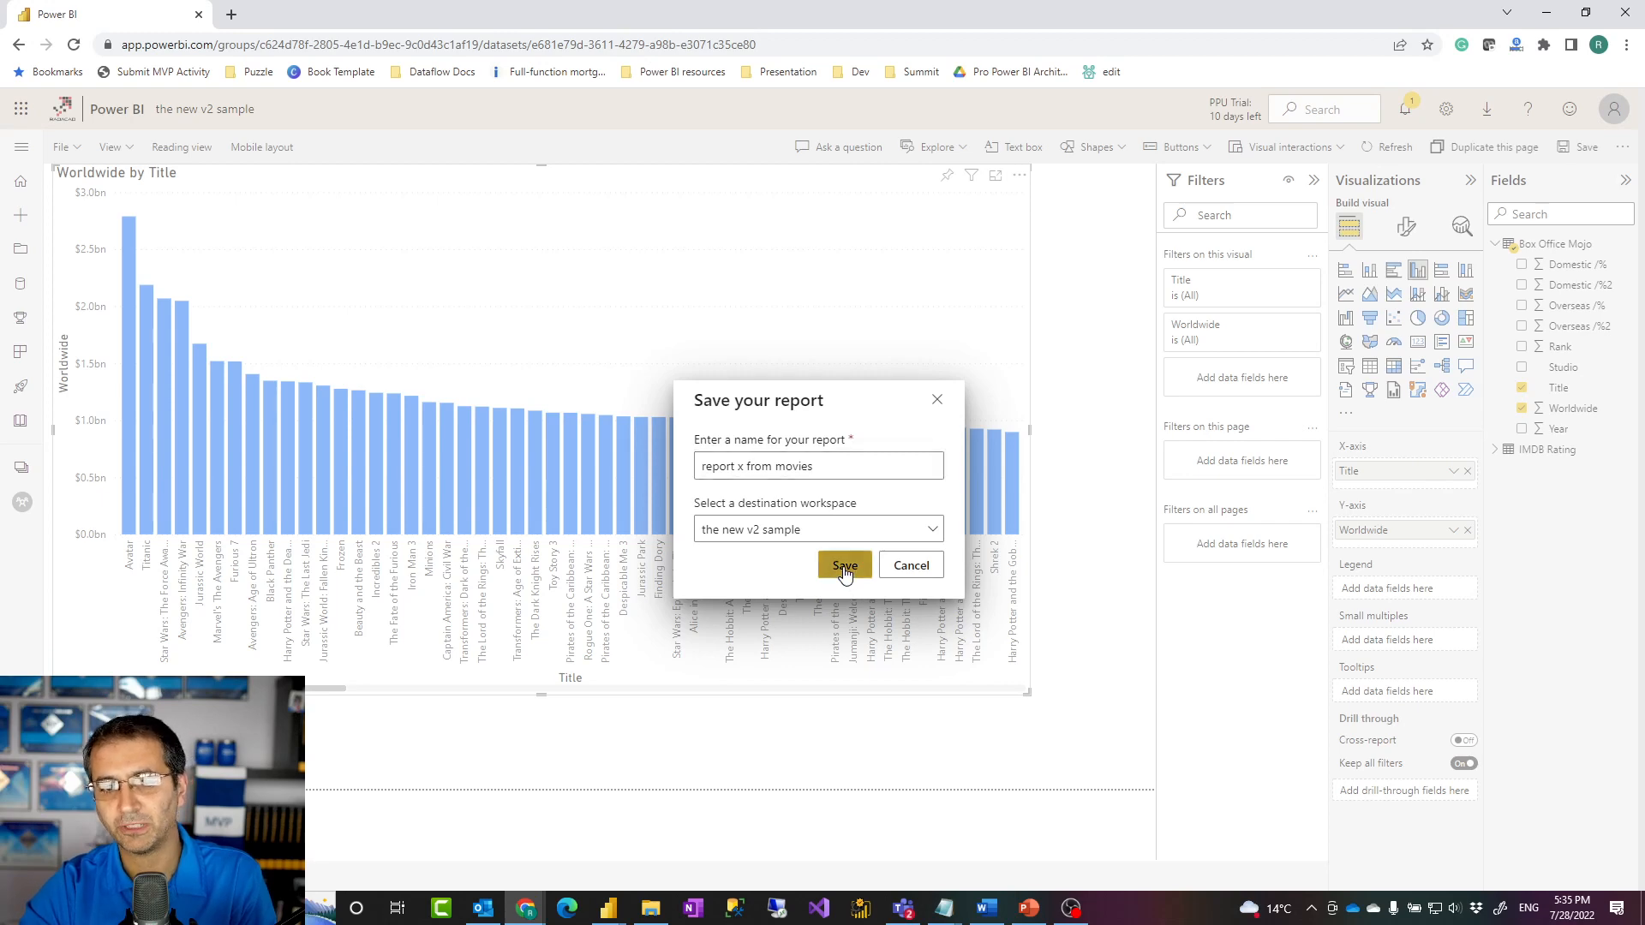
click(843, 565)
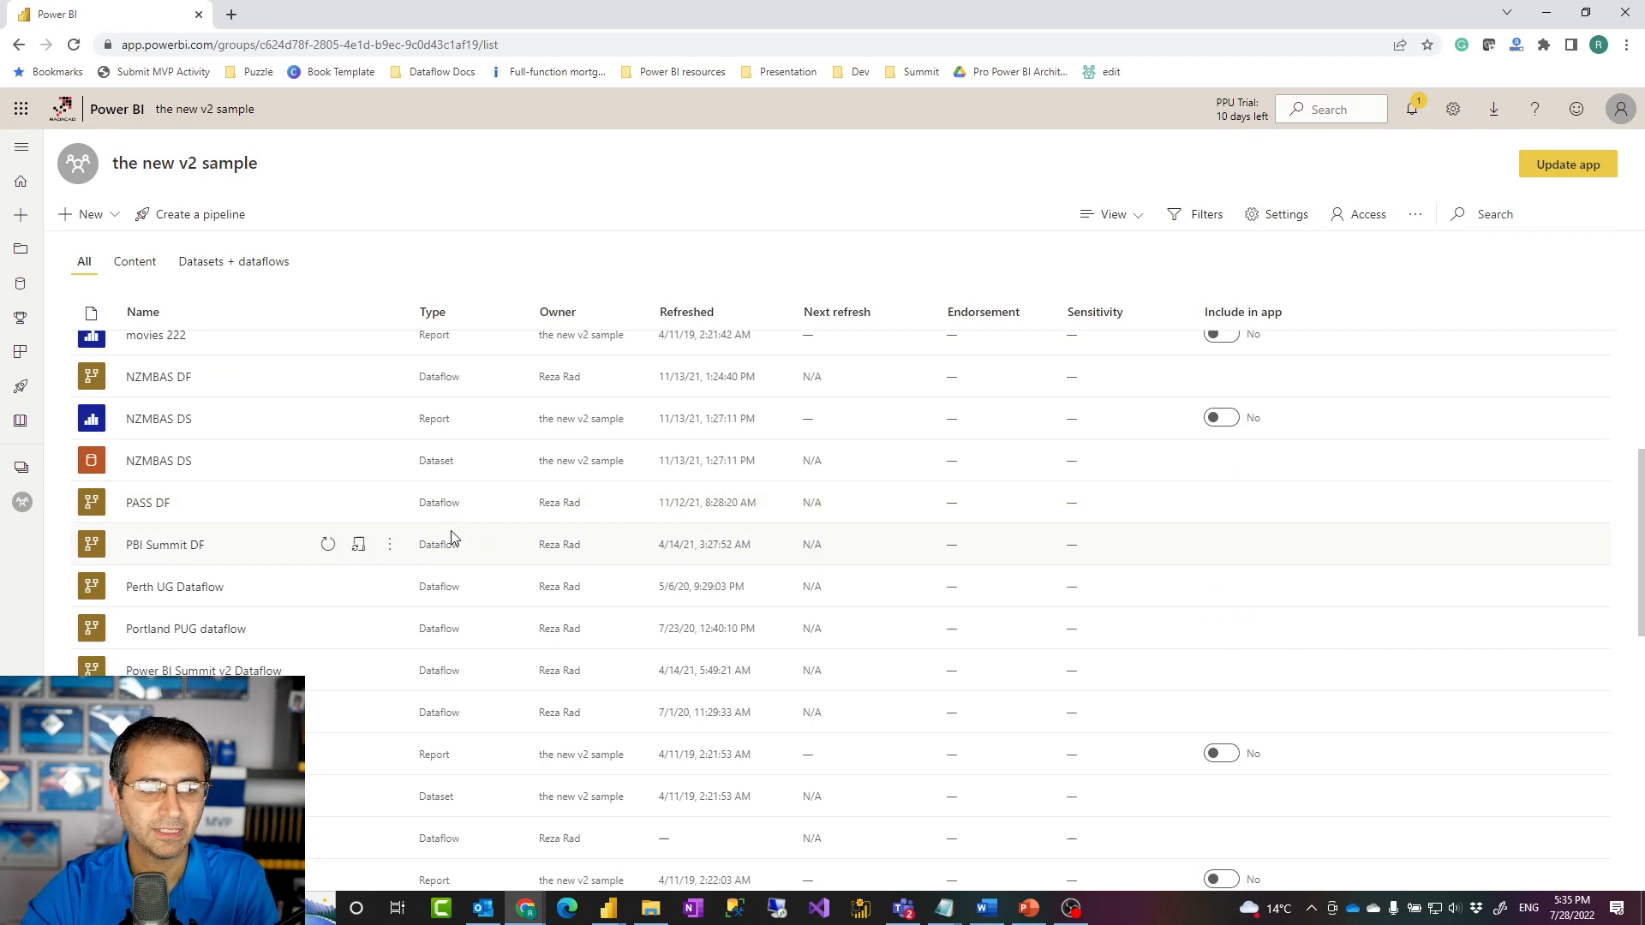
Open View lineage for 'report x from movies' from the Content list.
scroll(down, 3)
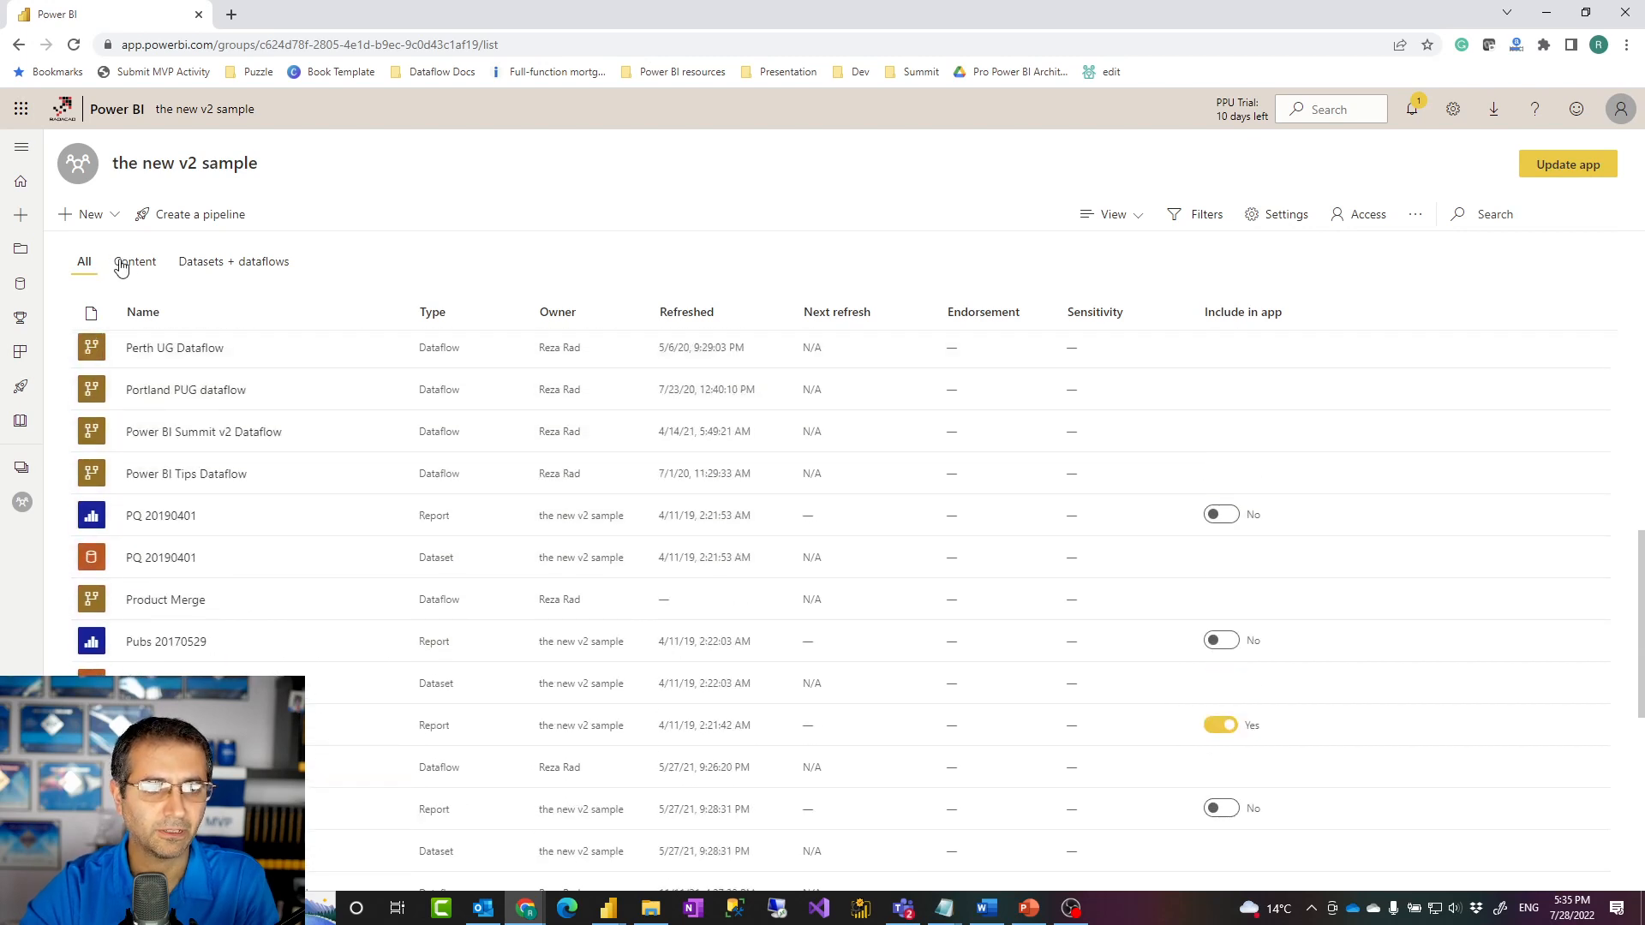
click(135, 261)
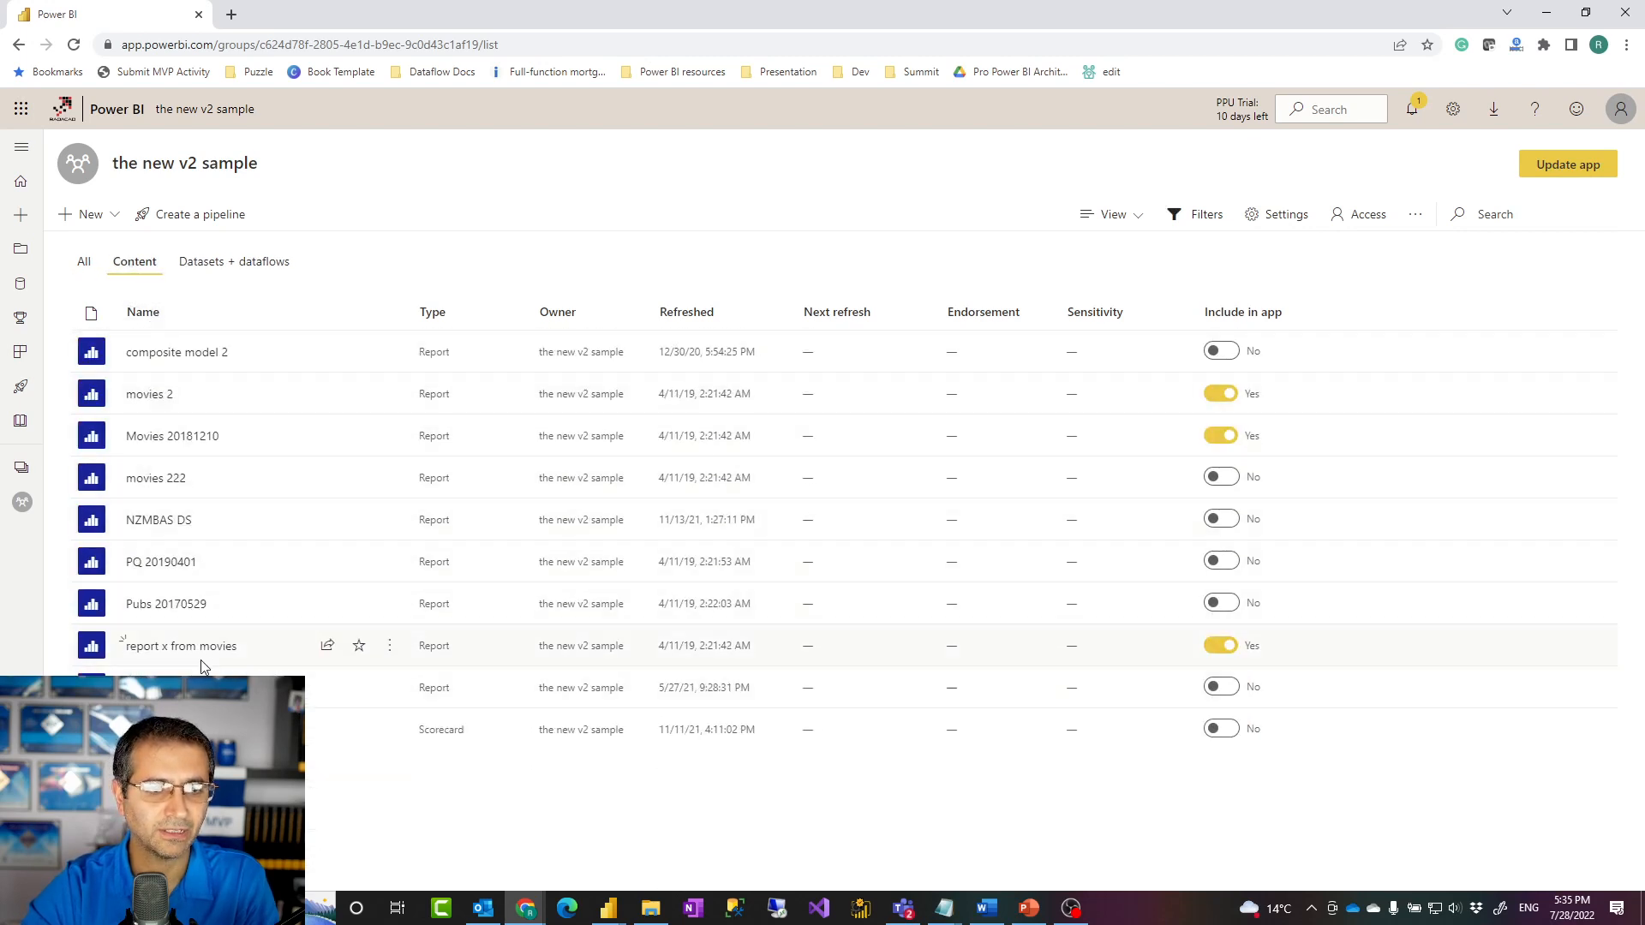
mouse_move(179, 645)
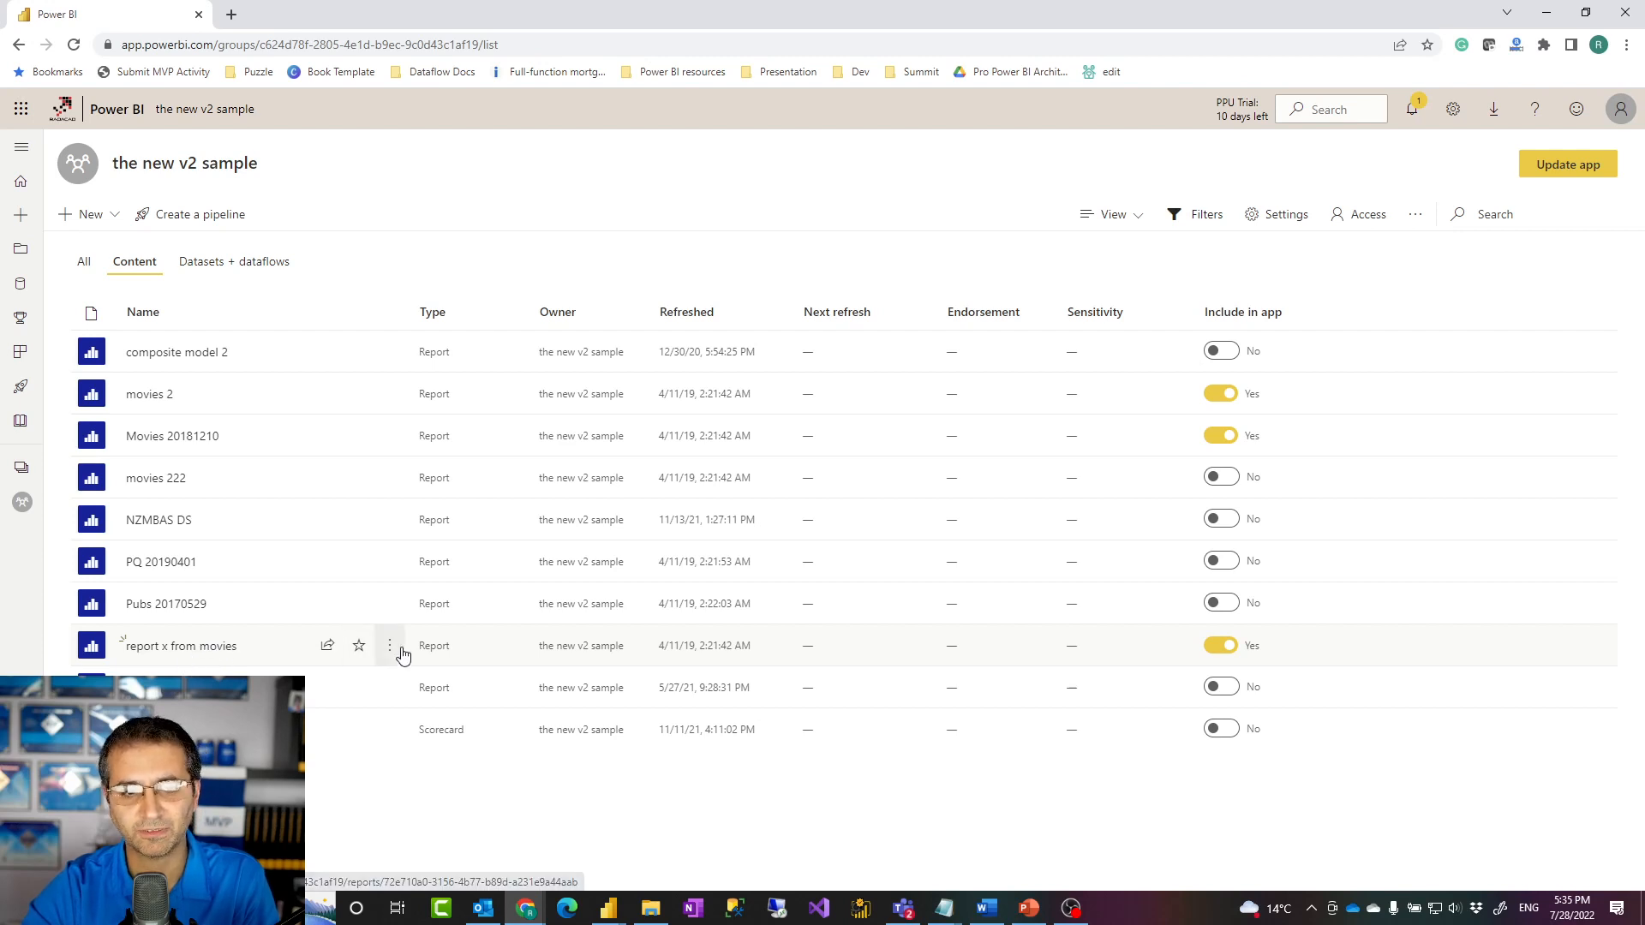
click(389, 645)
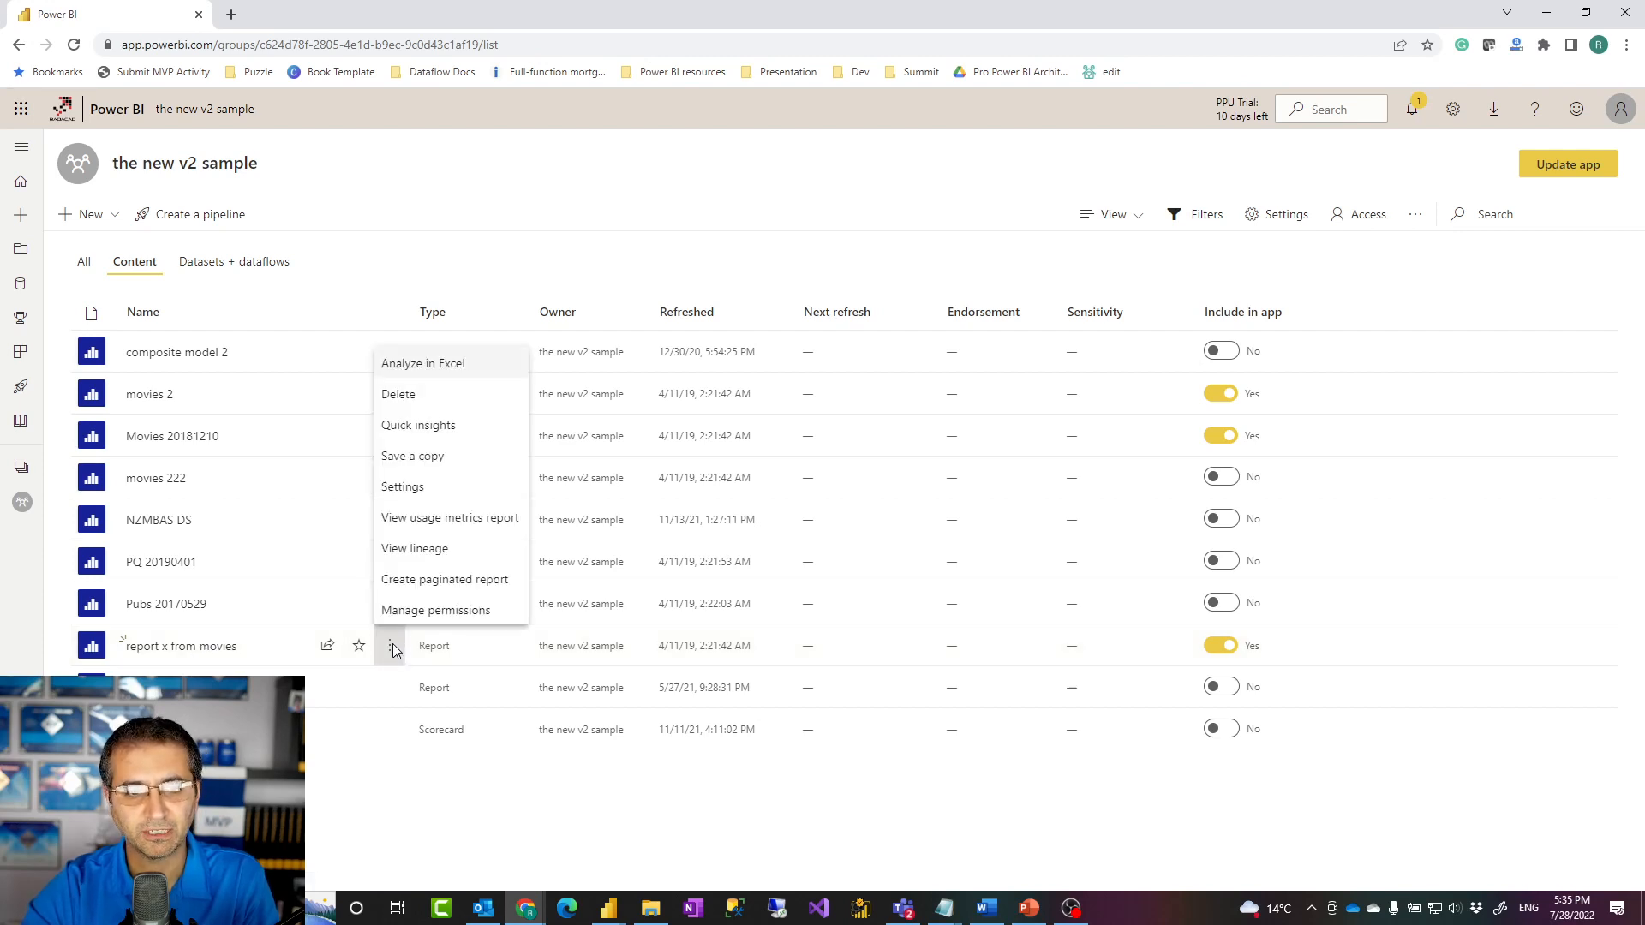
click(414, 548)
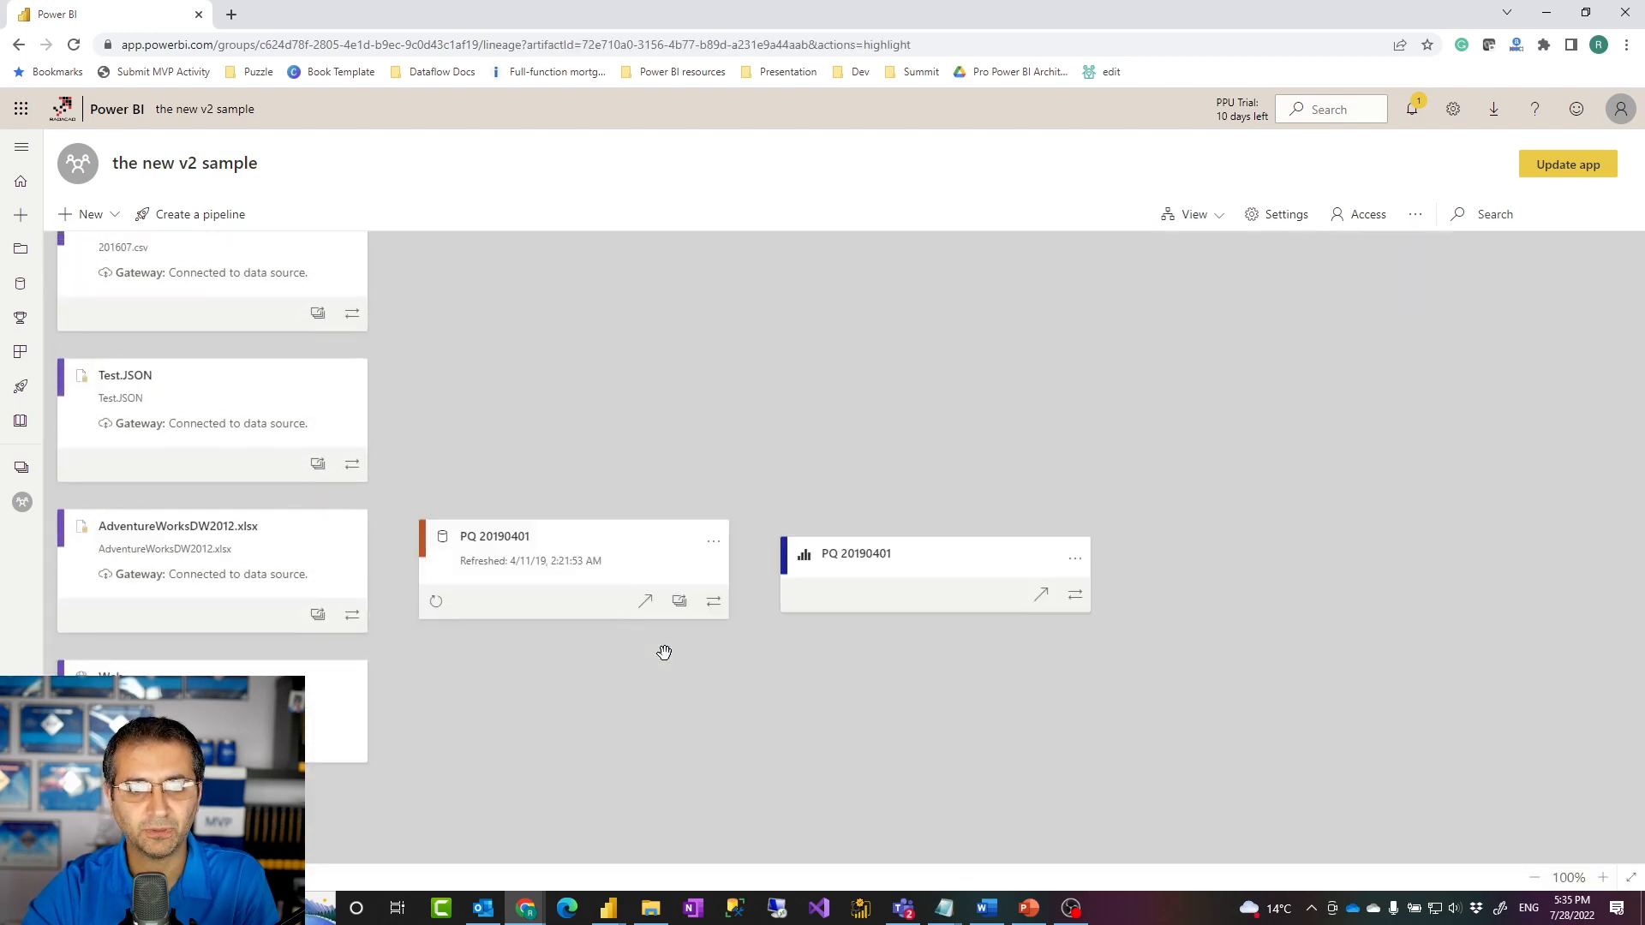
Locate the report x from movies card, then switch to untitled Power BI Desktop.
scroll(down, 3)
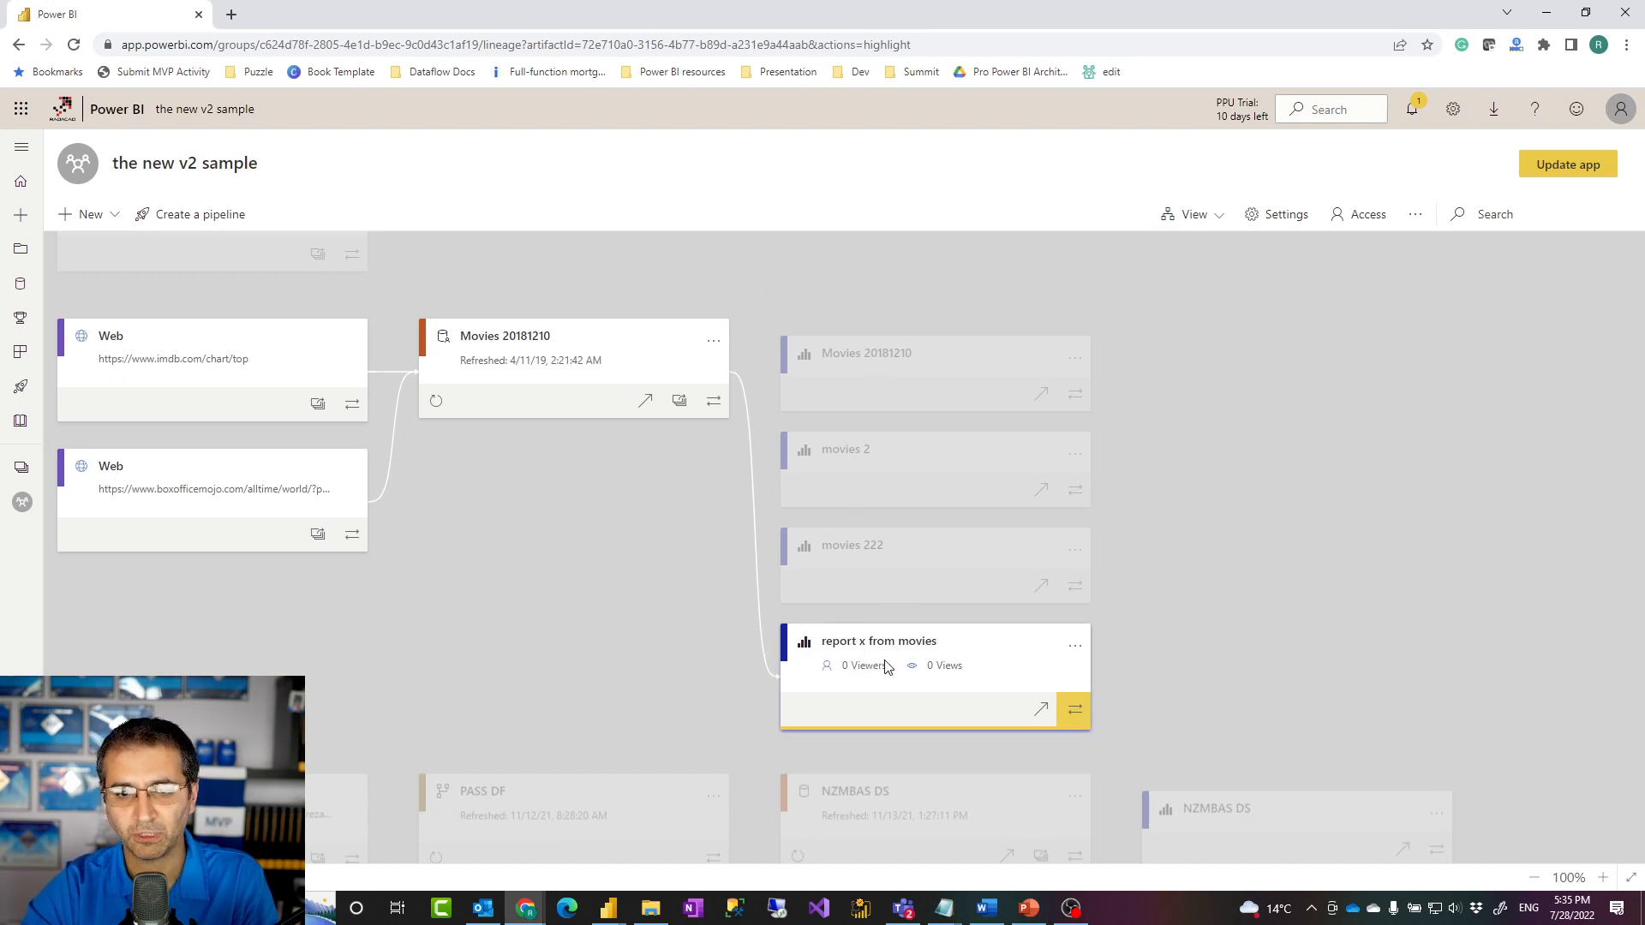
mouse_move(641, 688)
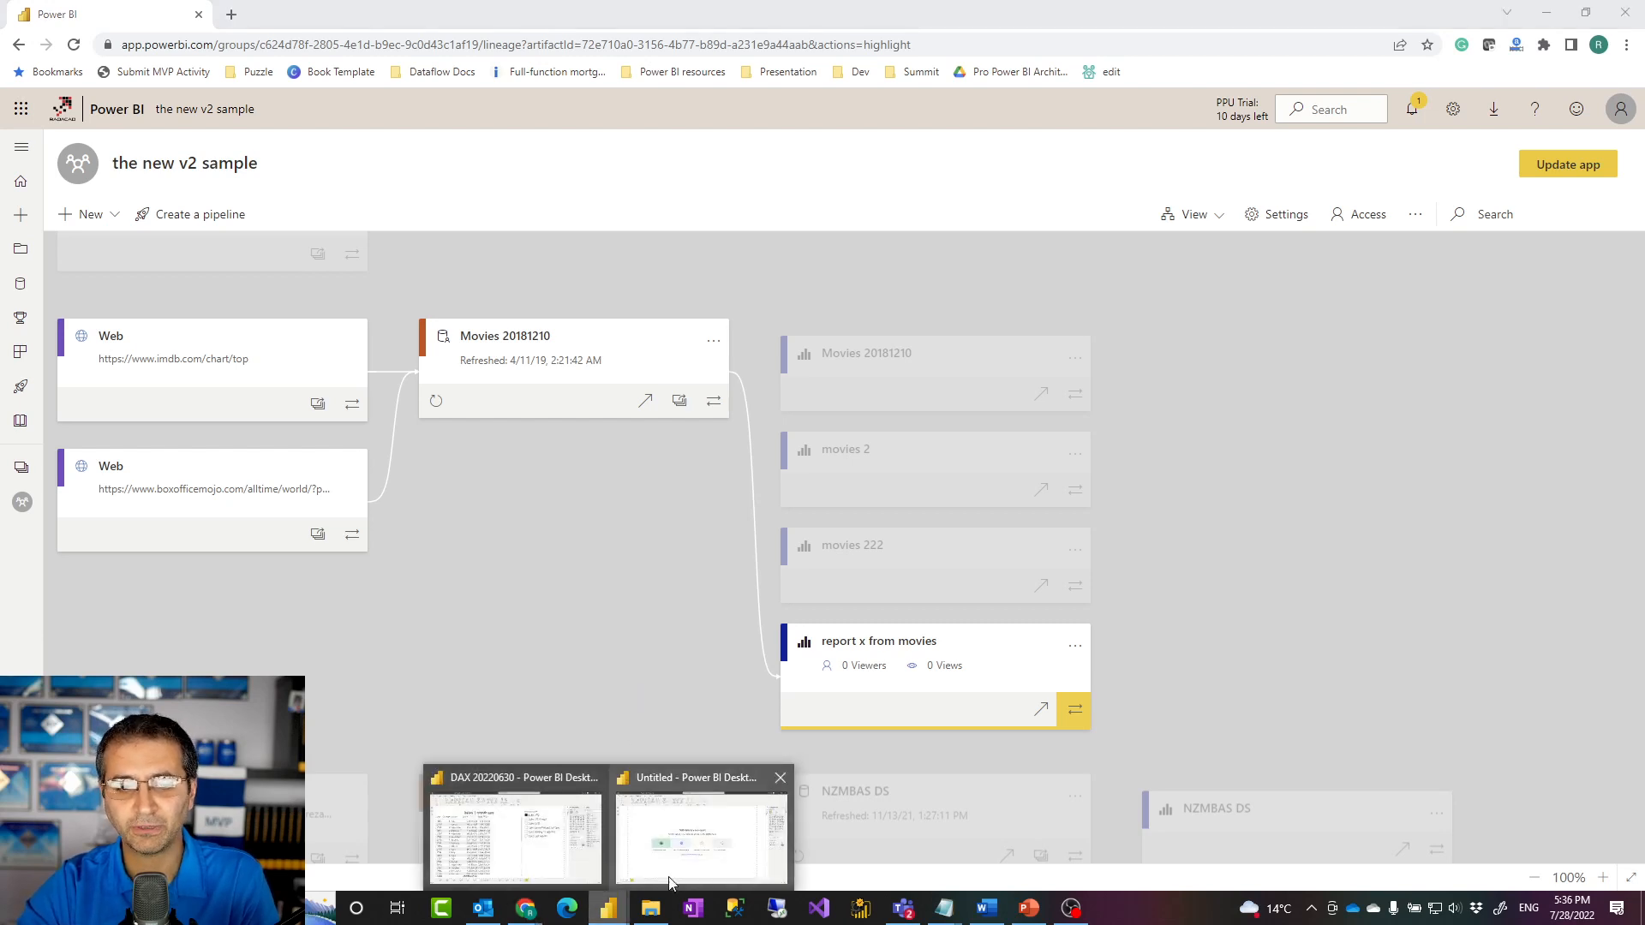
click(699, 839)
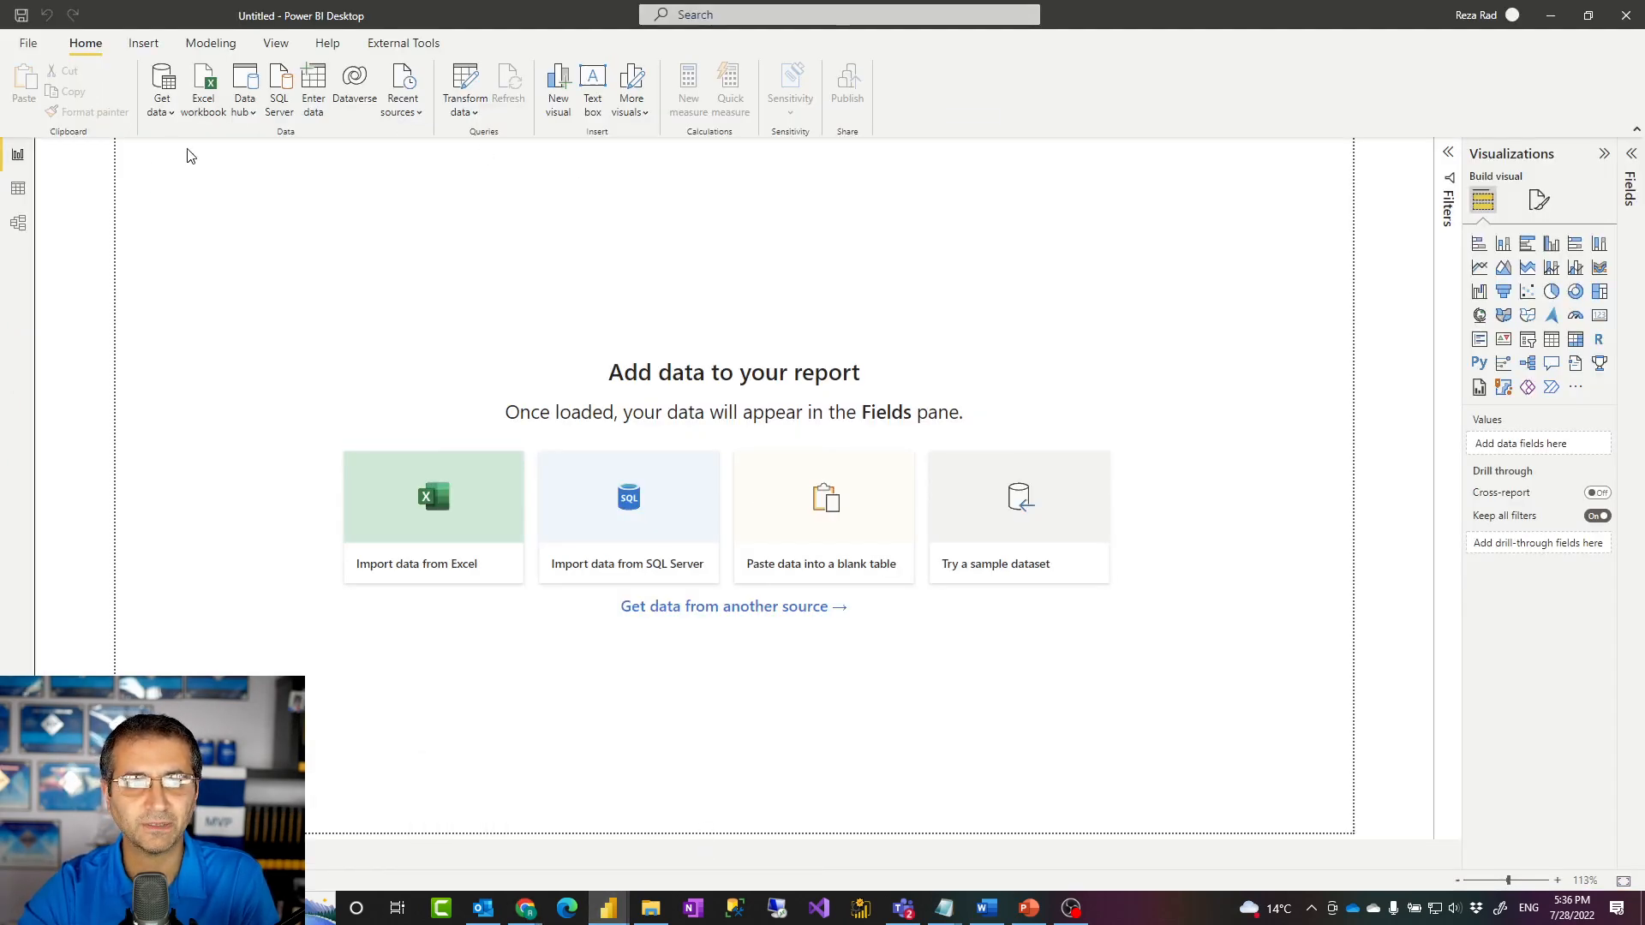
Bring up the Data hub's Power BI datasets list, with Movies 20181210 at the top.
click(162, 85)
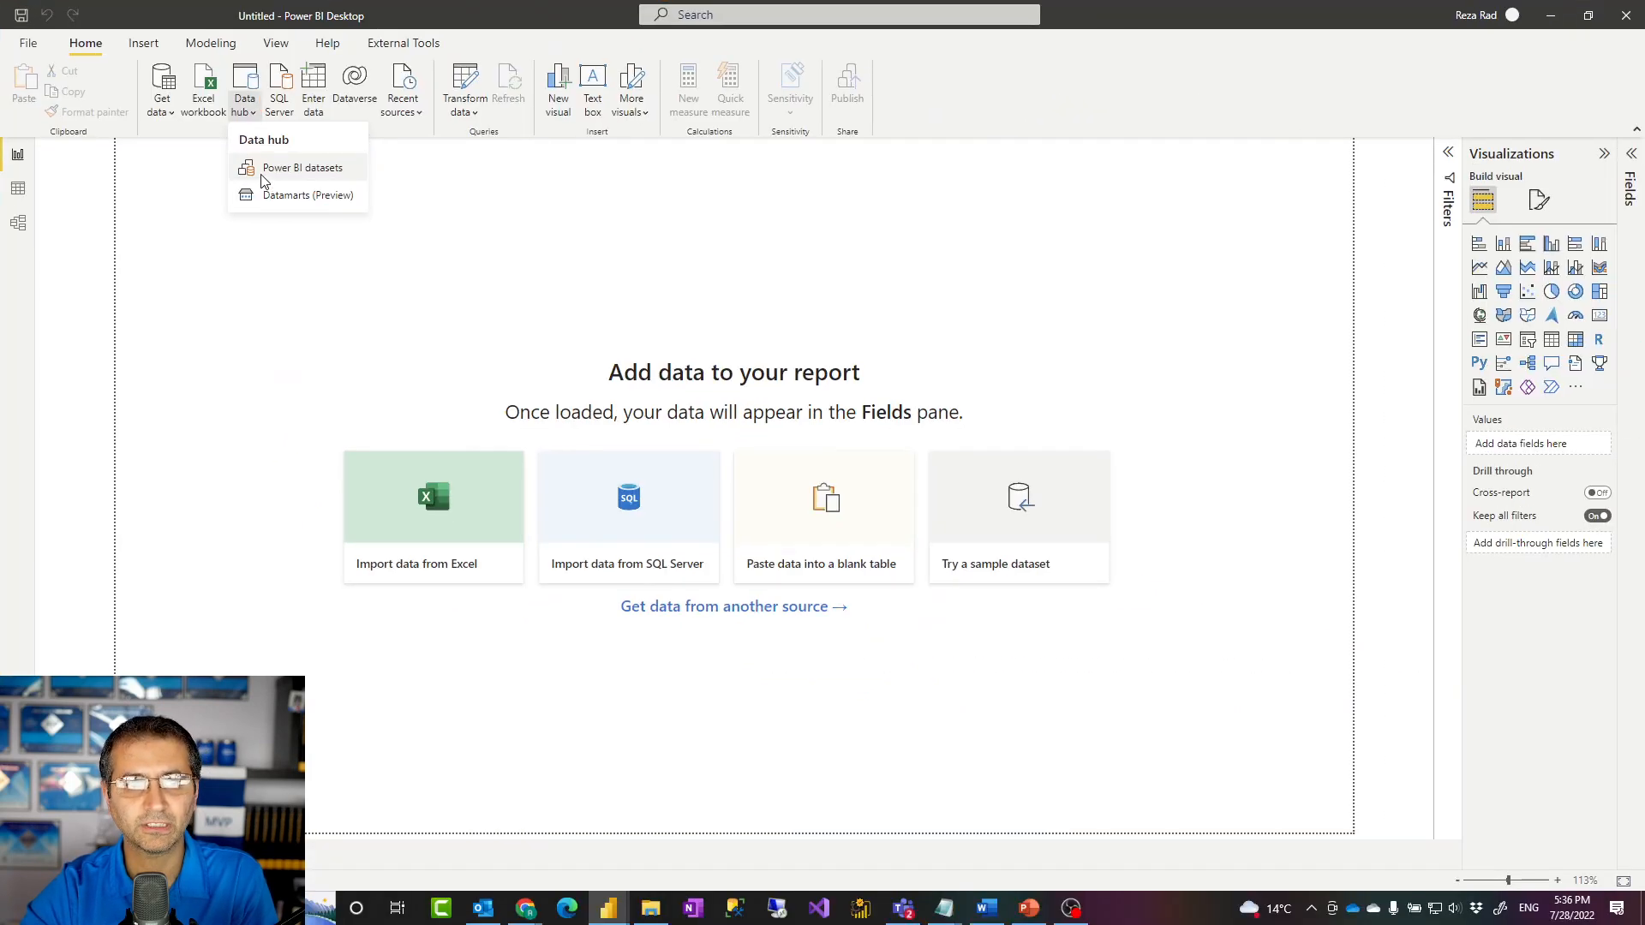
click(303, 167)
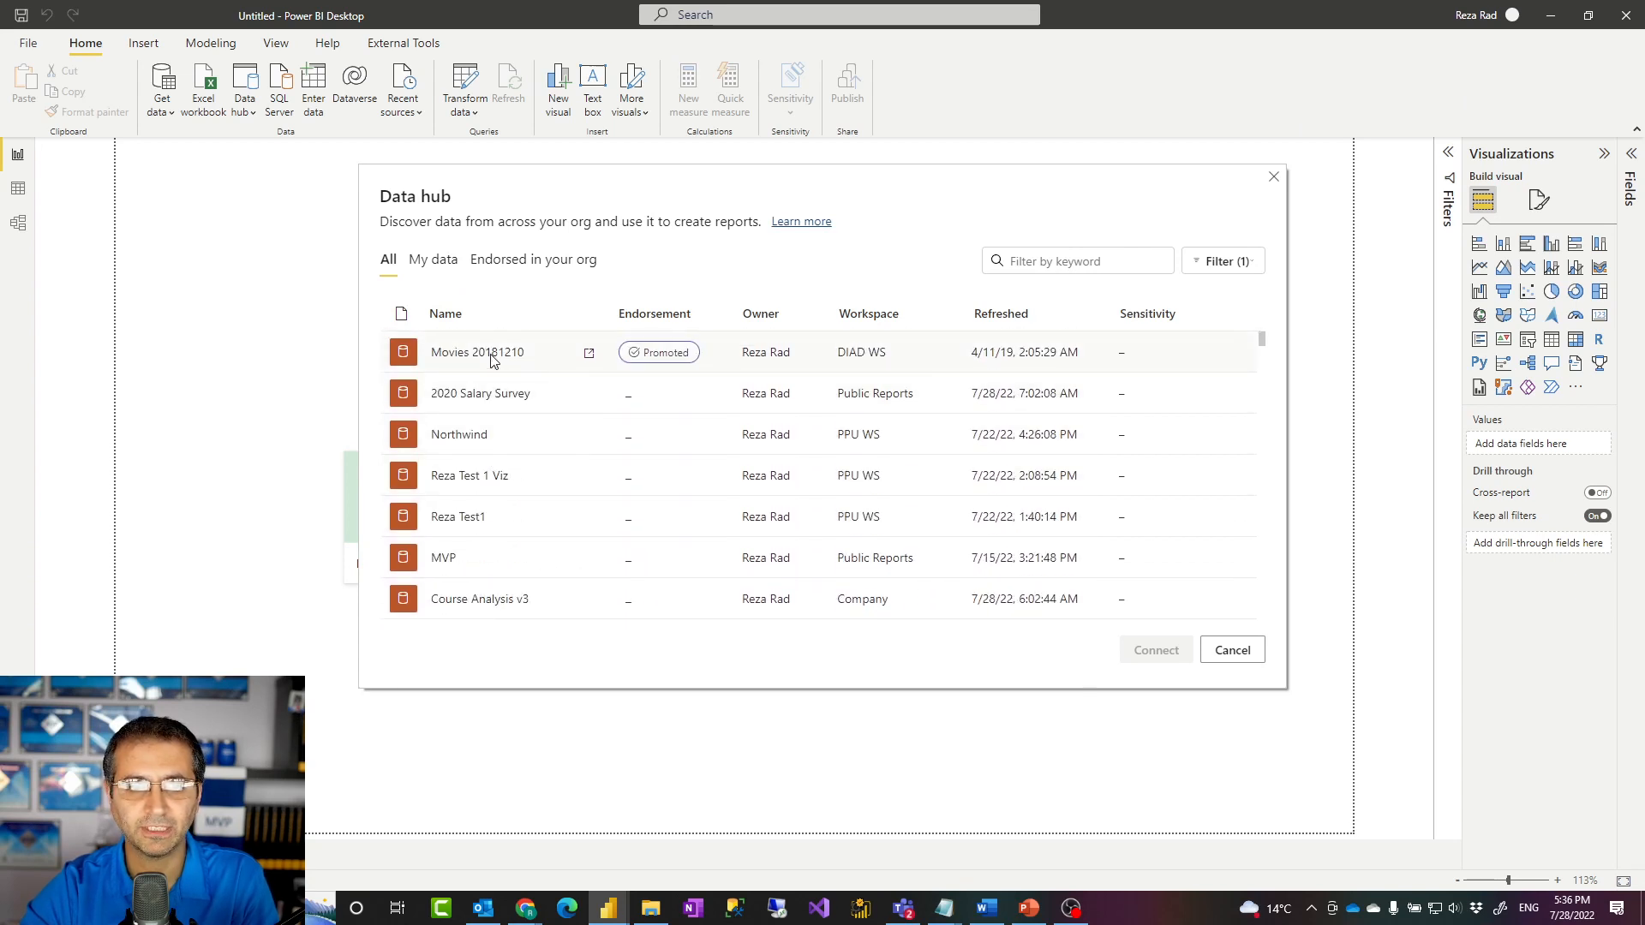
Live-connect the report to Movies 20181210, exposing Box Office Mojo and IMDB Rating tables.
click(1231, 649)
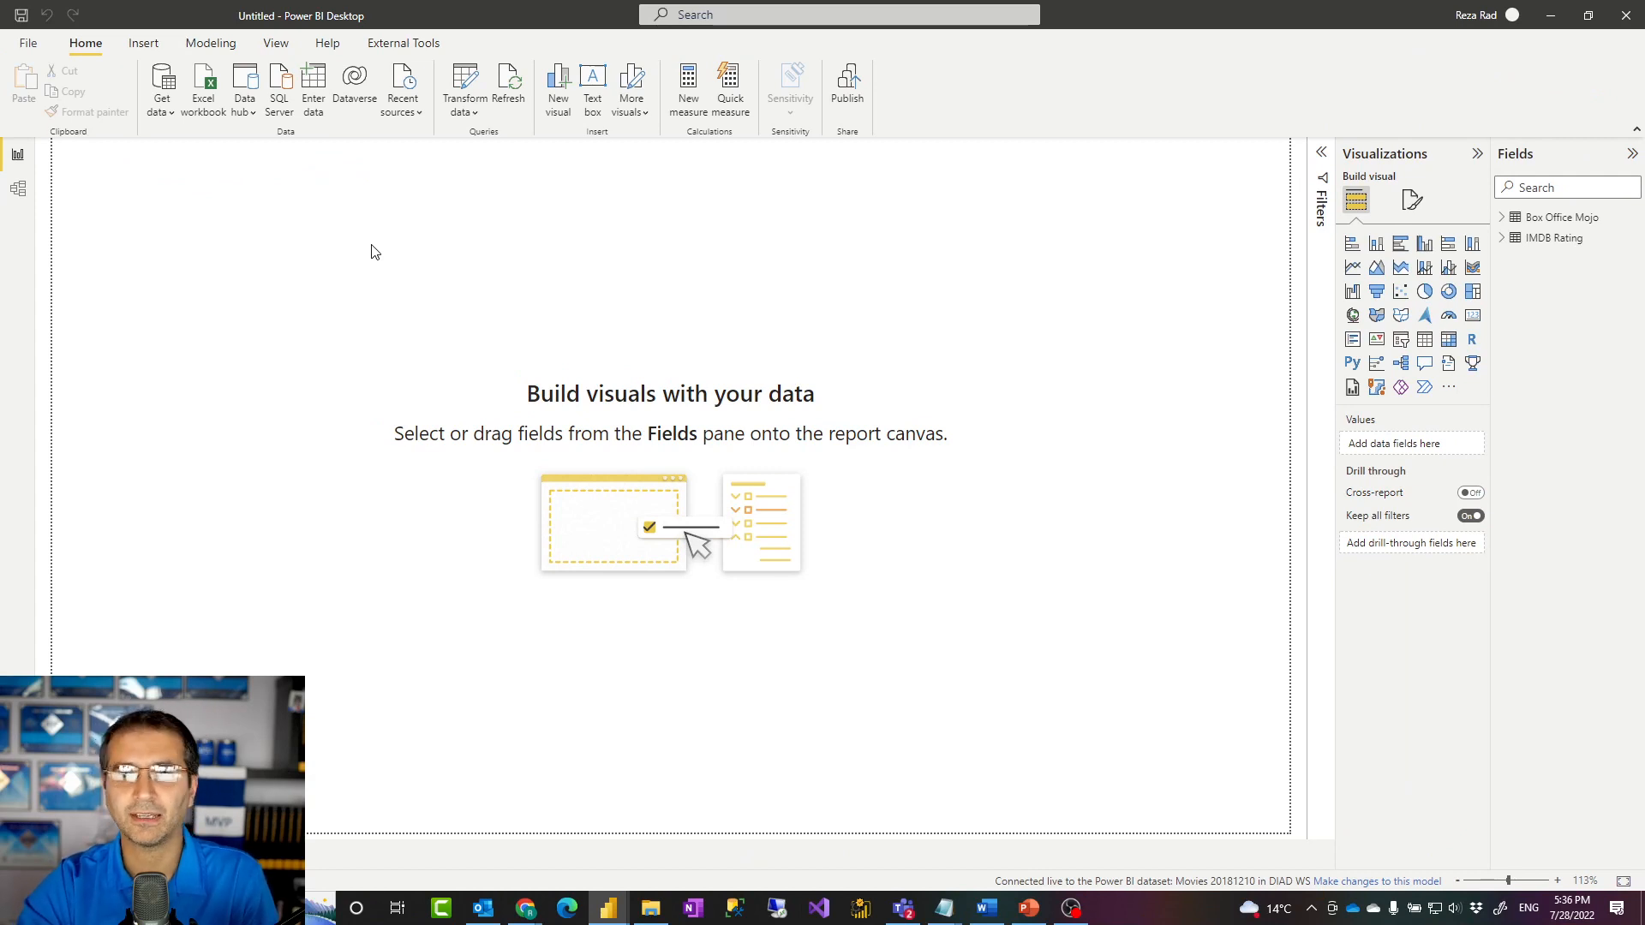
mouse_move(593, 256)
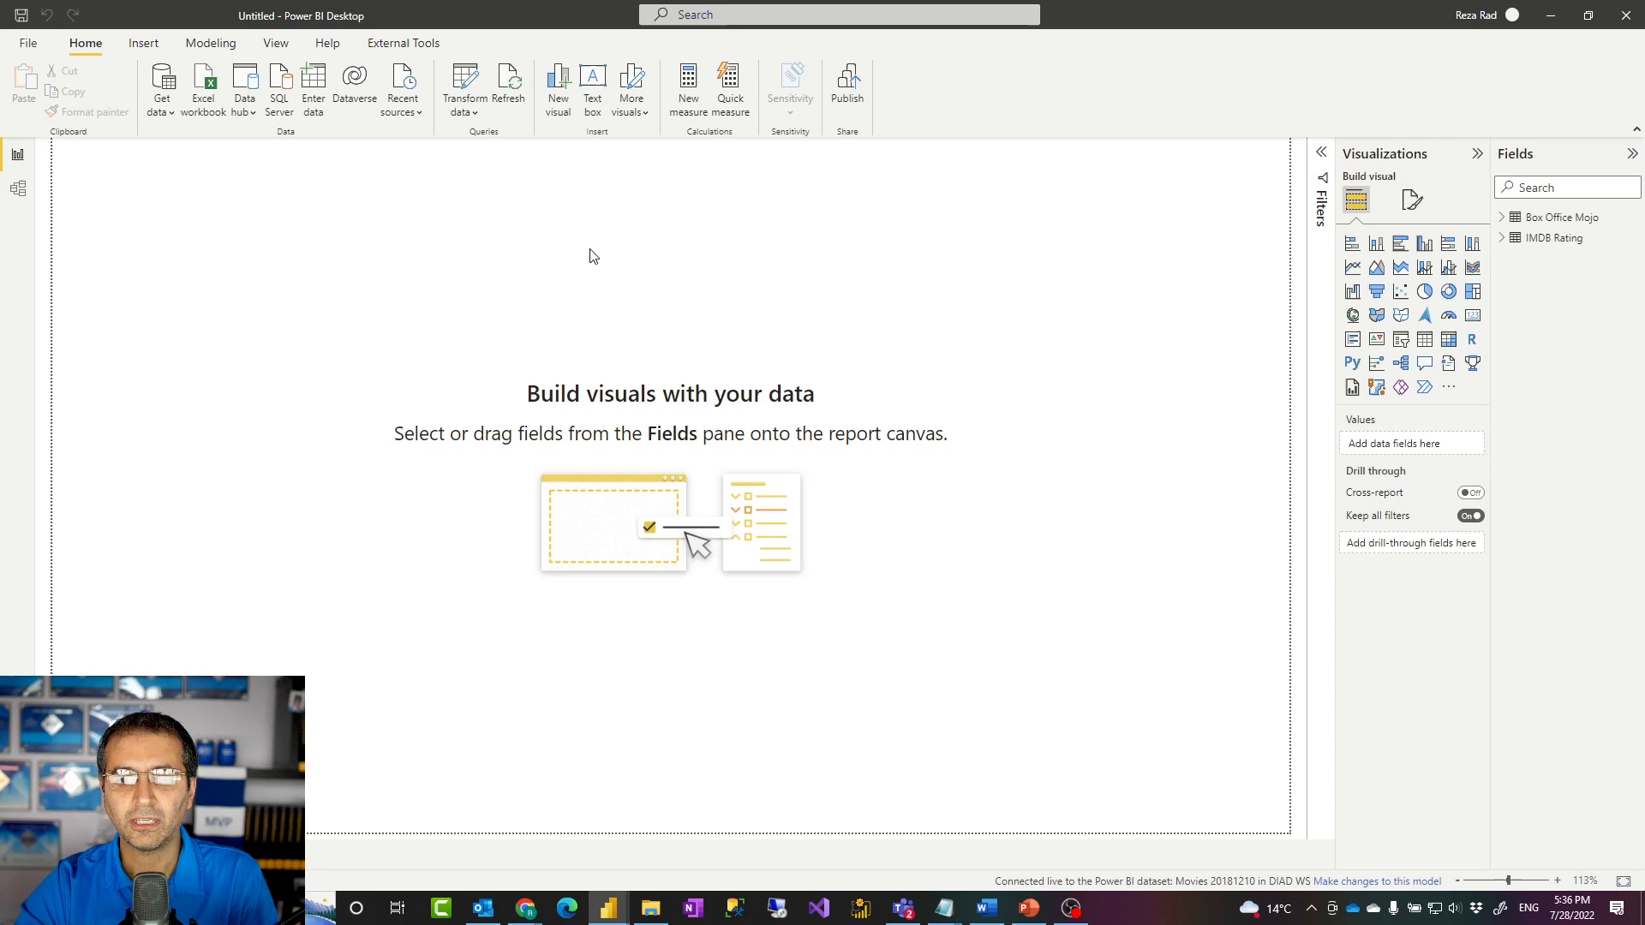
mouse_move(858, 462)
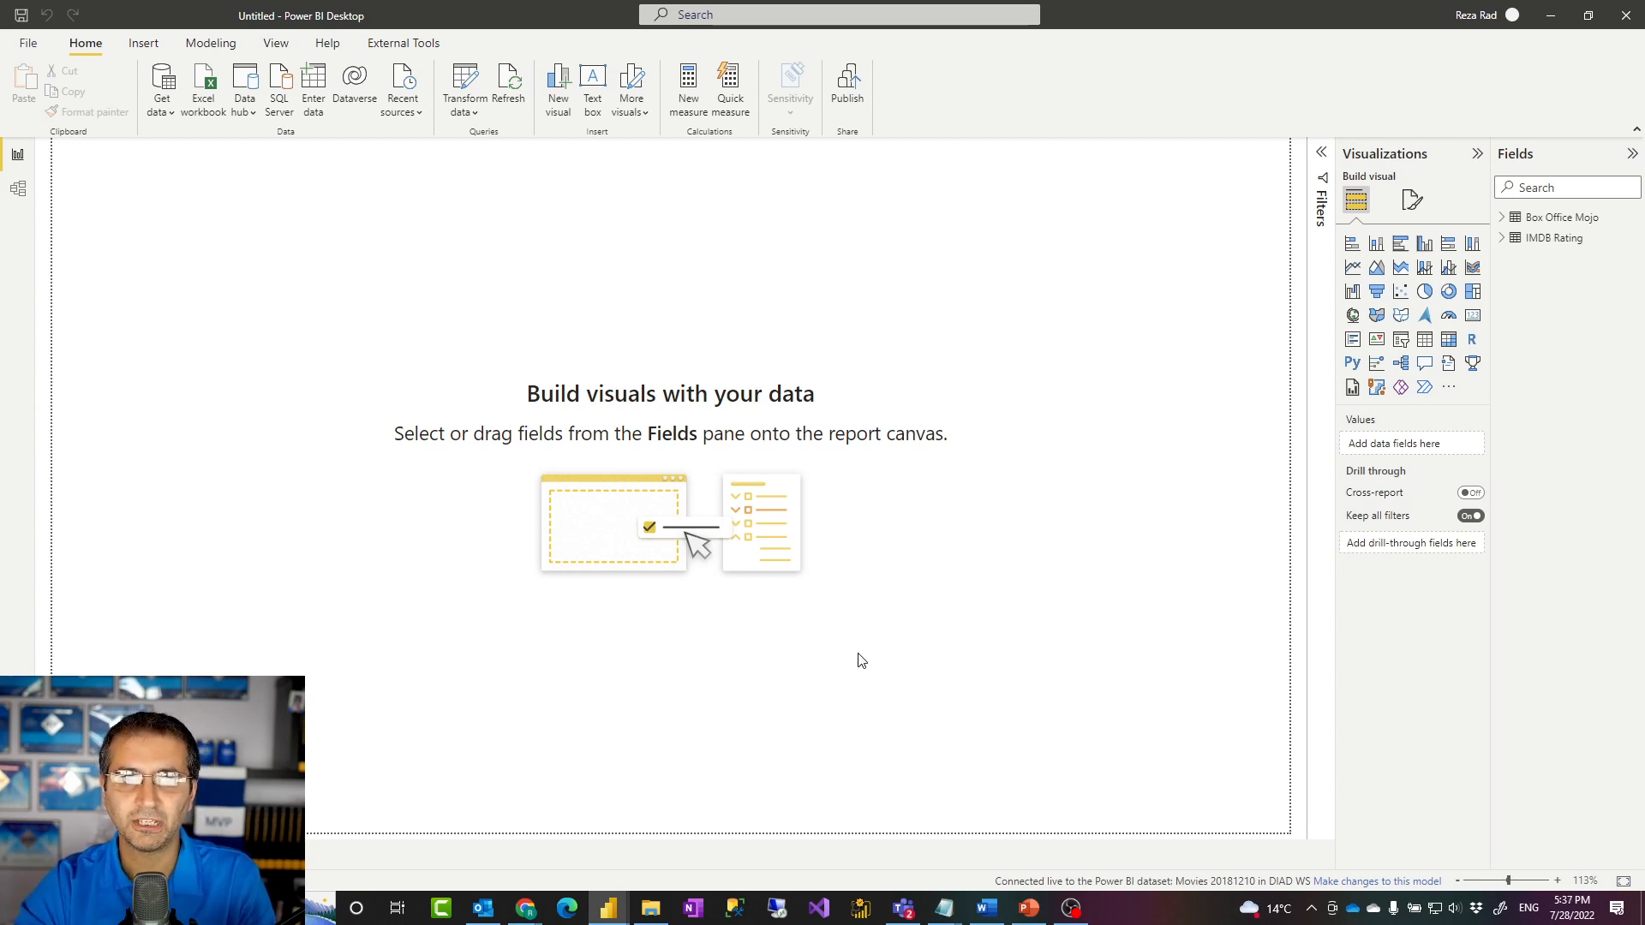
mouse_move(808, 172)
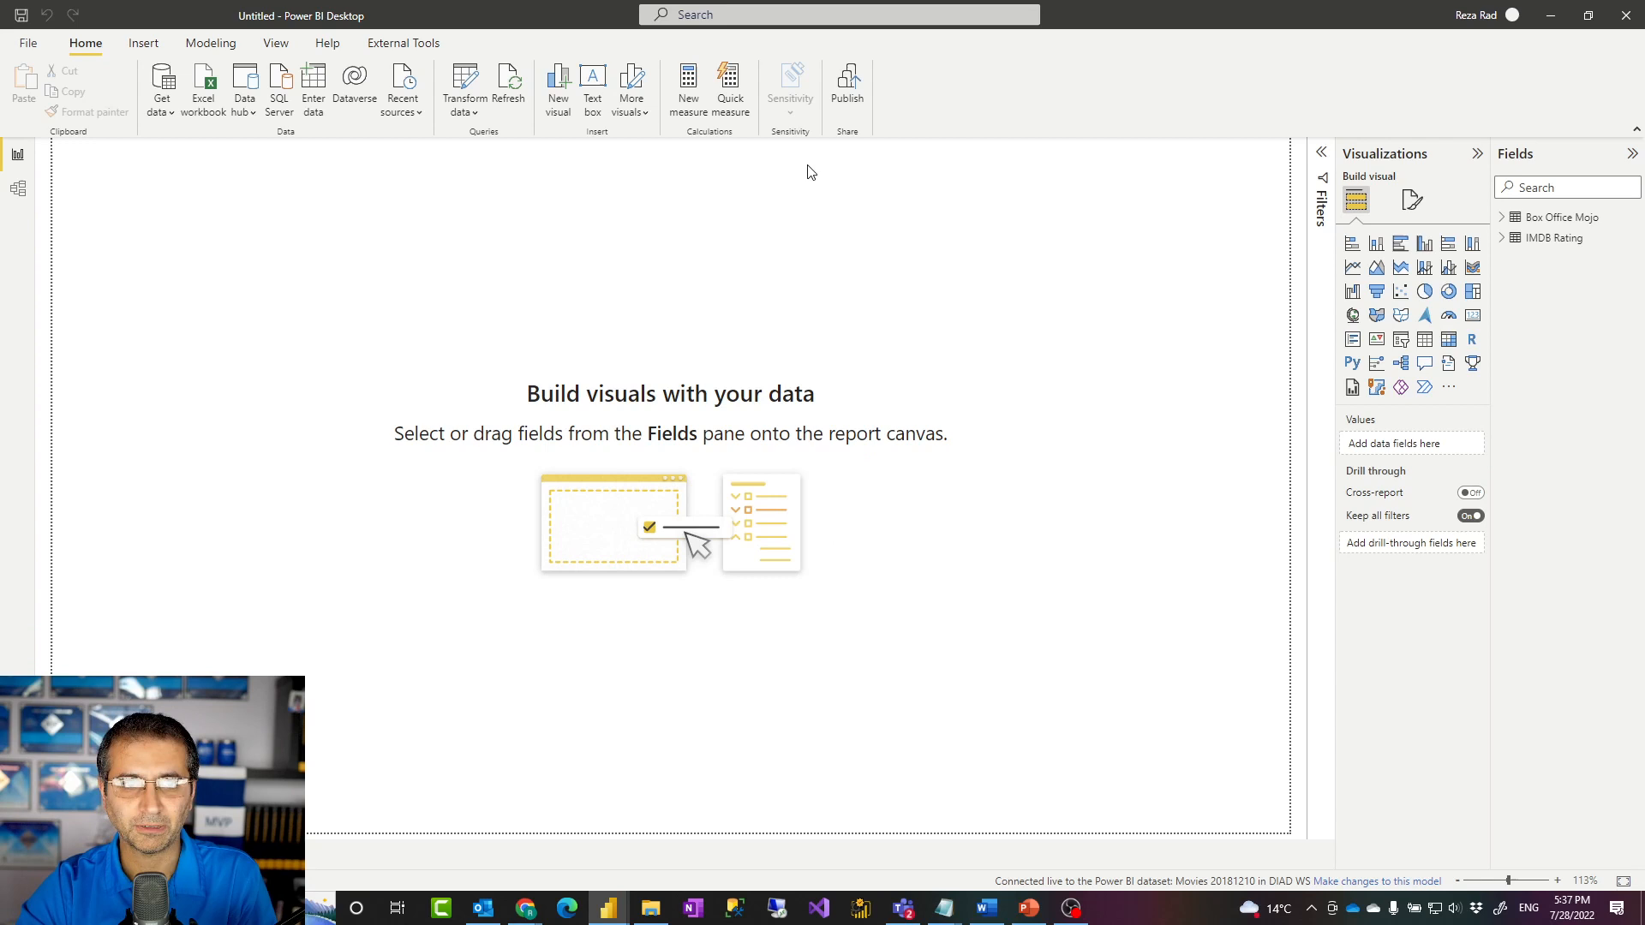
mouse_move(982, 234)
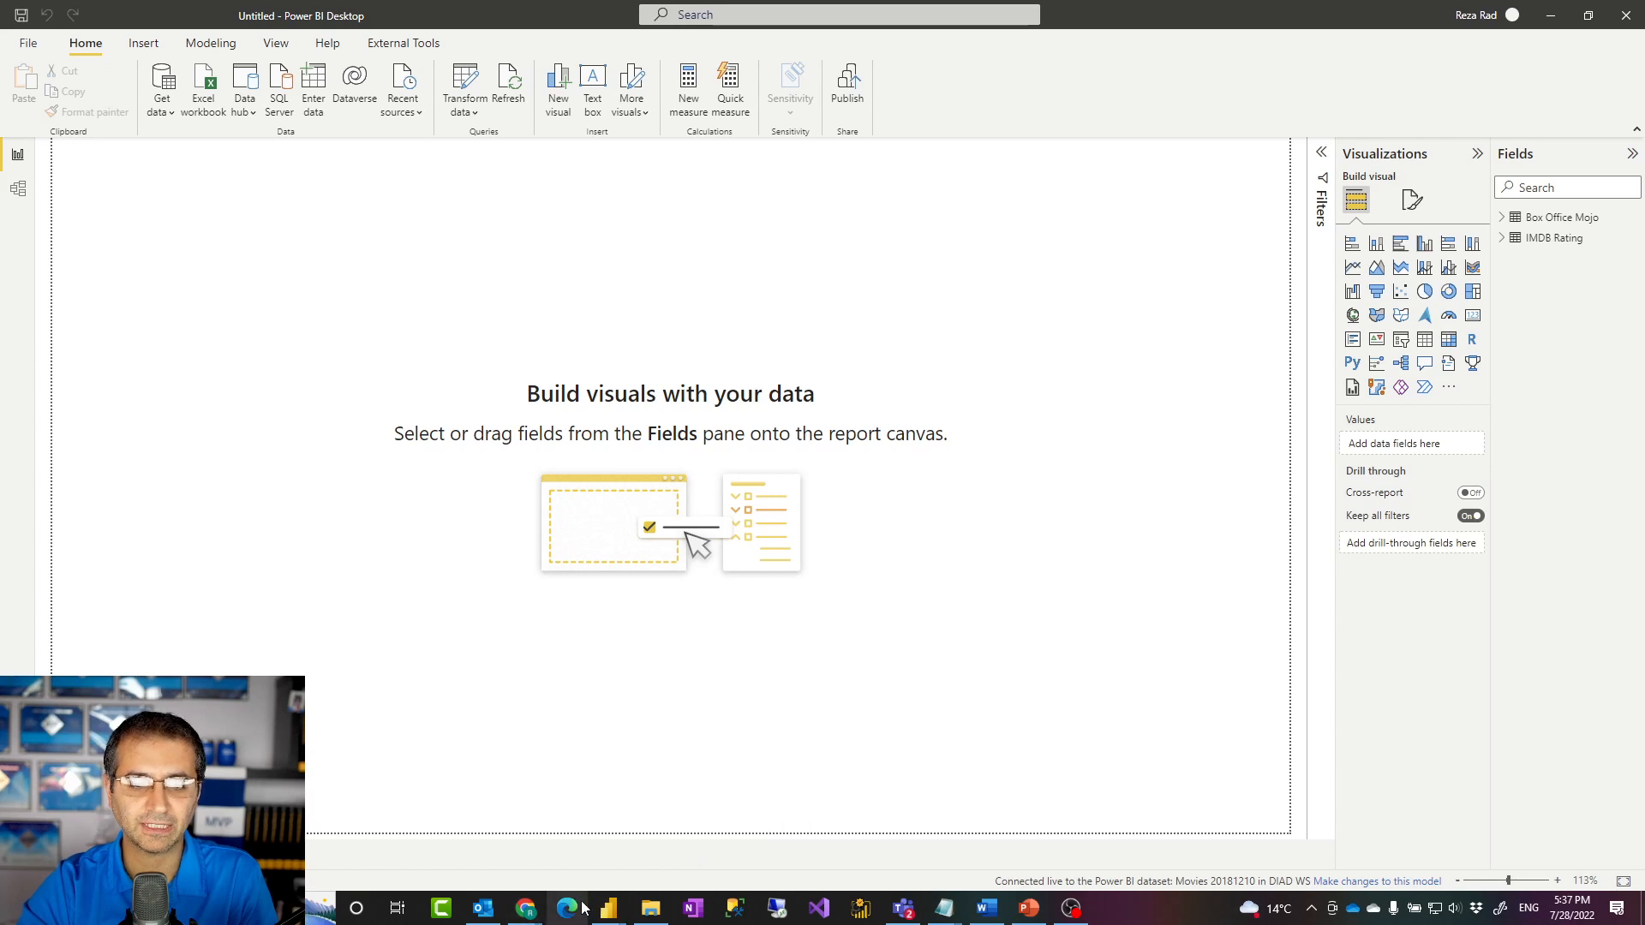
Return to the browser lineage view linking Movies 20181210 to report x from movies.
click(567, 907)
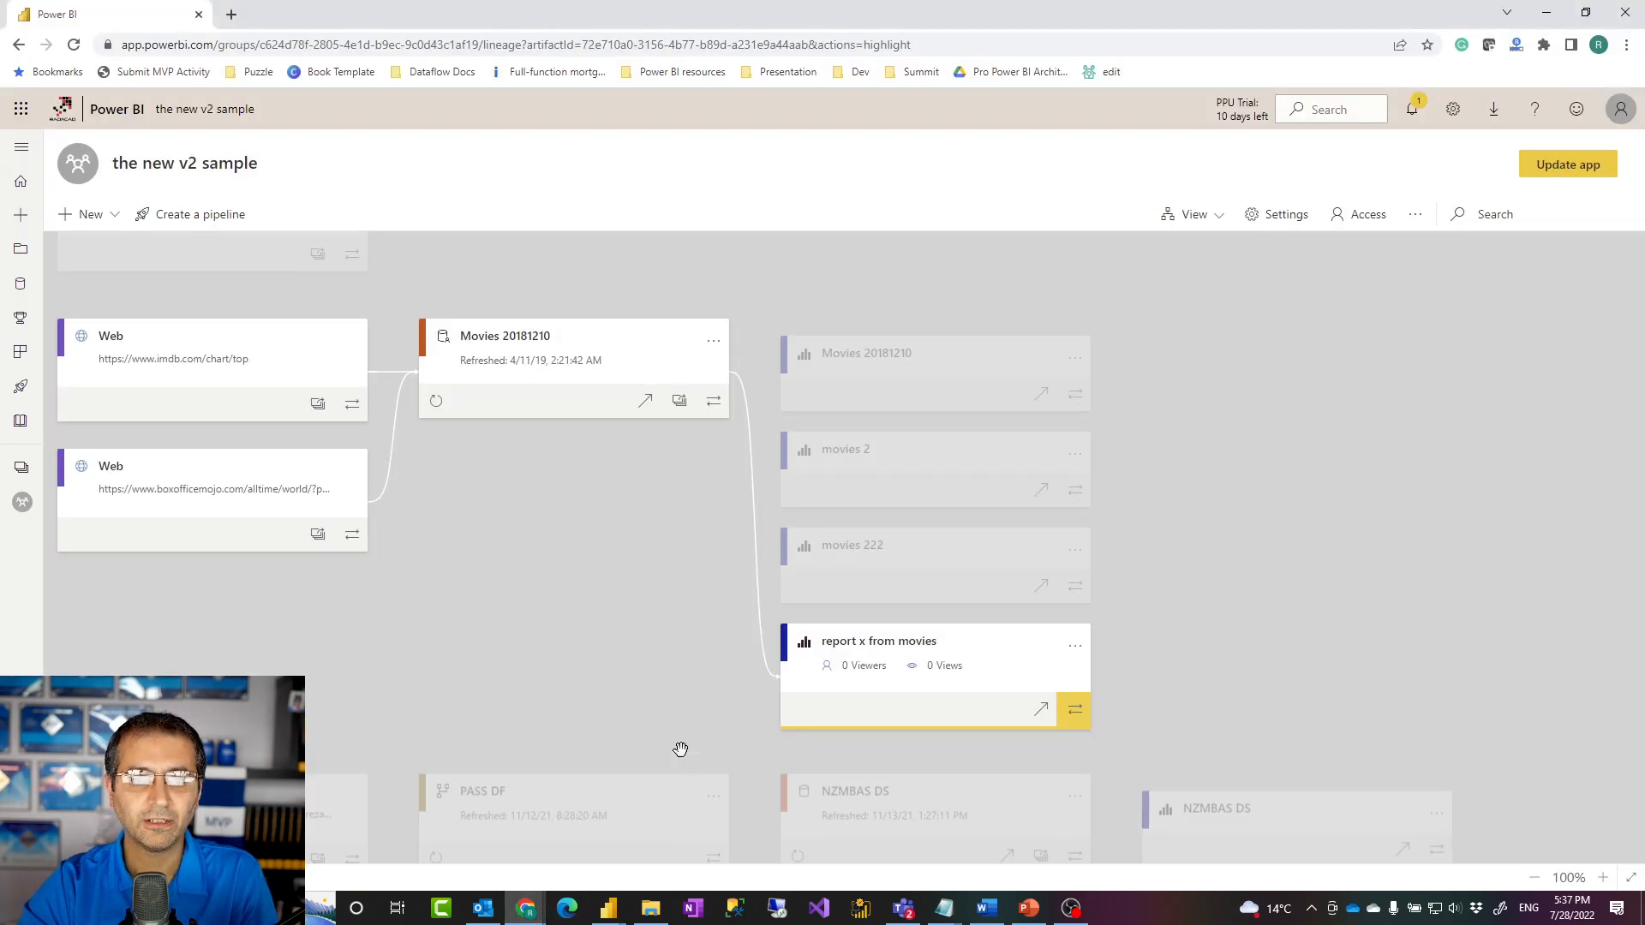
View Movies 20181210 dataset details, then switch to the WS sample 20191015 n2 workspace.
click(524, 352)
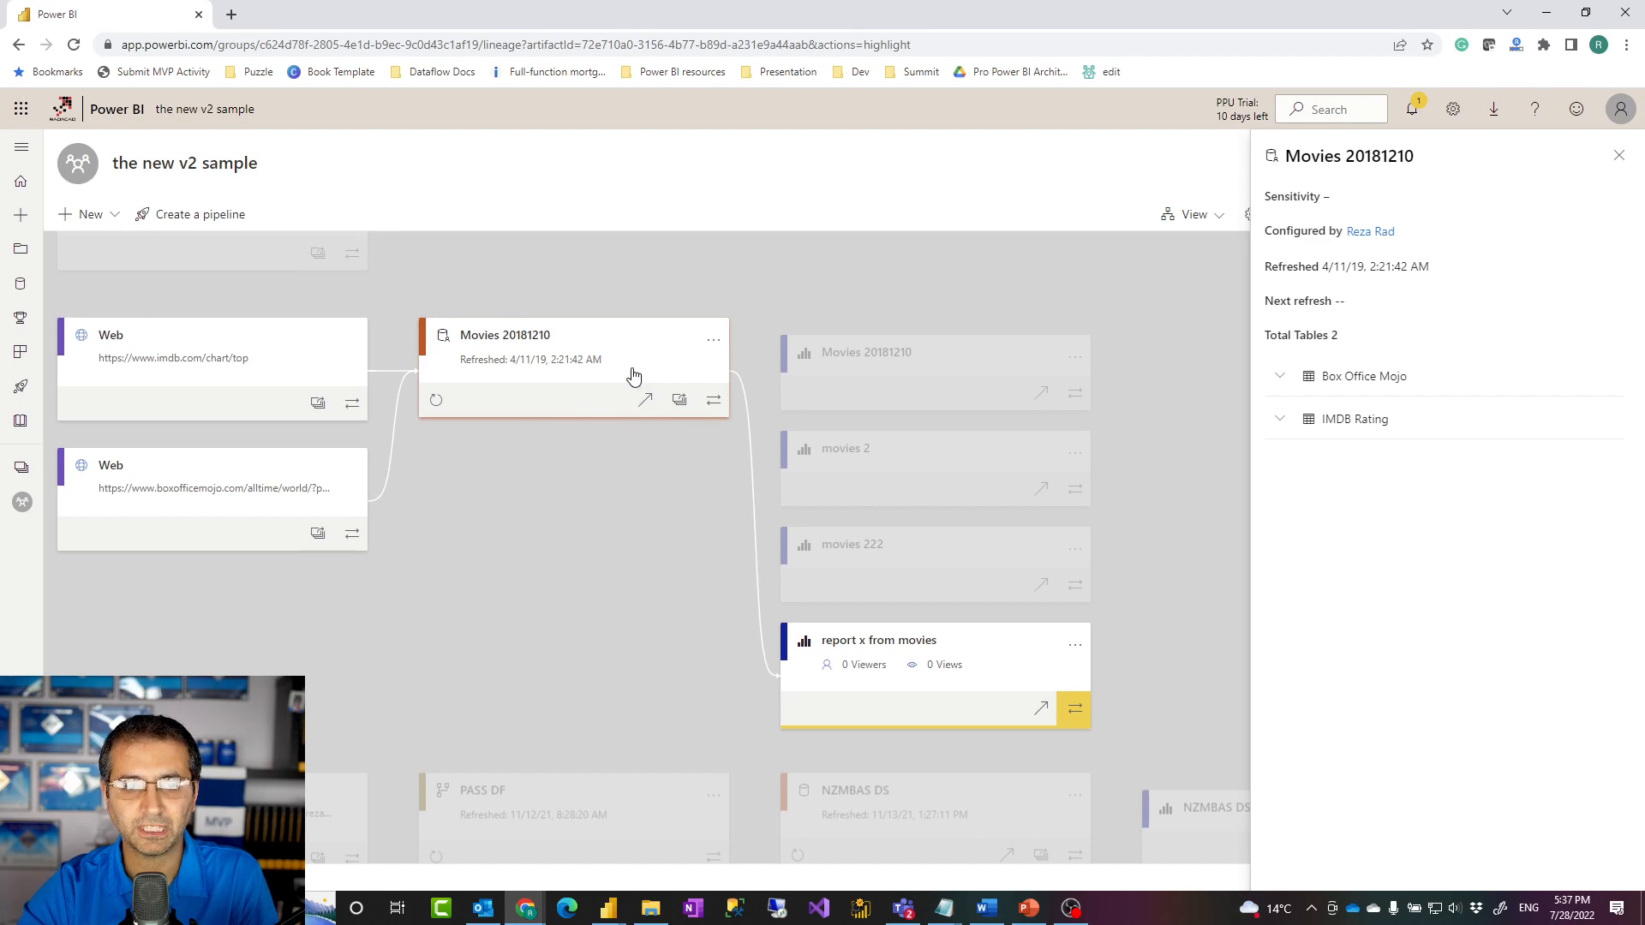
mouse_move(915, 519)
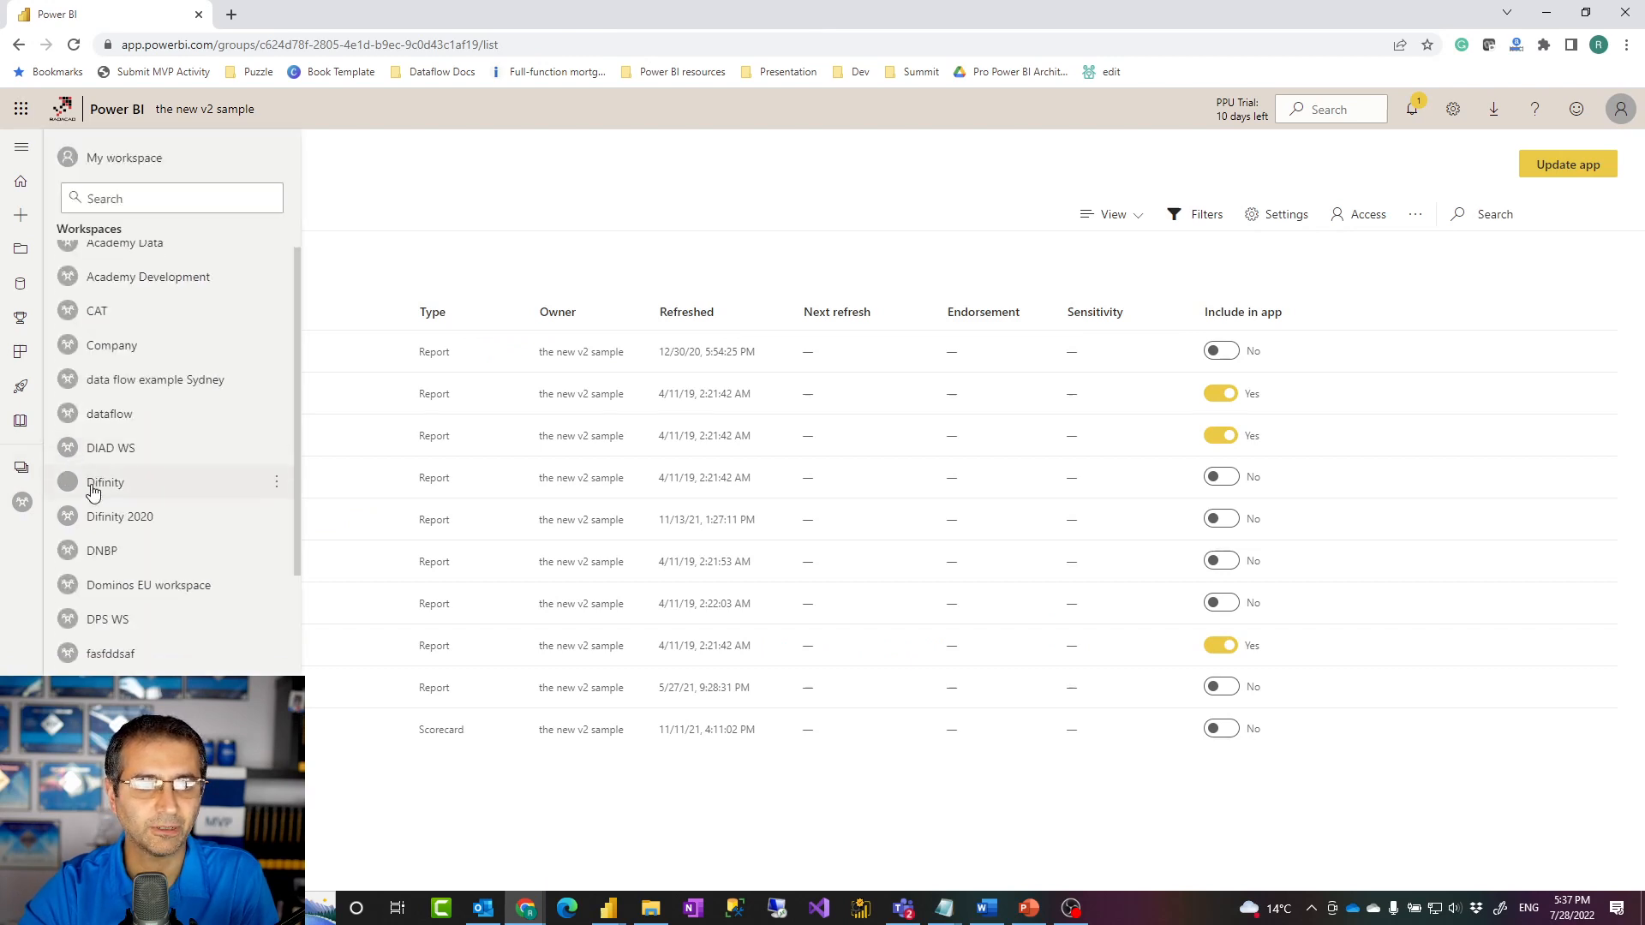
click(104, 482)
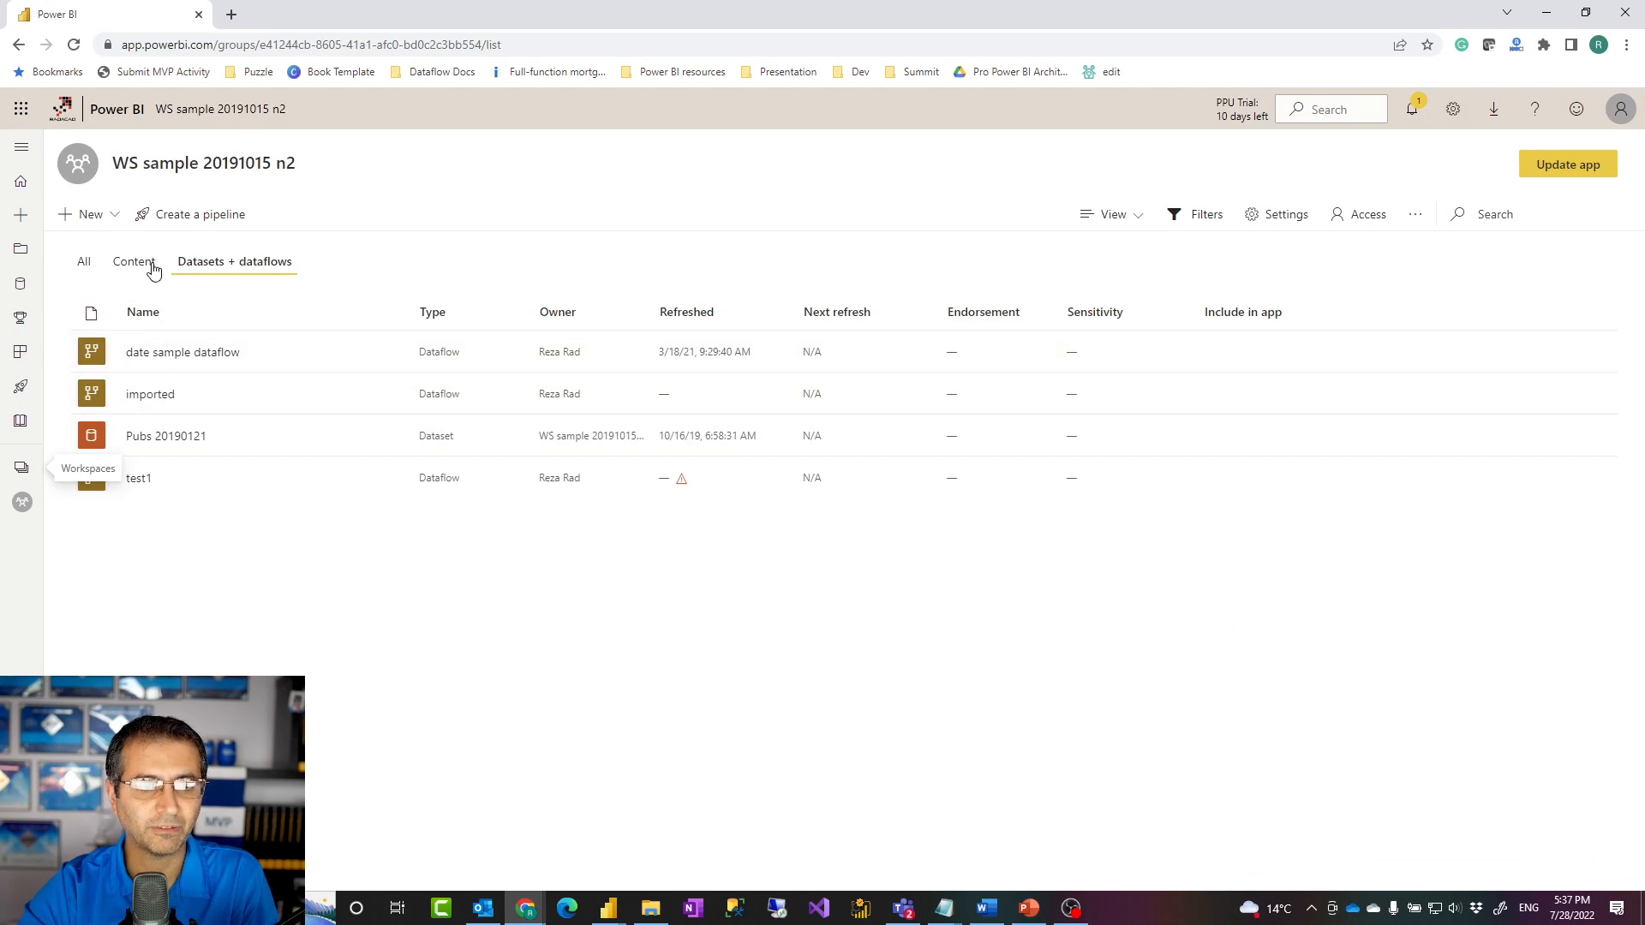
List WS sample 20191015 n2's four reports and show the movies thin actions.
click(134, 261)
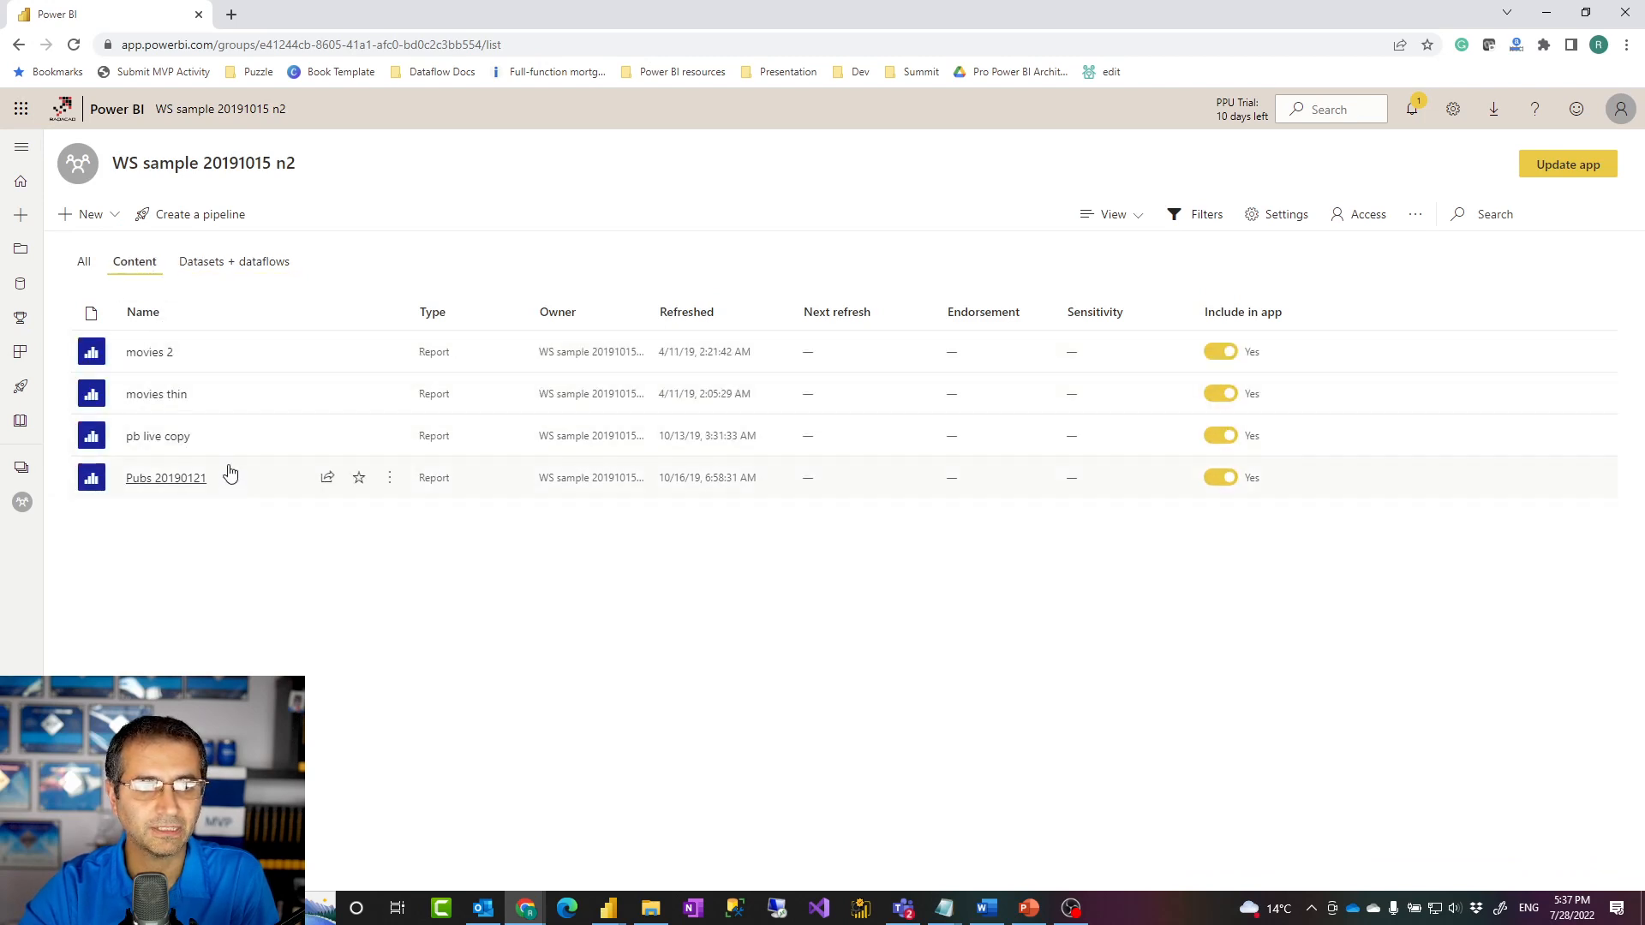
mouse_move(155, 393)
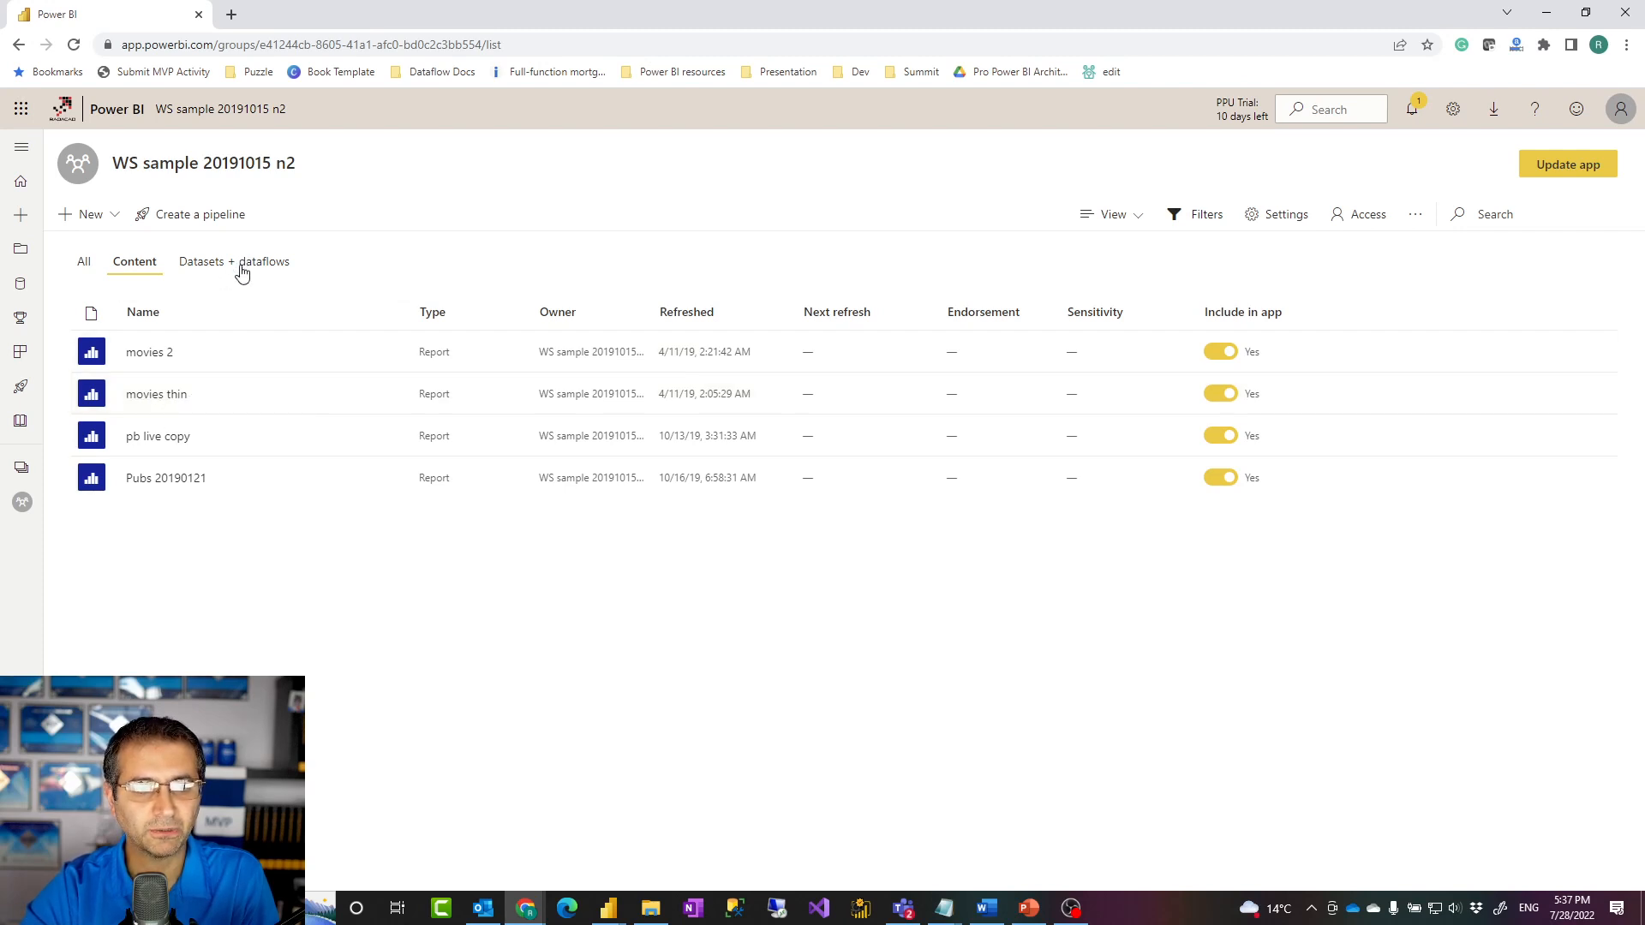
click(389, 394)
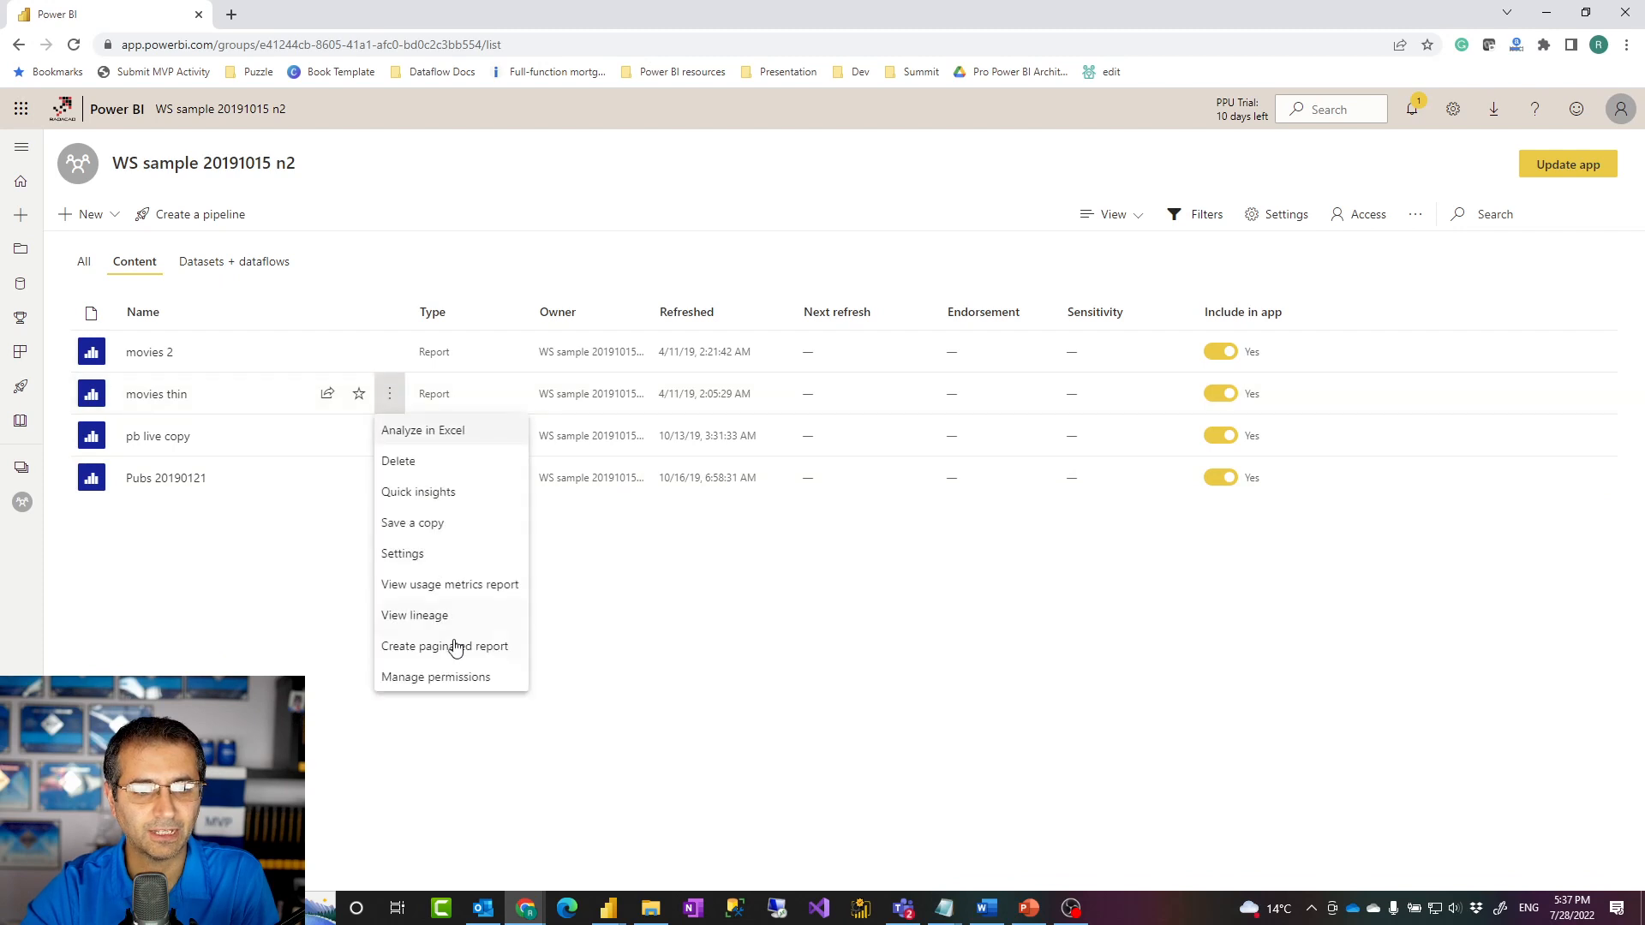
View movies thin lineage from Movies 20181210 in DIAD WS, then switch to Power BI Desktop.
click(412, 615)
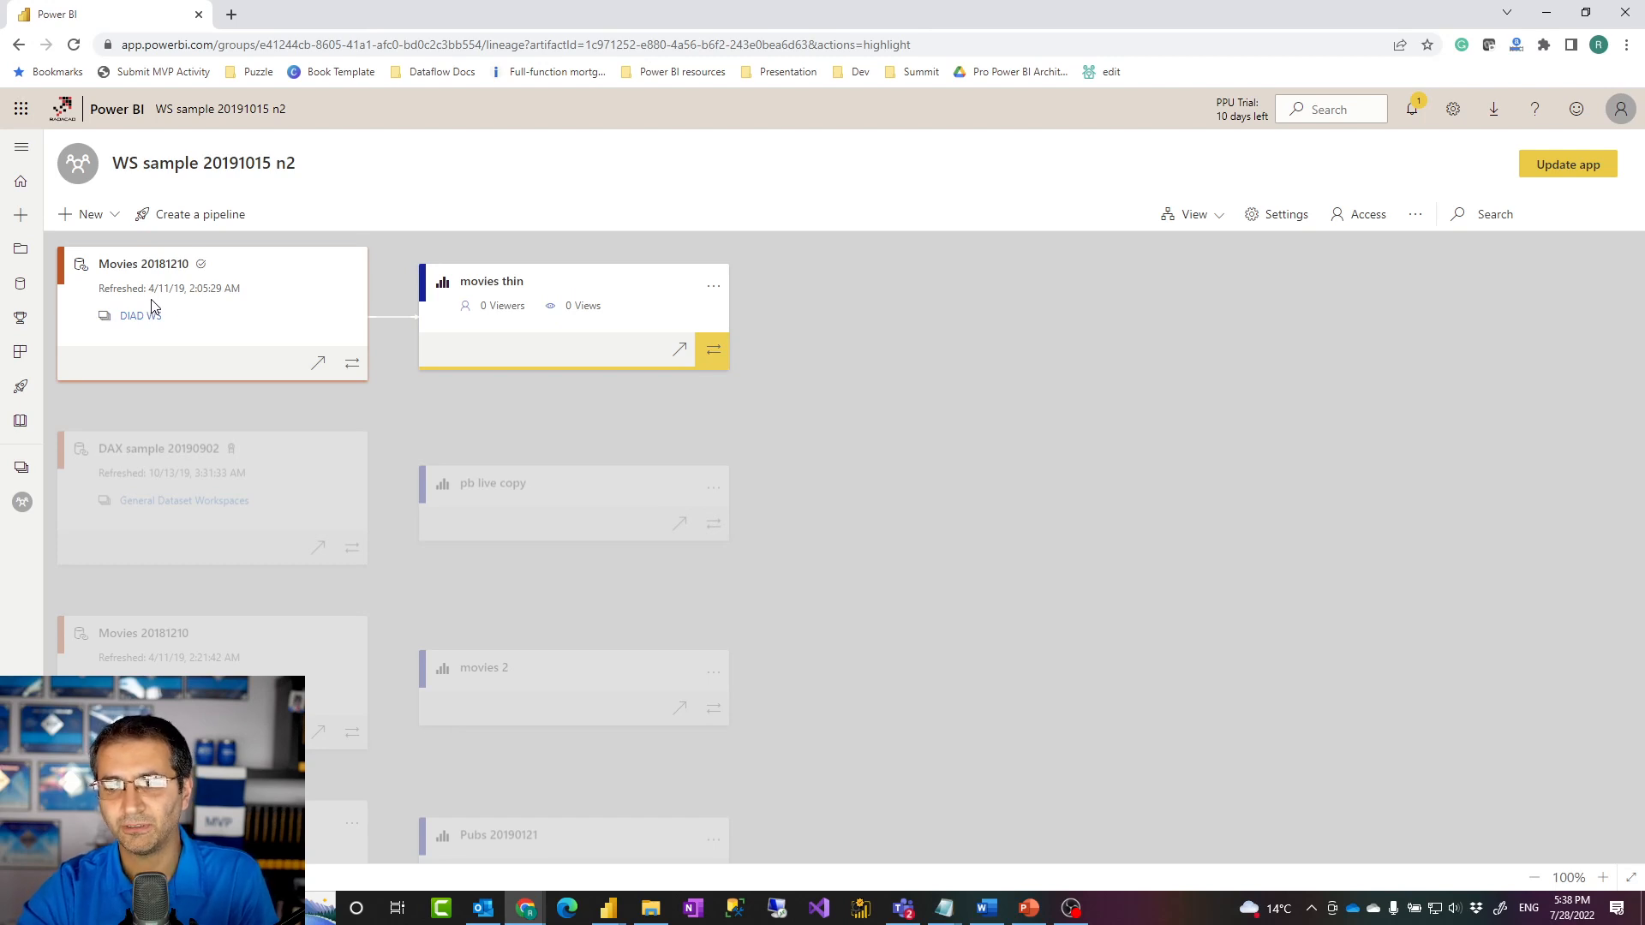
mouse_move(525, 380)
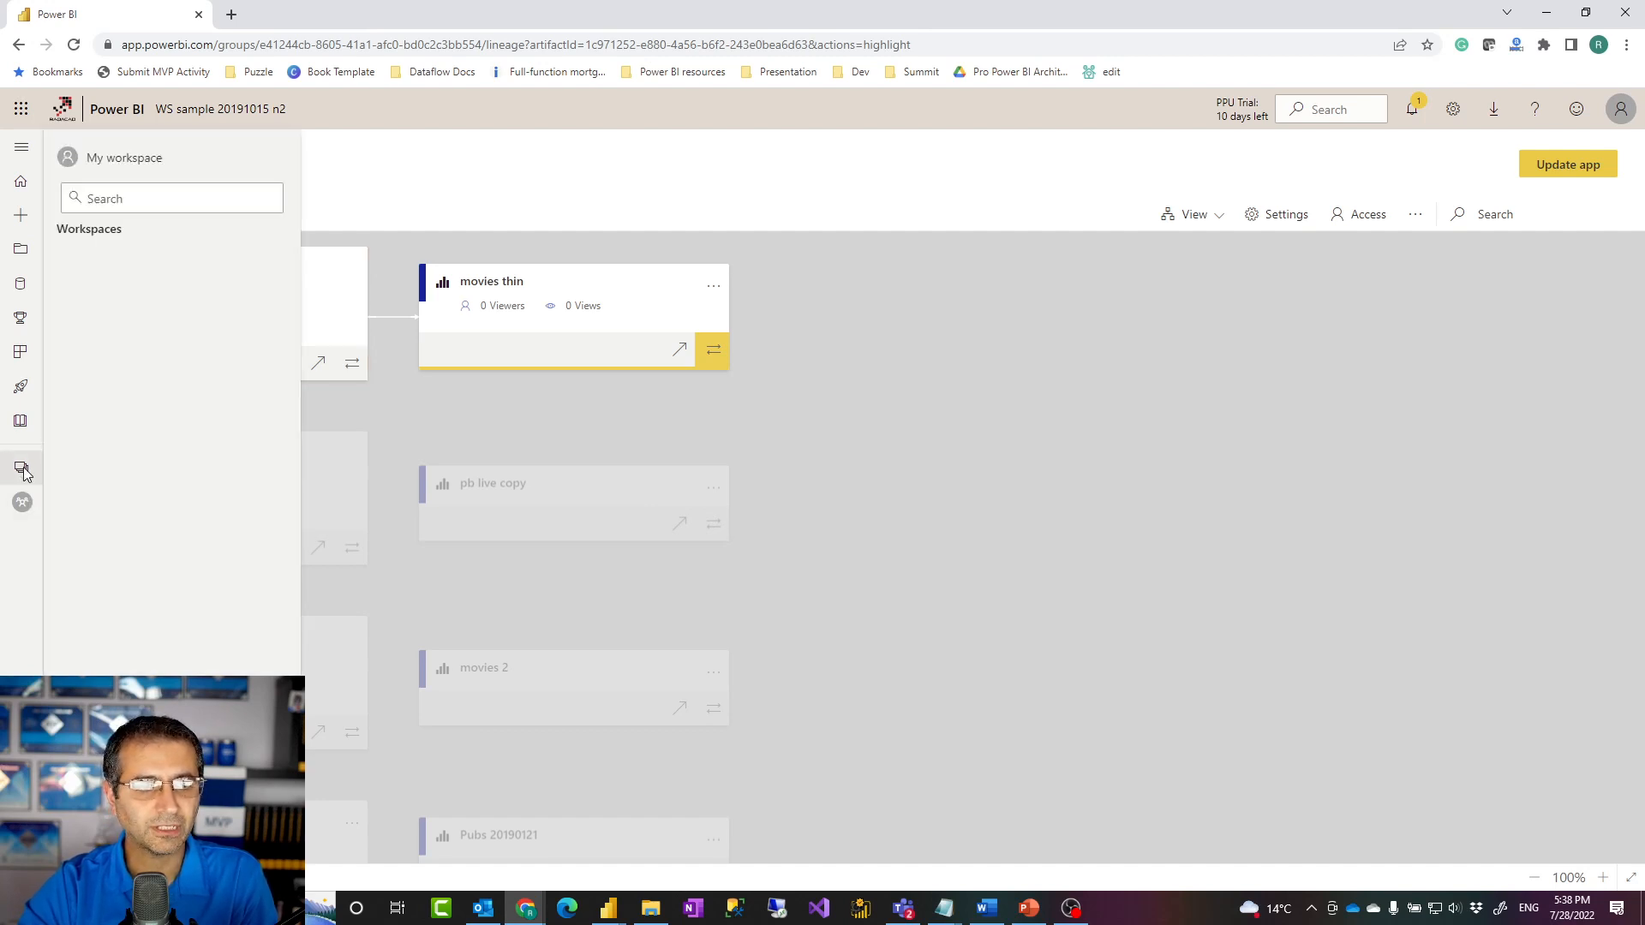
click(24, 471)
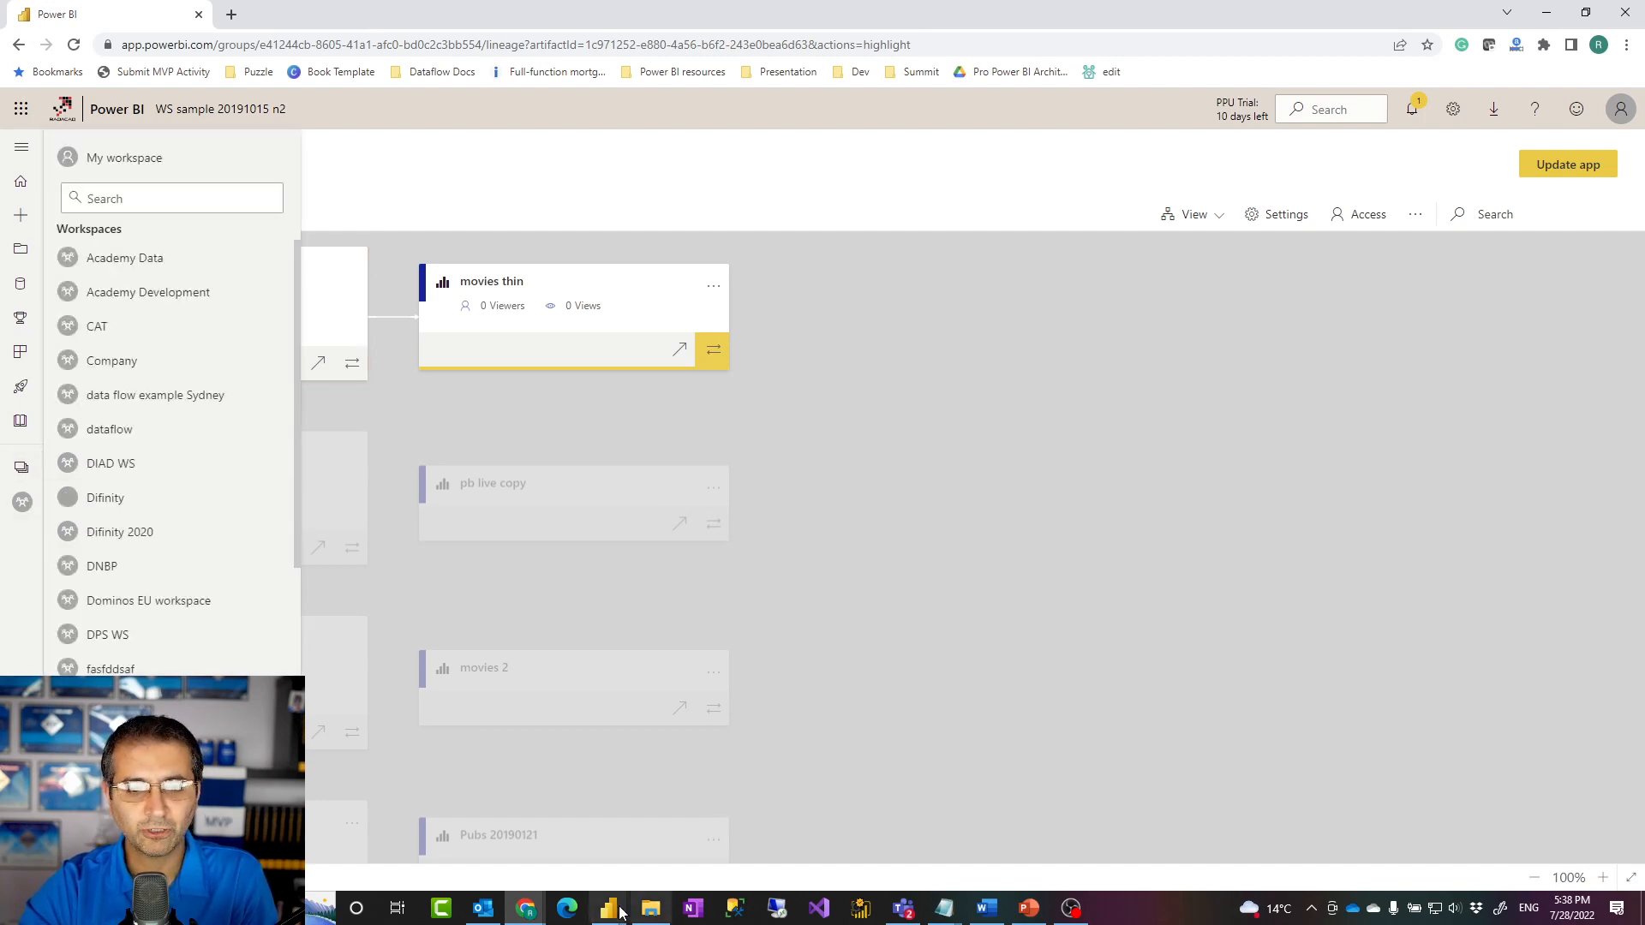
mouse_move(606, 907)
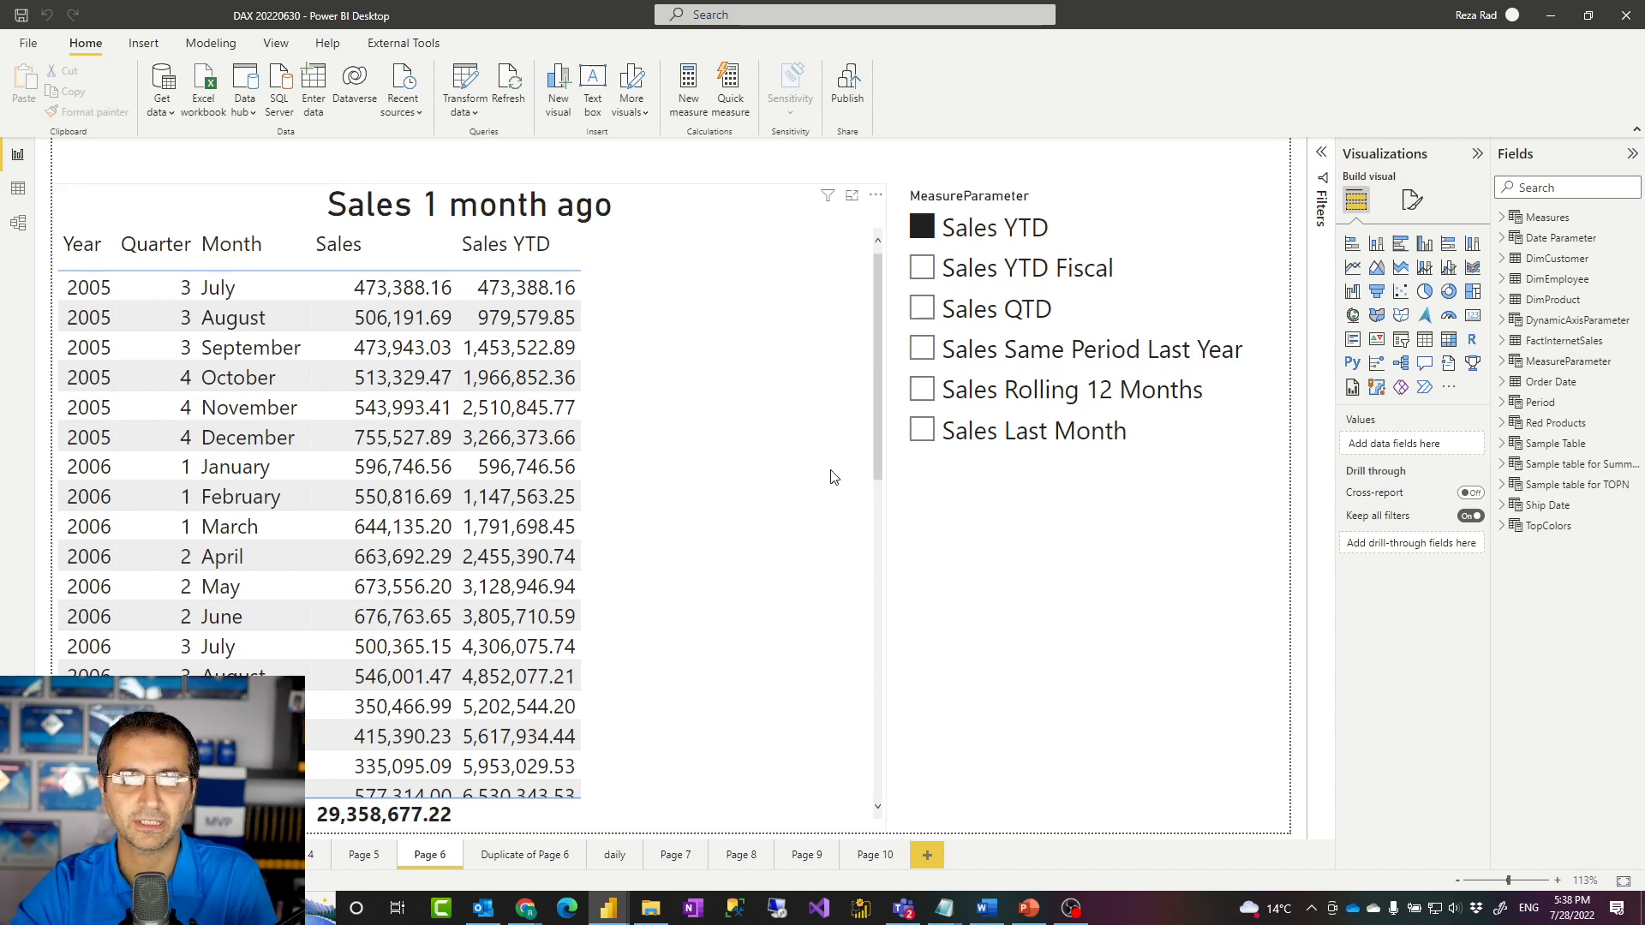
mouse_move(798, 385)
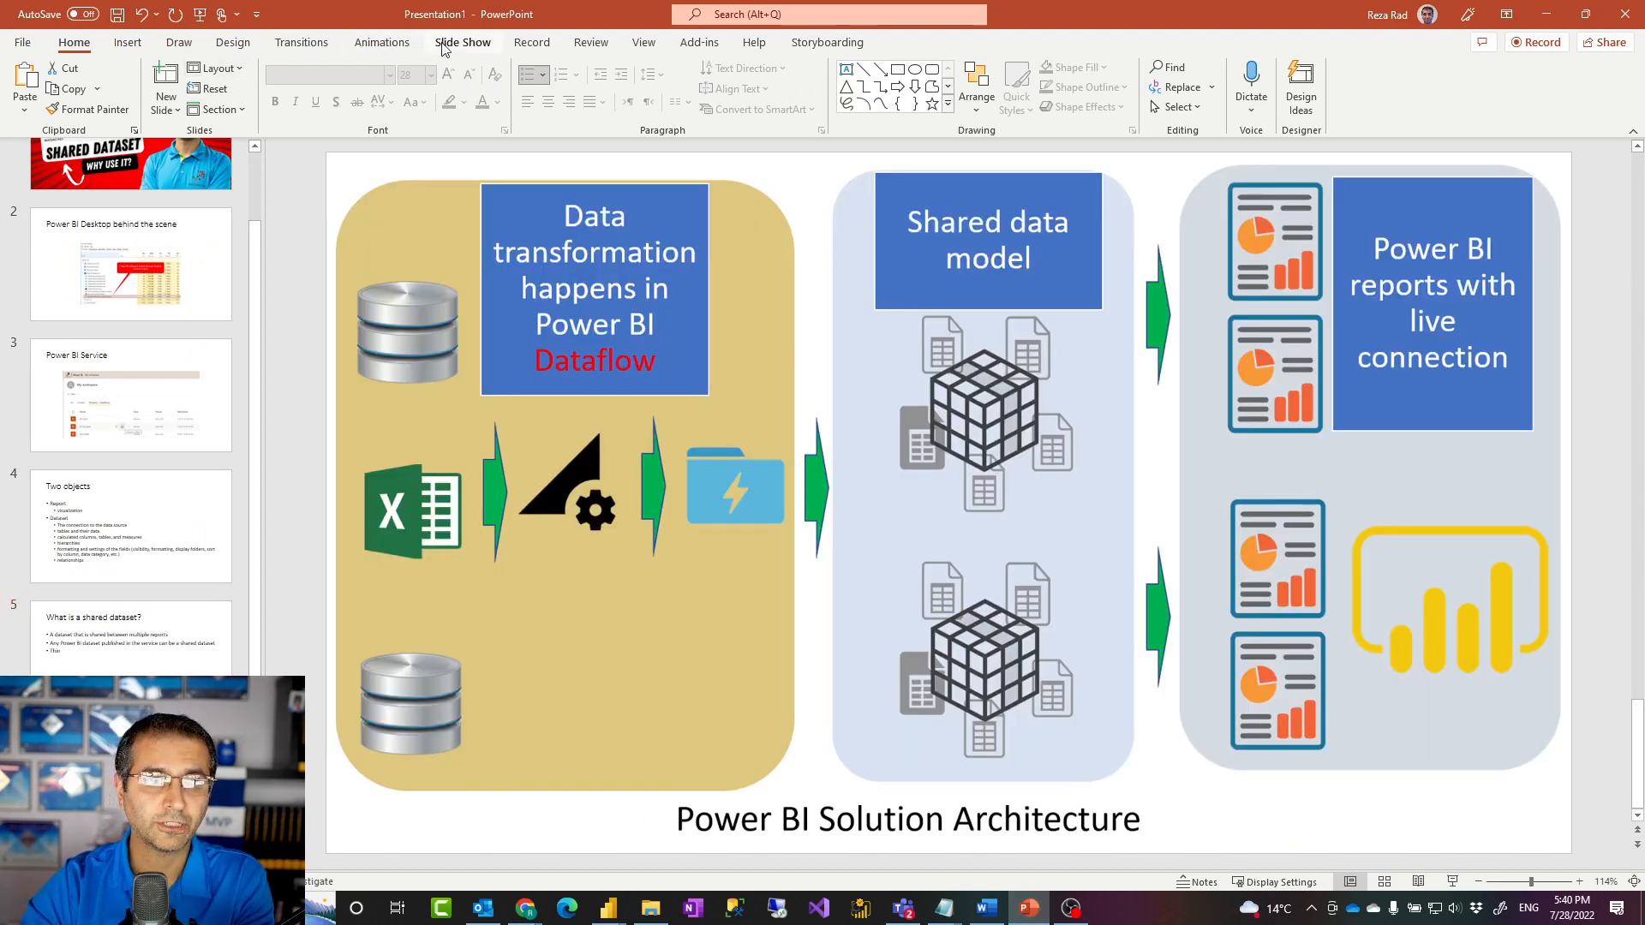
Show the slideshow options on the Power BI Solution Architecture slide.
click(462, 42)
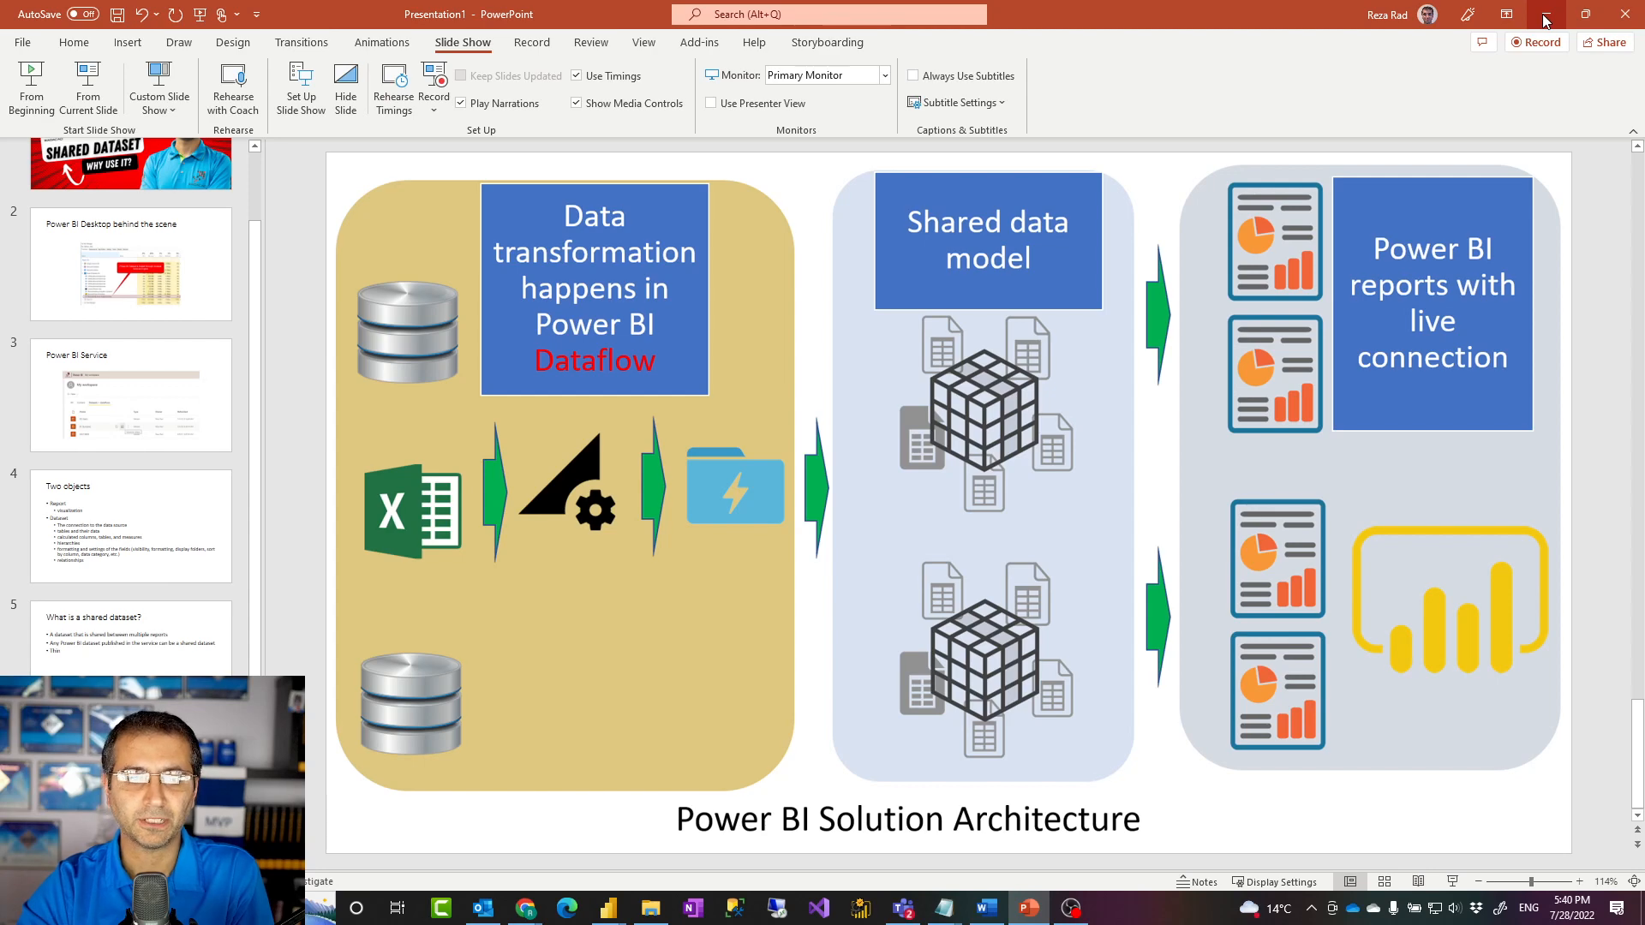
mouse_move(1547, 19)
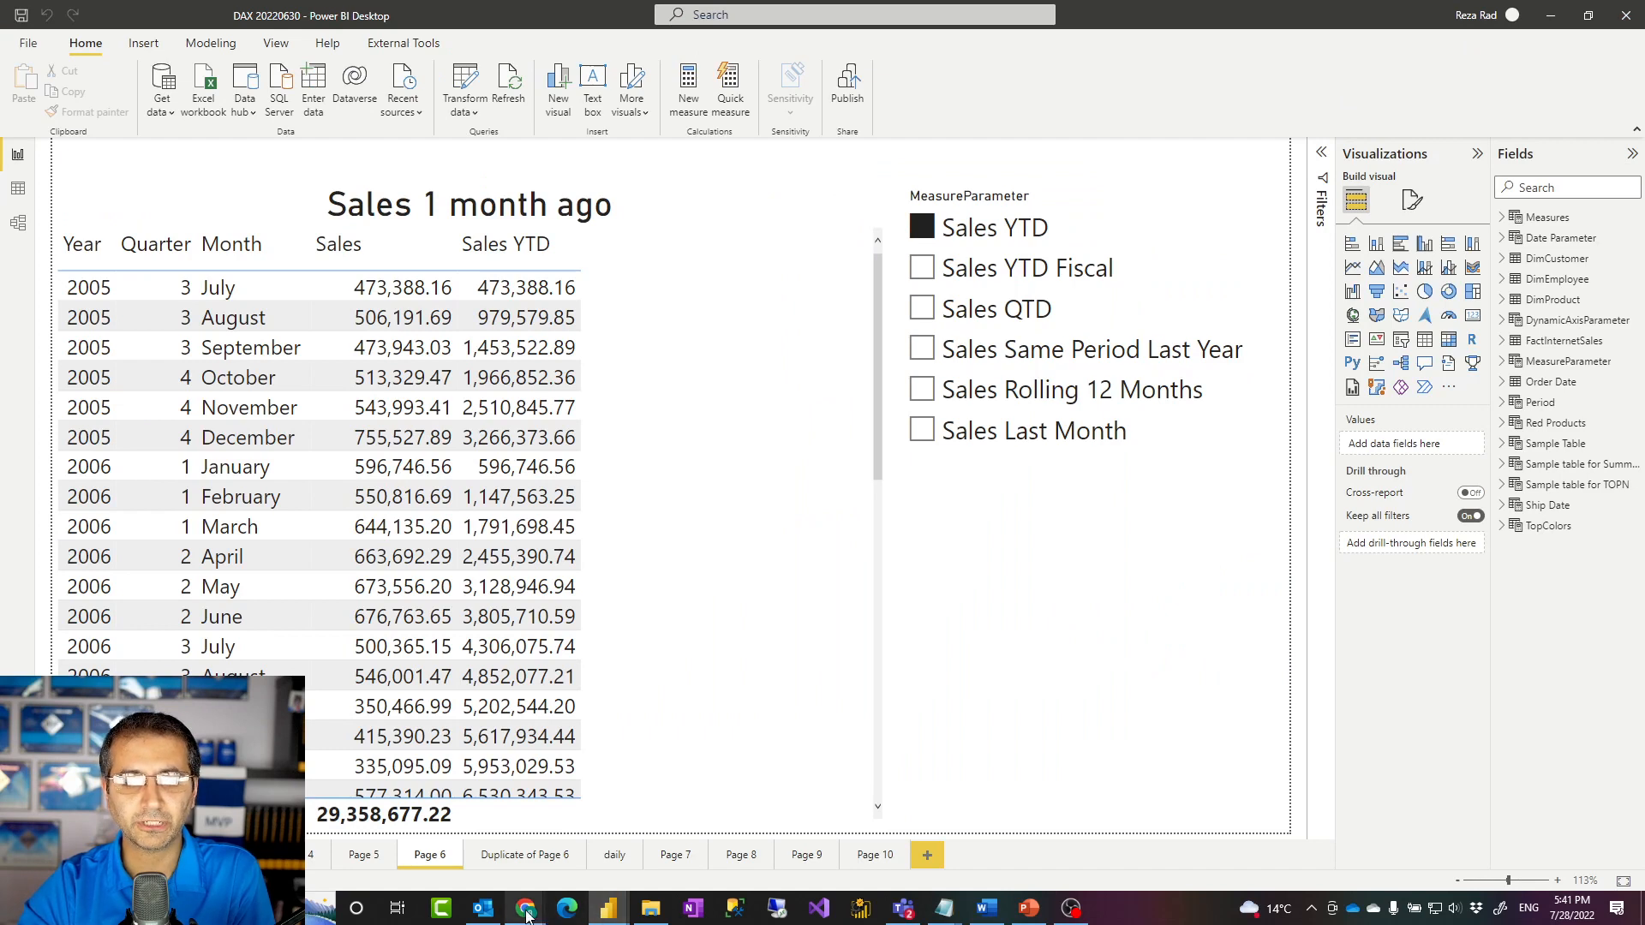
Back in the Power BI service, switch the workspace view to List.
click(525, 907)
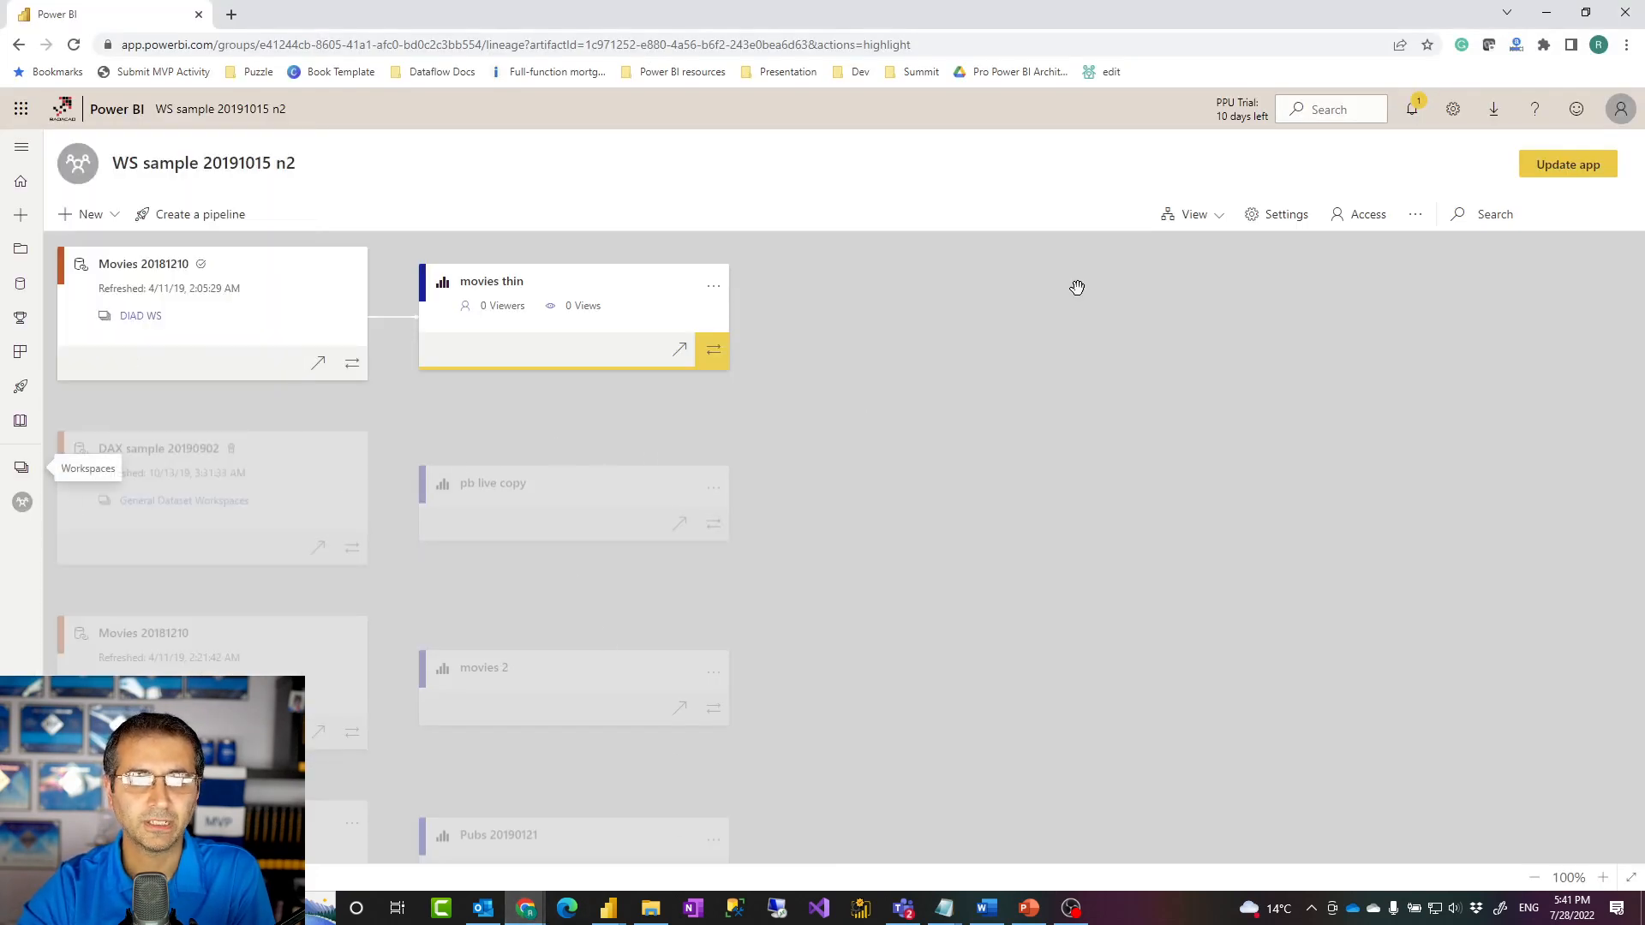
click(1193, 214)
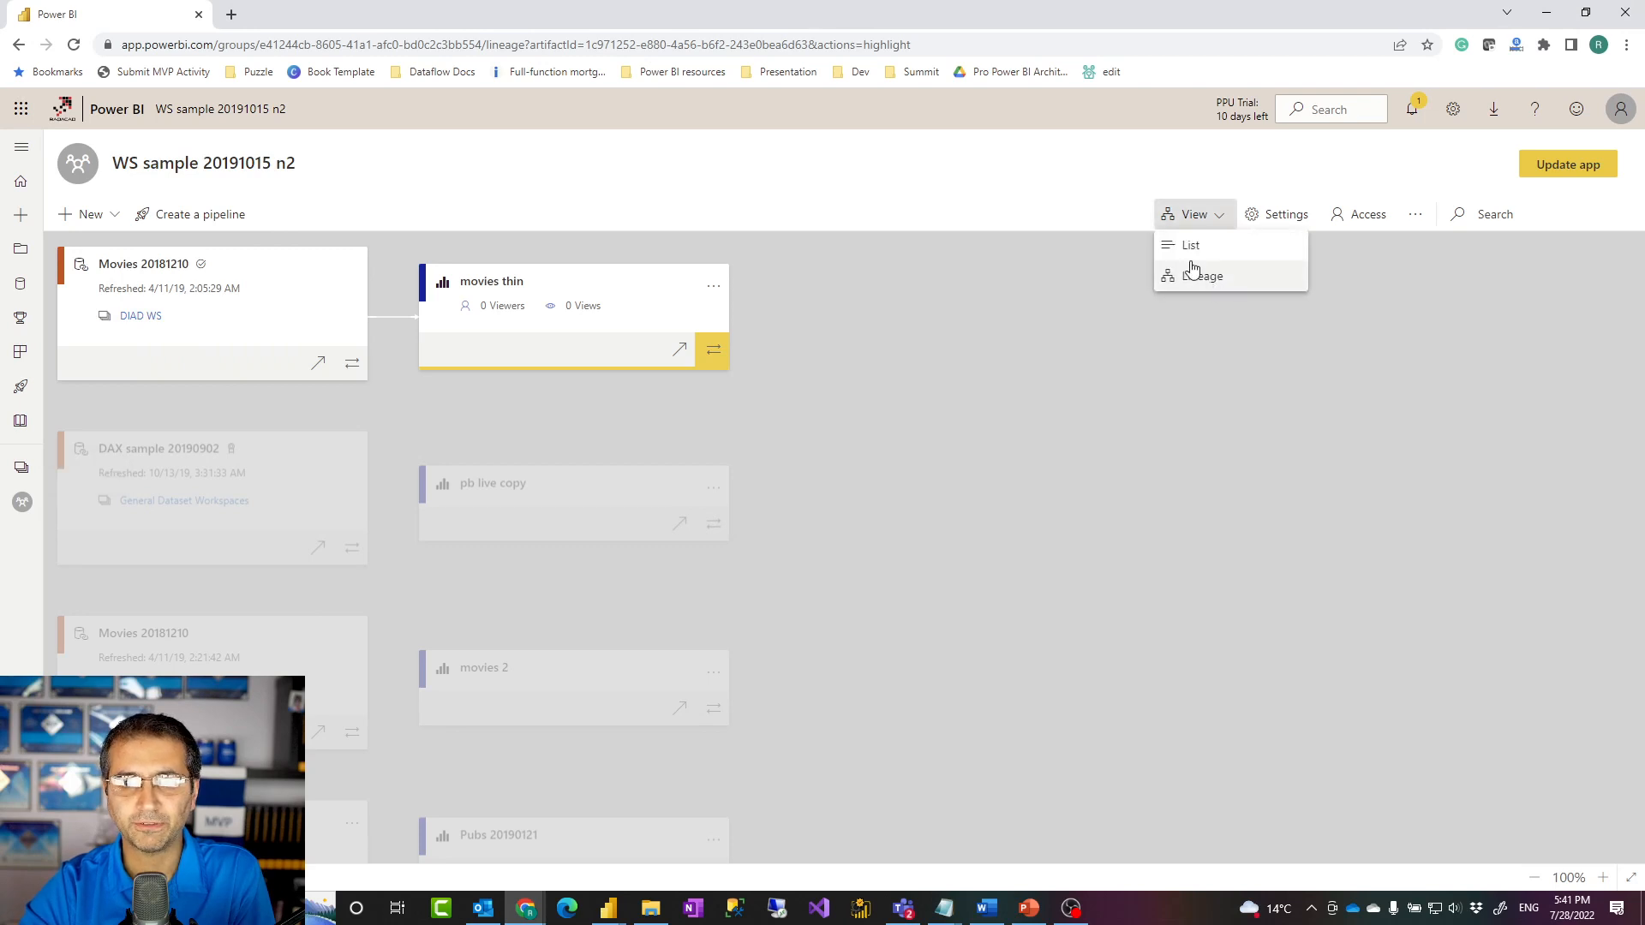
click(1191, 244)
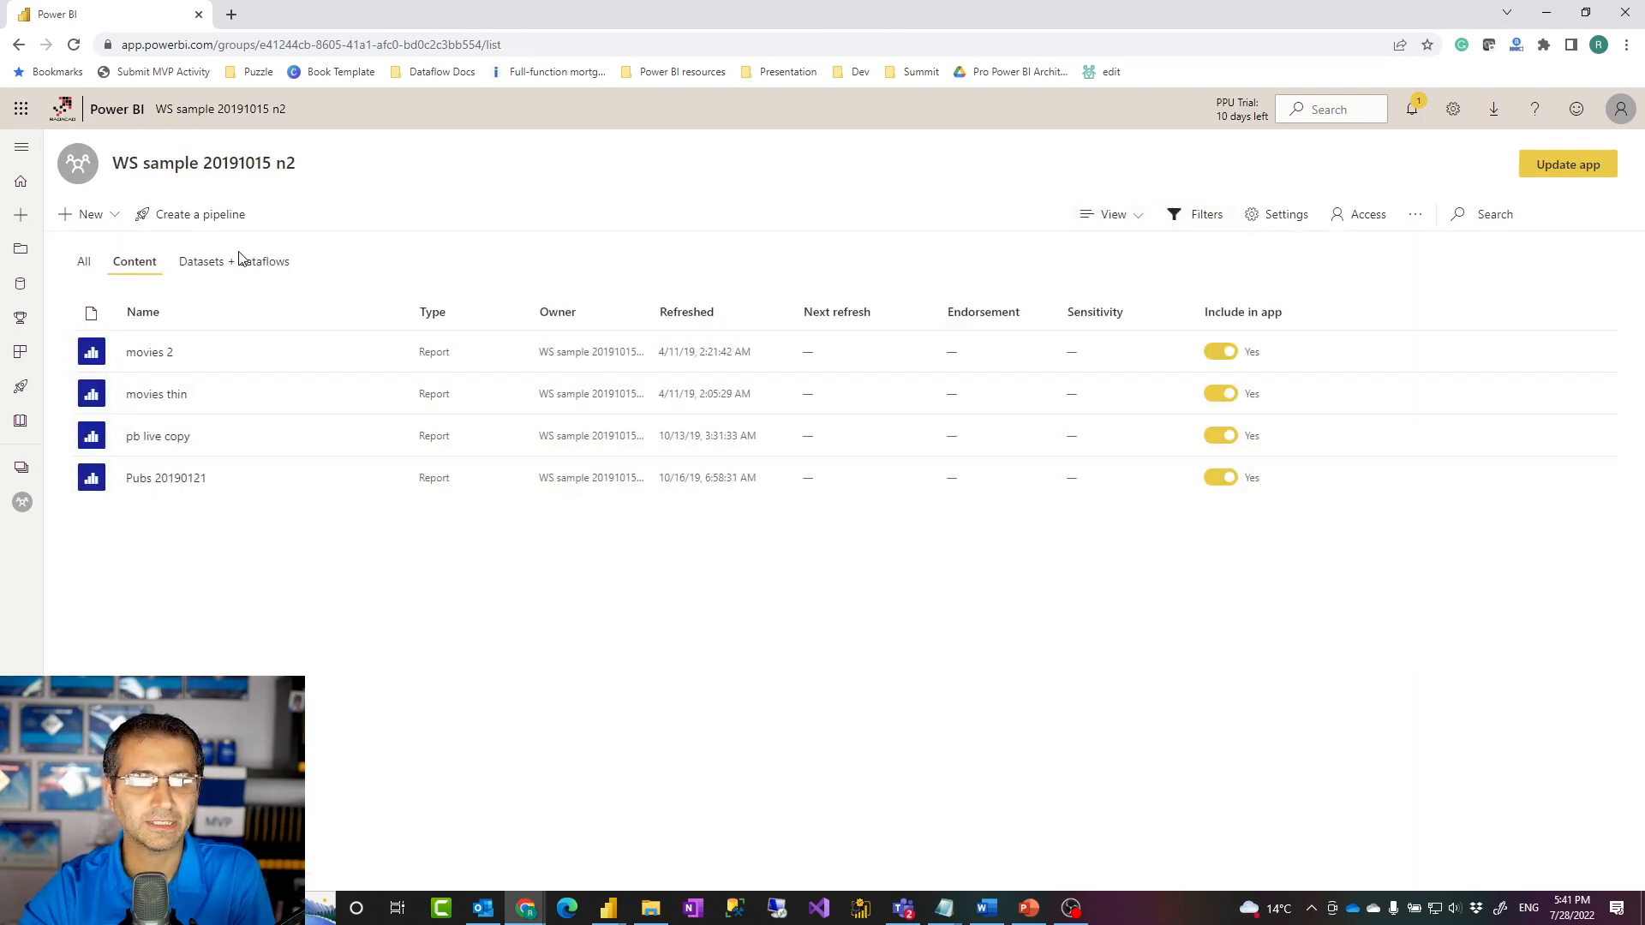
Filter to Datasets + dataflows and open the Pubs 20190121 dataset's settings.
click(233, 261)
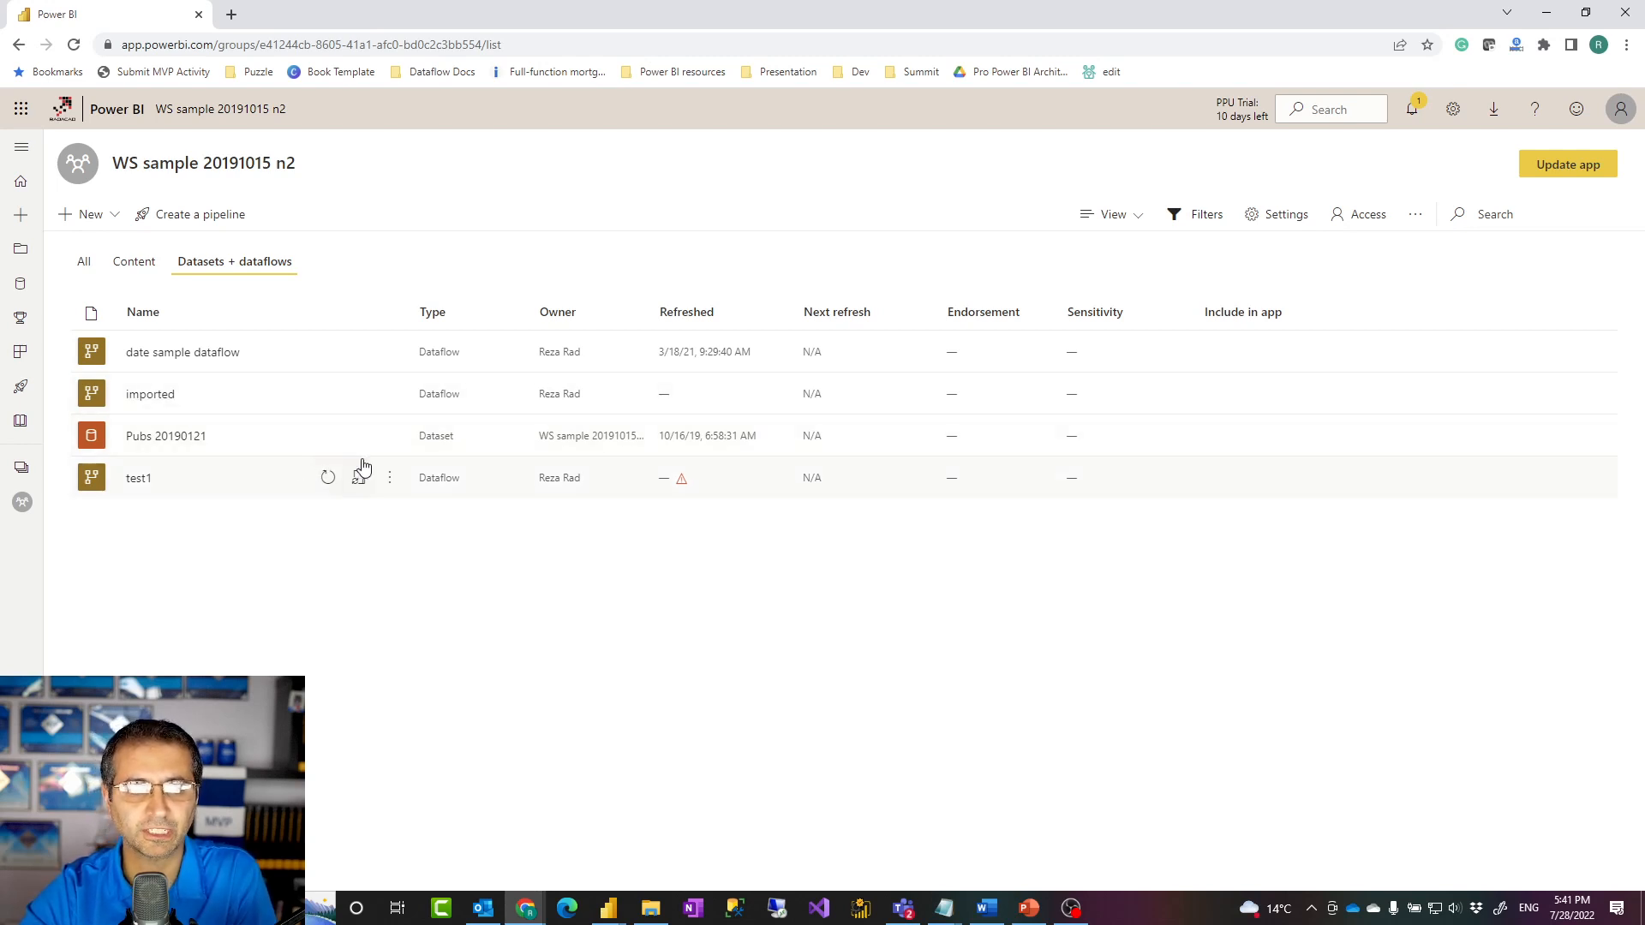
click(389, 435)
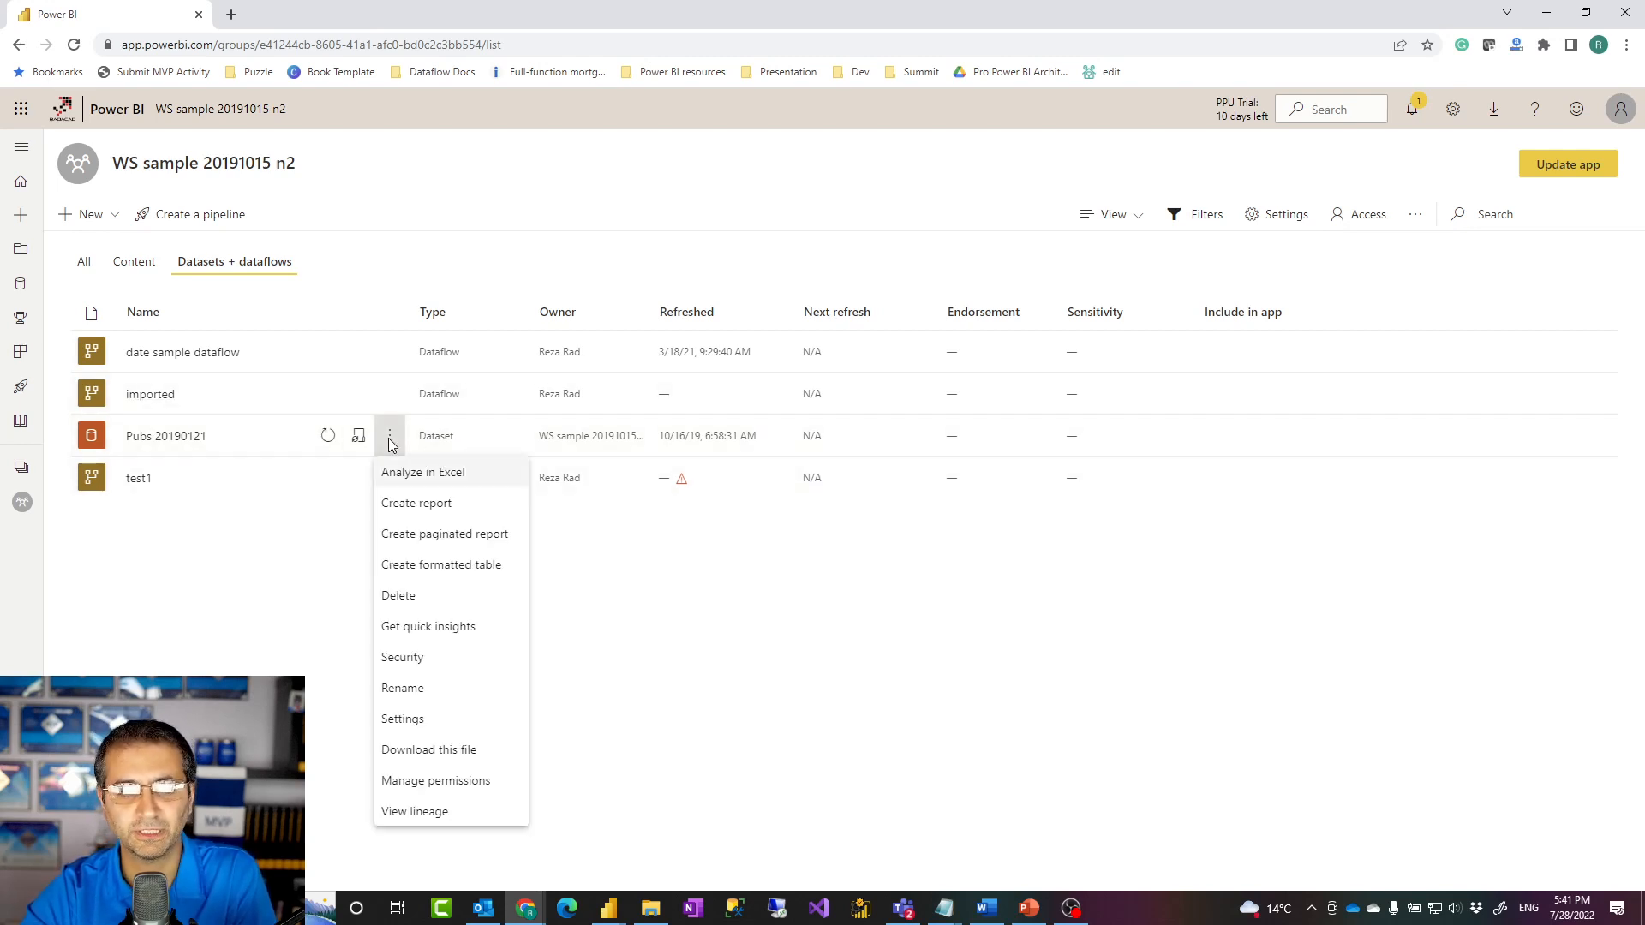
mouse_move(393, 436)
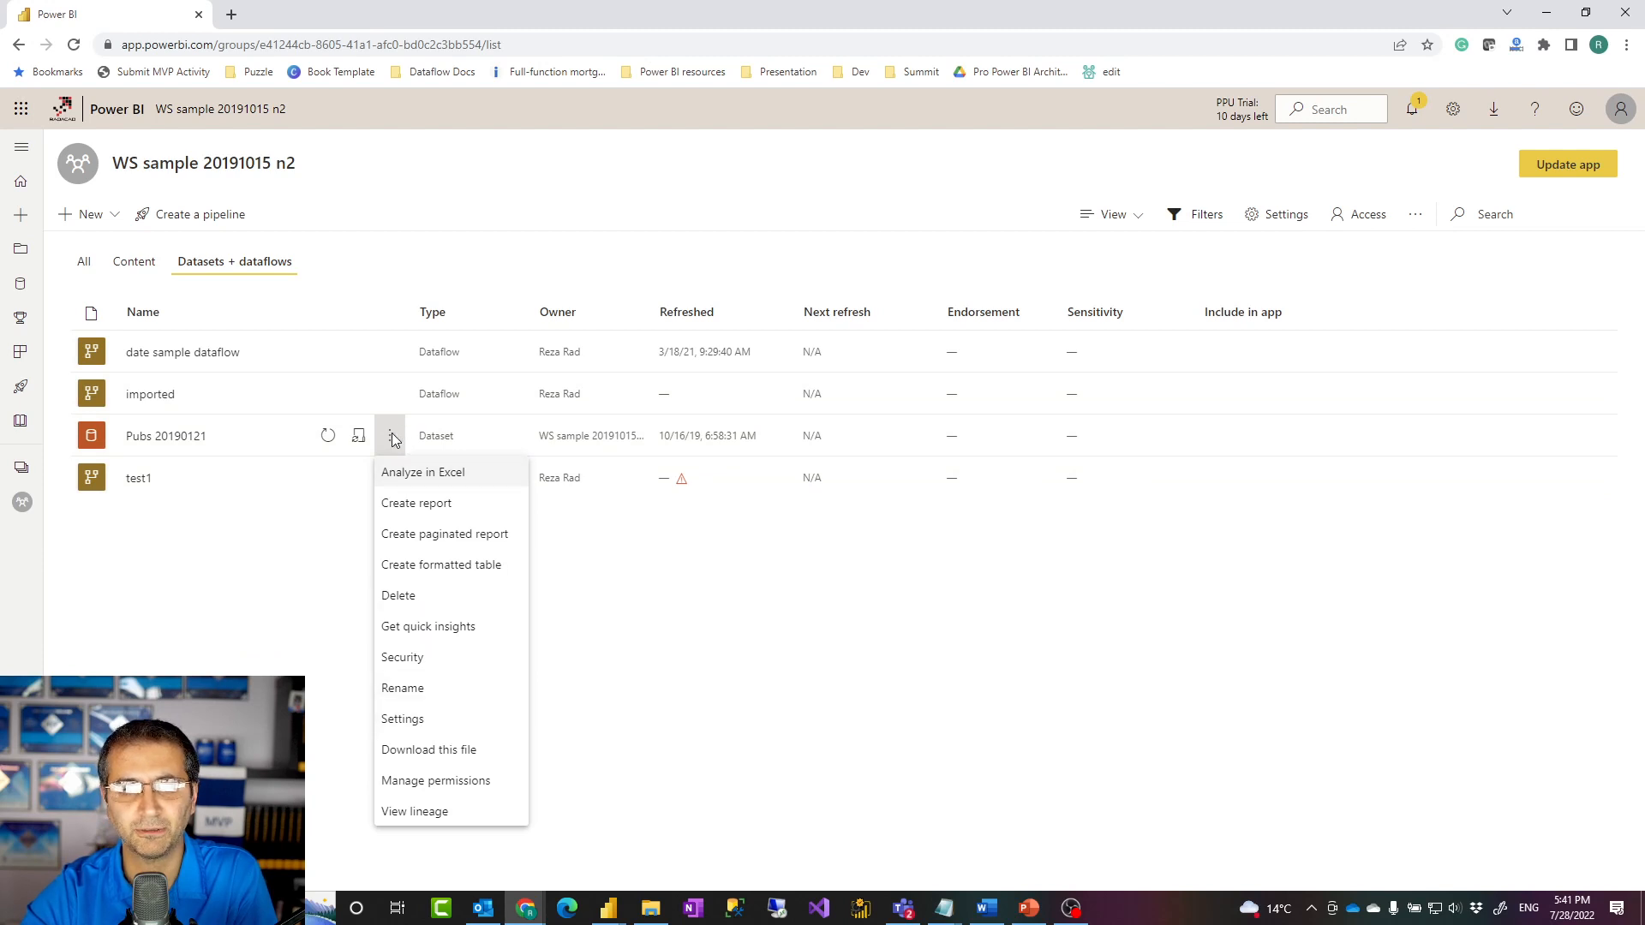
mouse_move(301, 447)
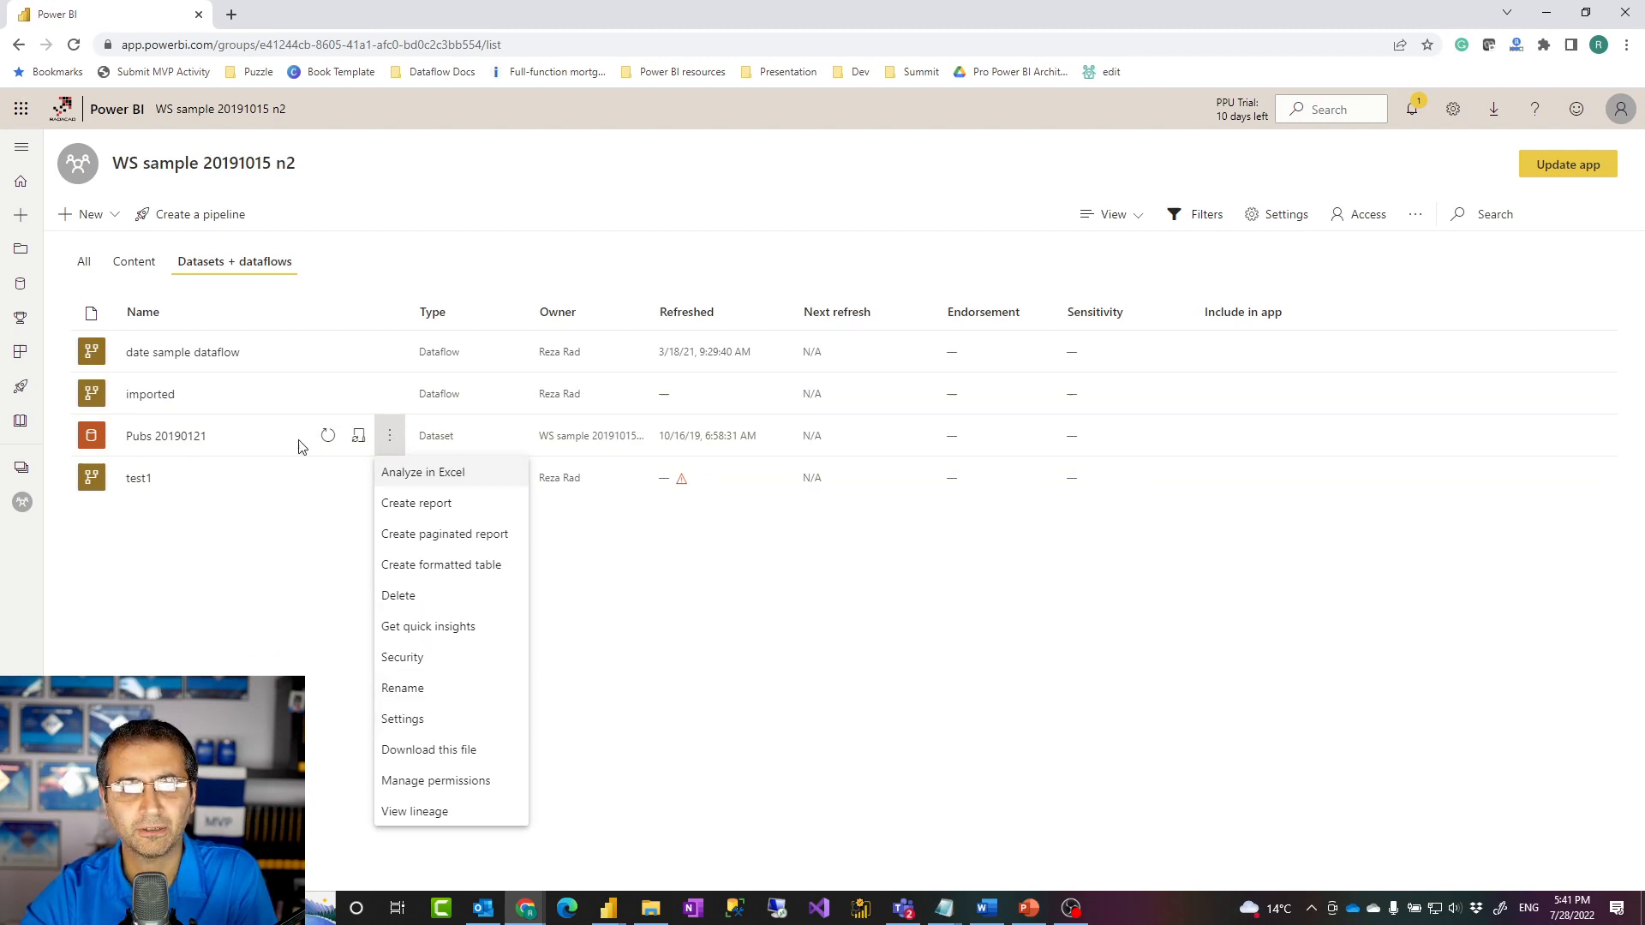
click(402, 719)
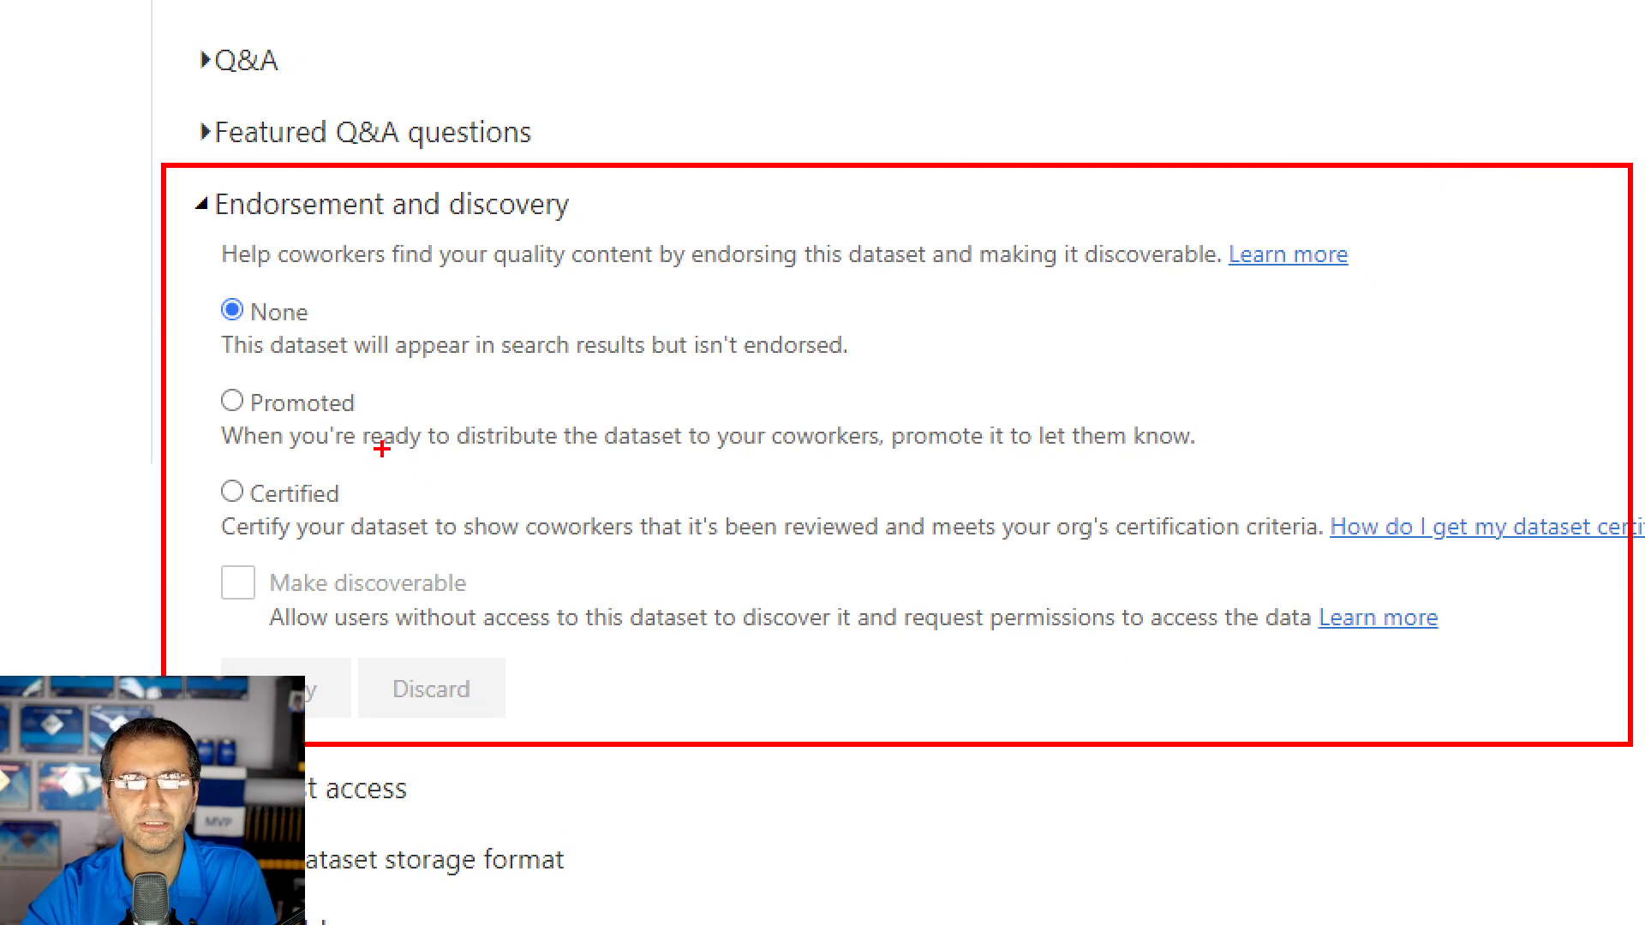
mouse_move(194, 381)
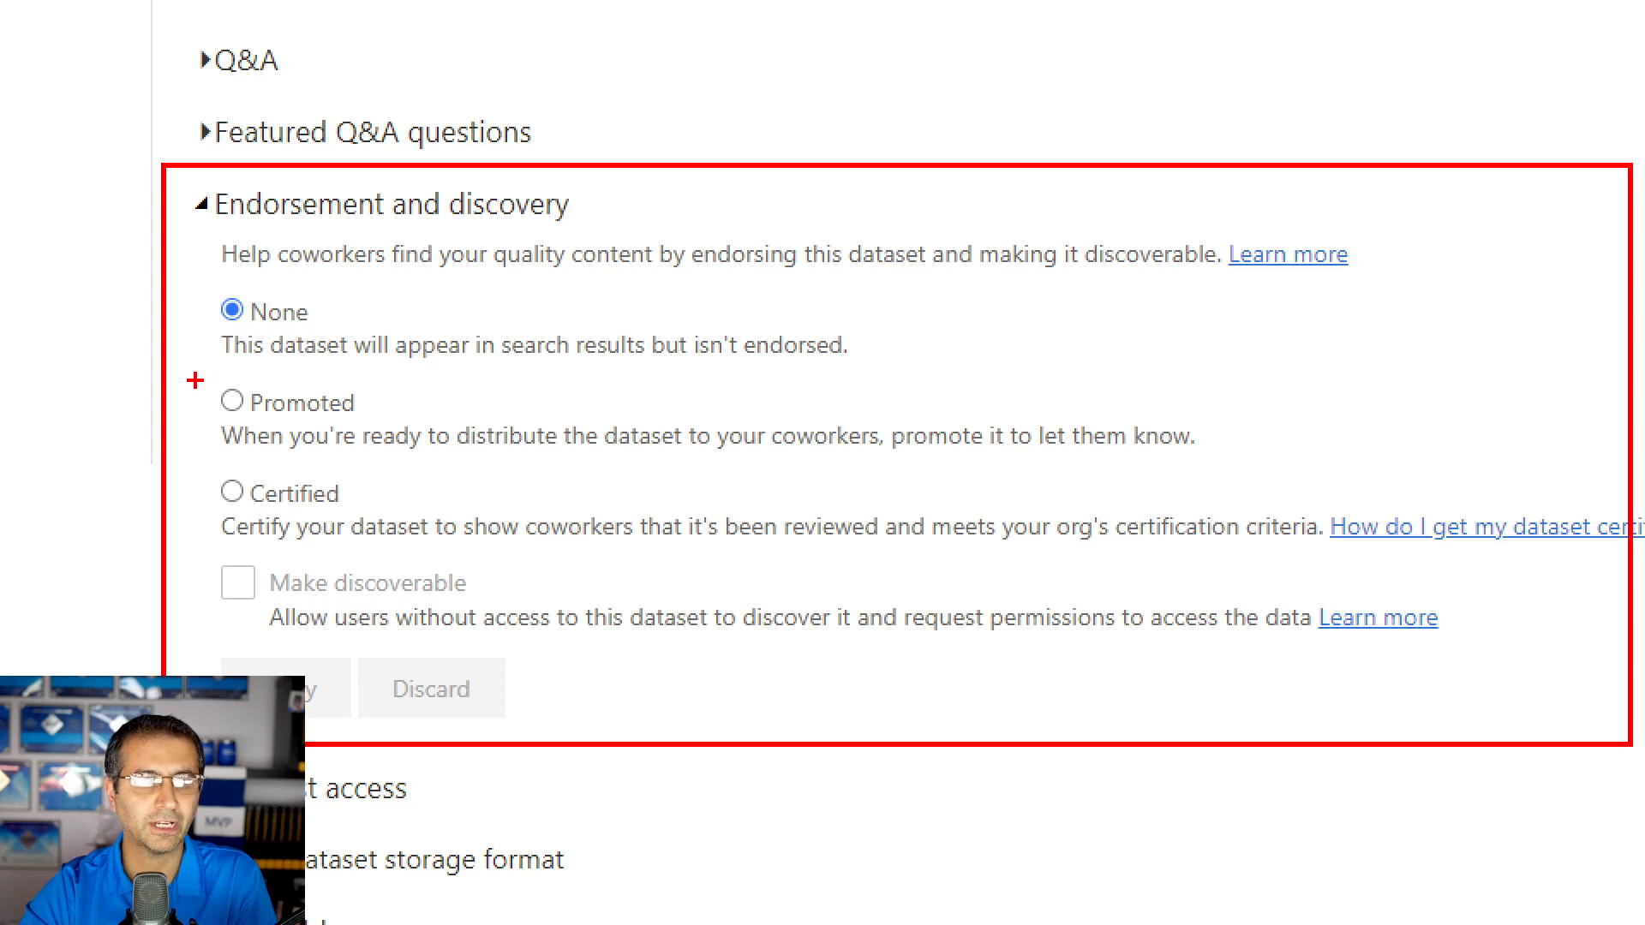
mouse_move(231, 492)
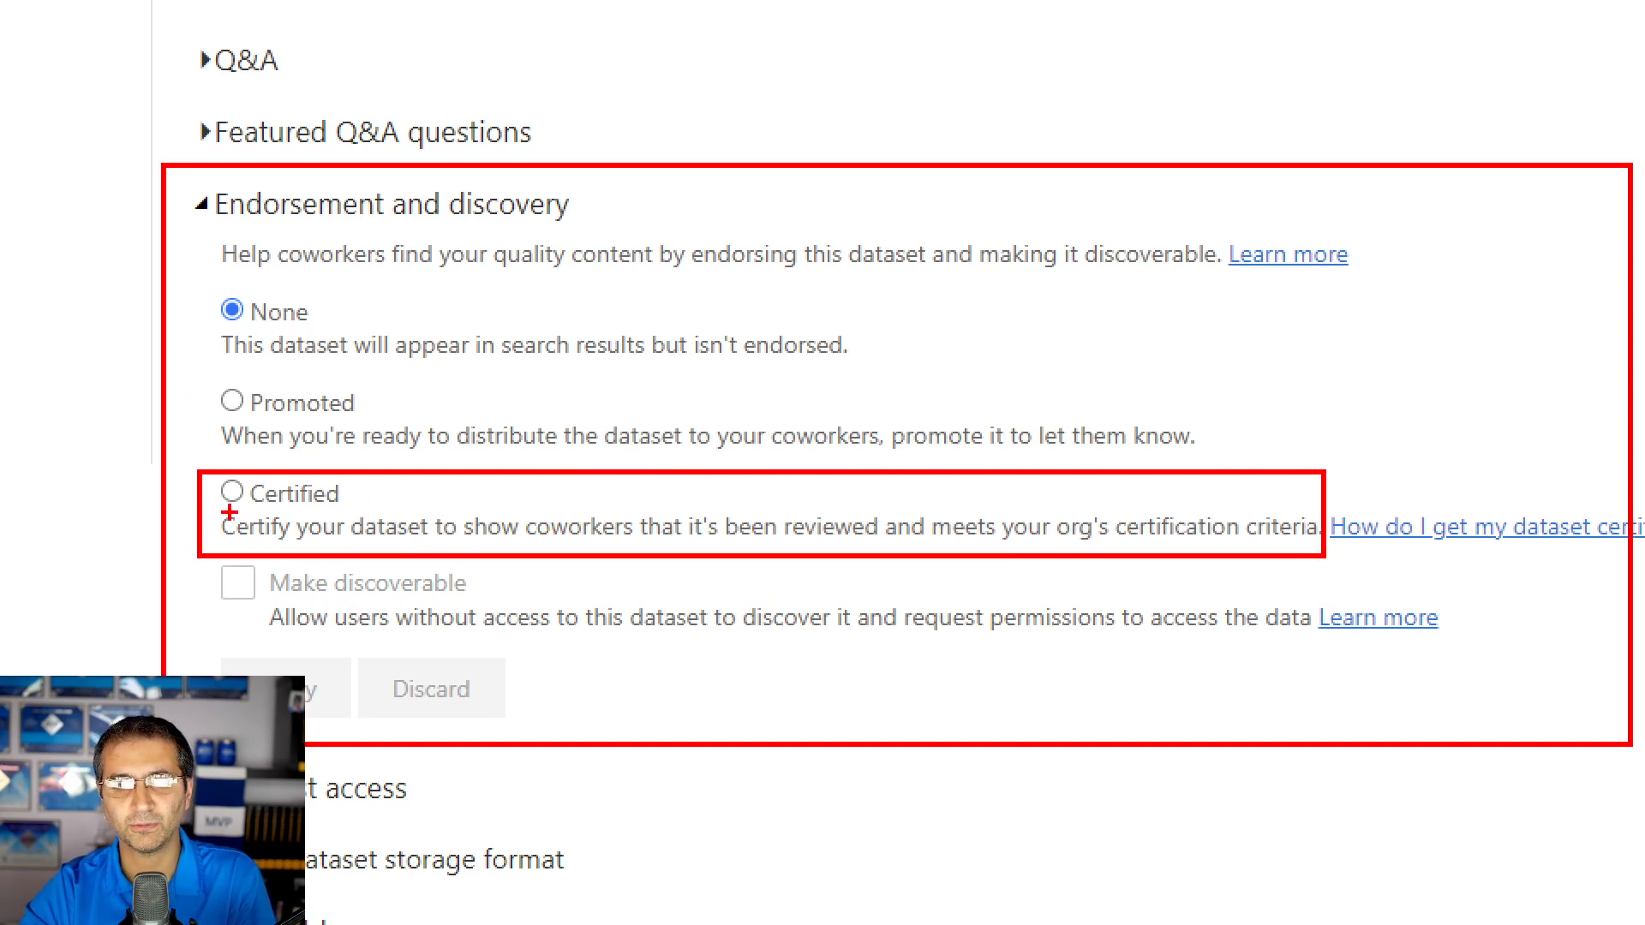
mouse_move(174, 509)
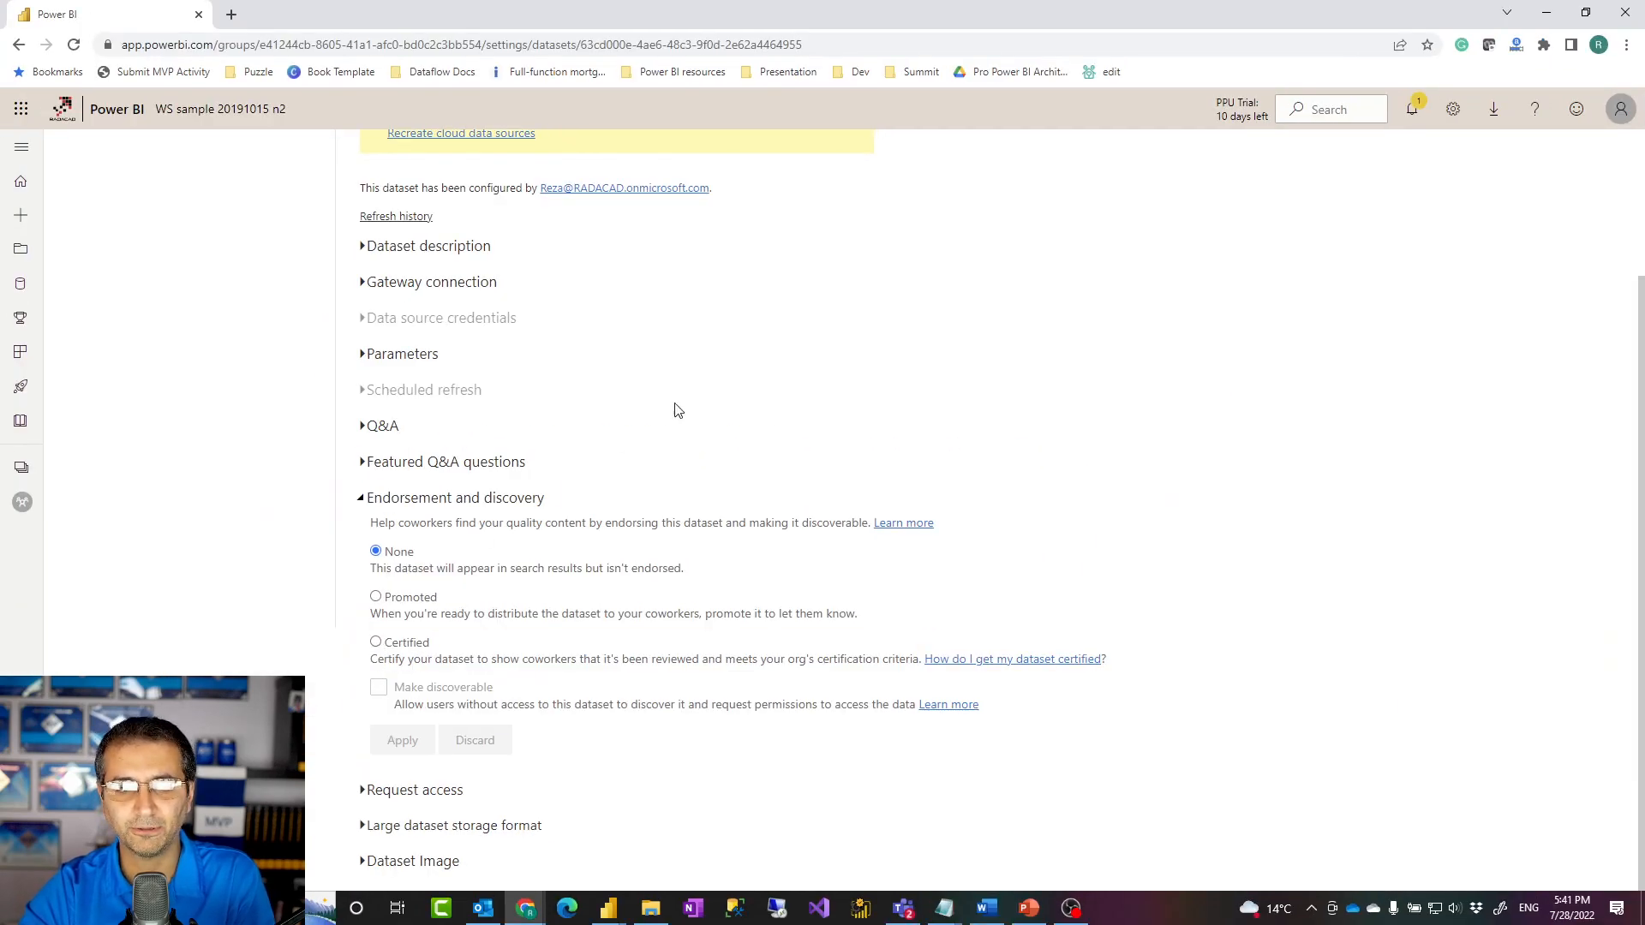
Go to the Admin portal and search the tenant settings for 'certif'.
click(1453, 109)
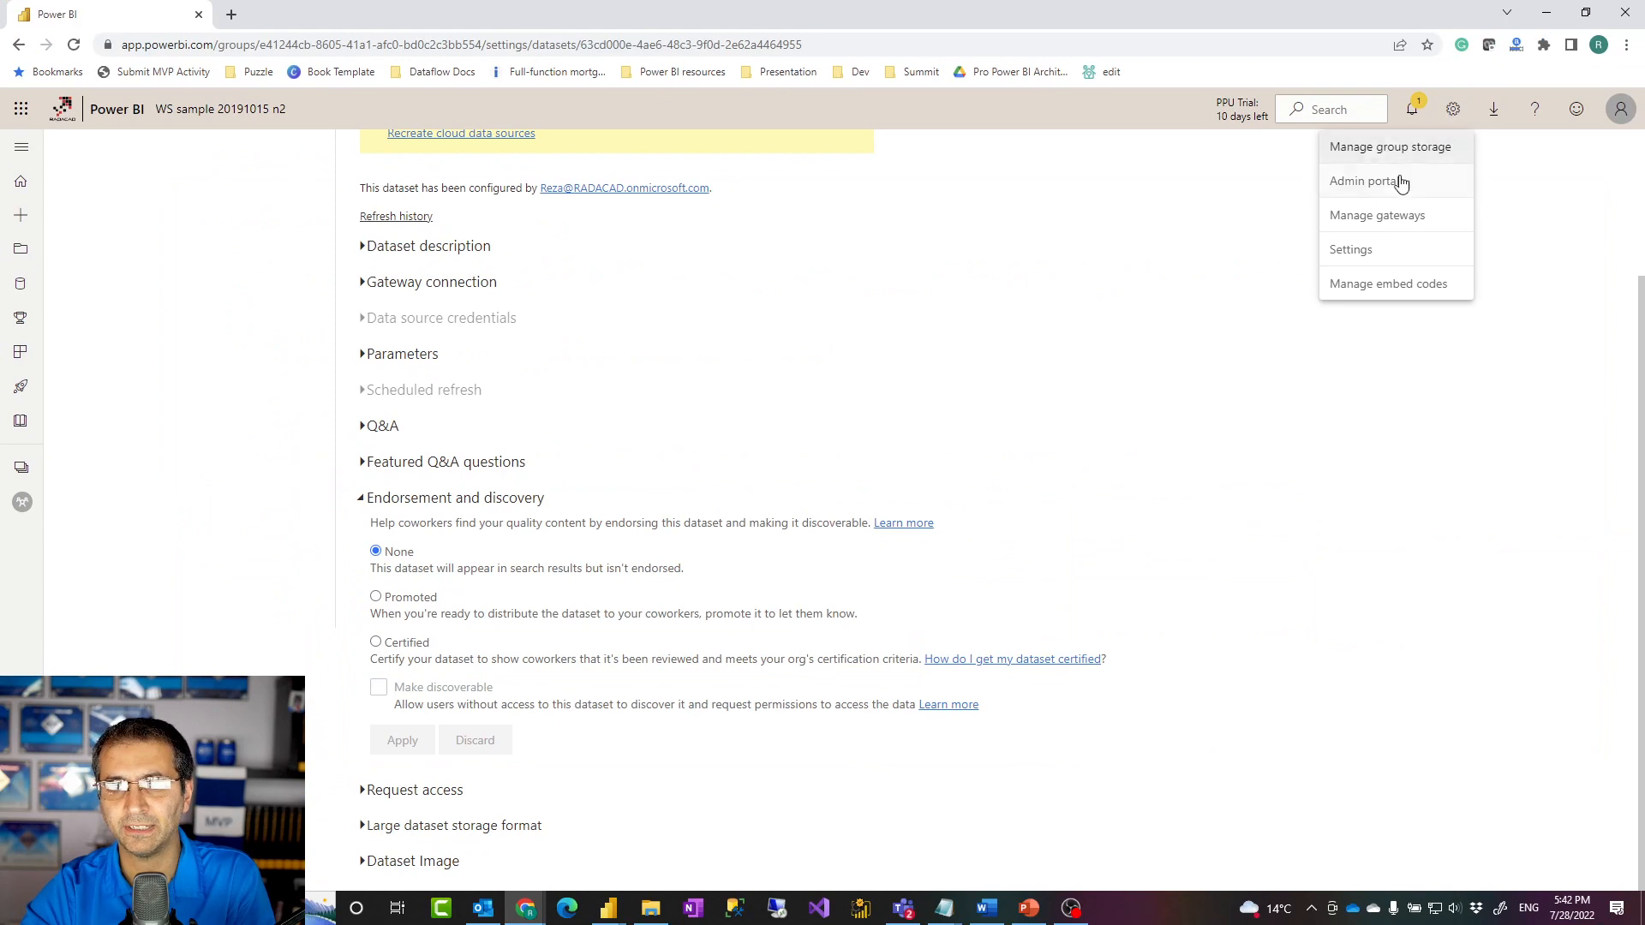
click(1363, 181)
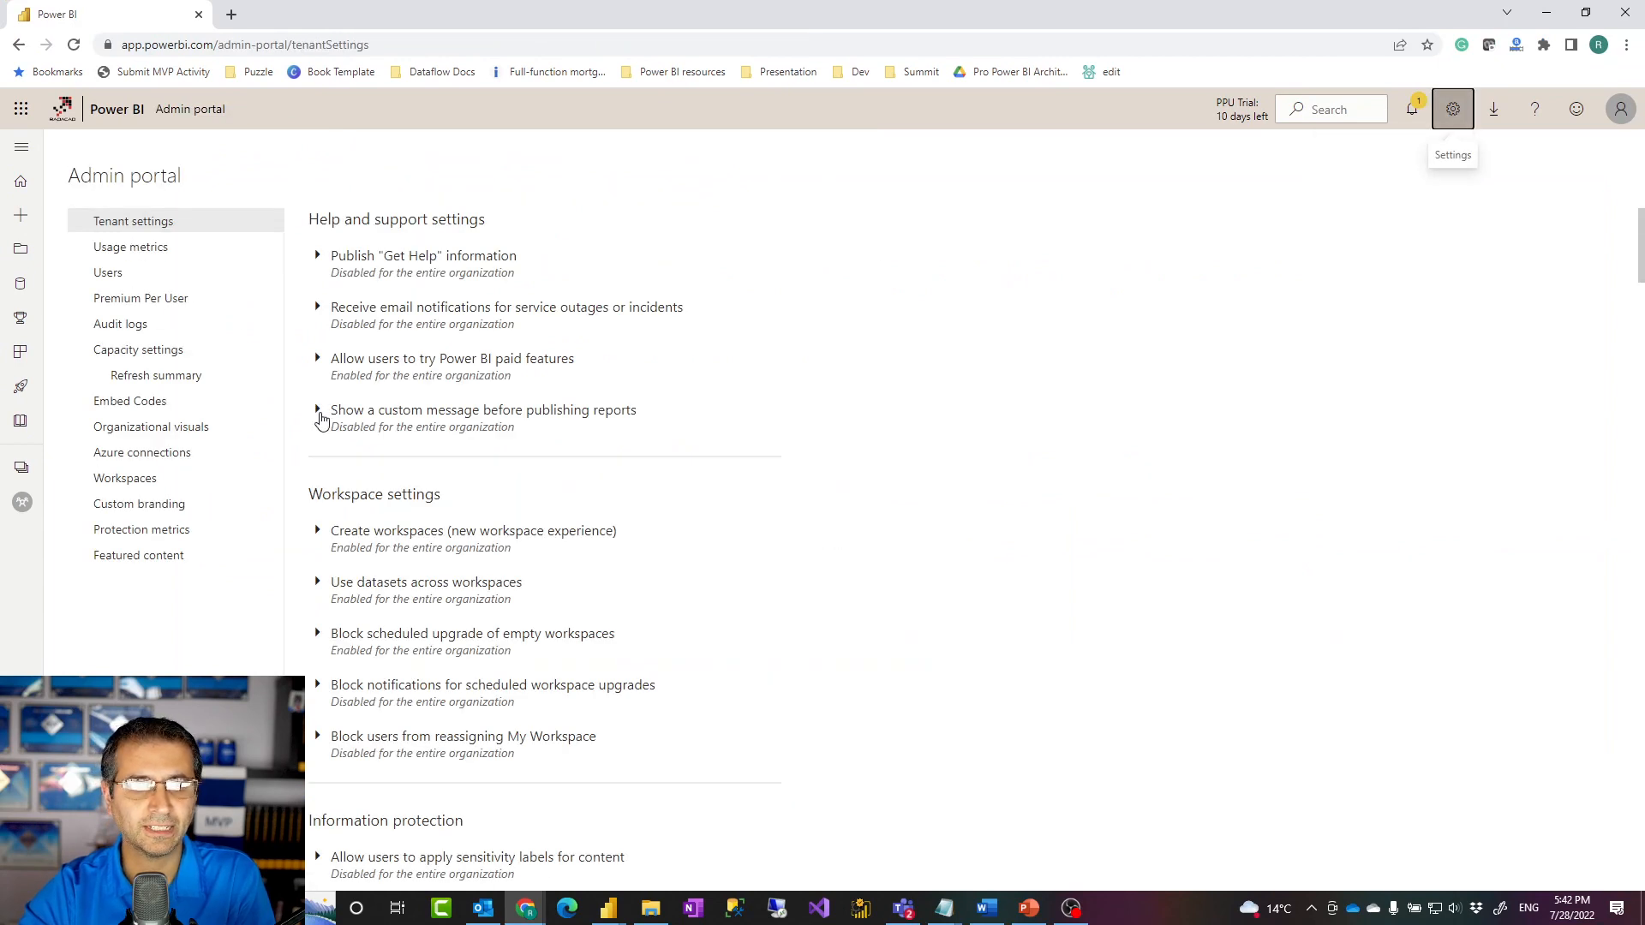
key(ctrl+f)
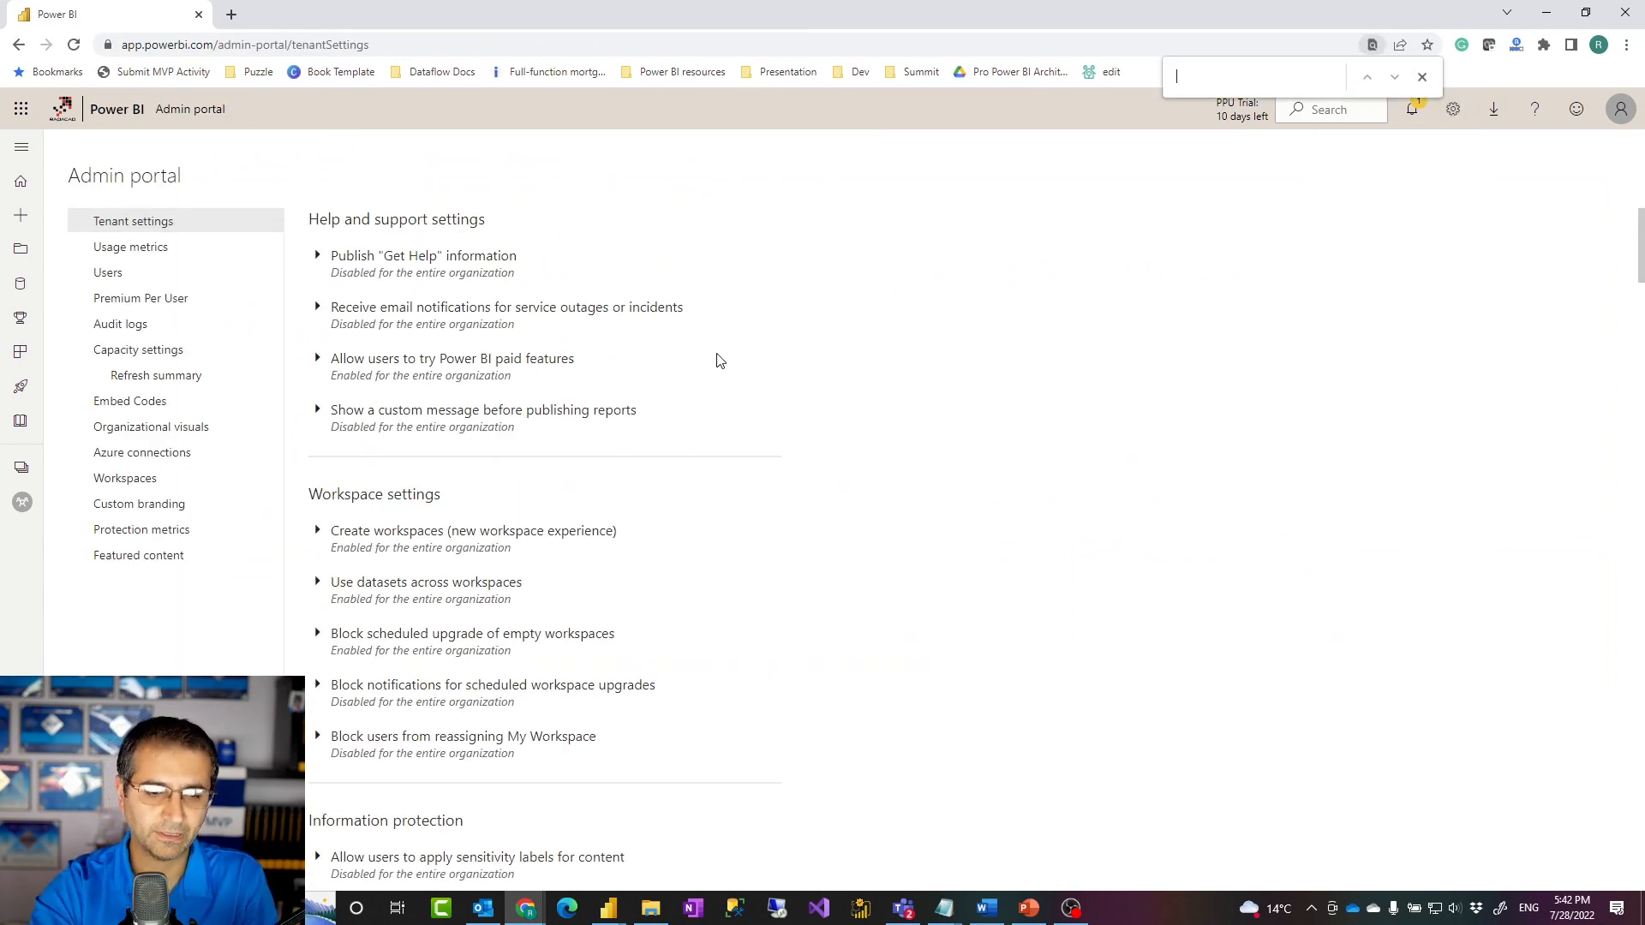
text(certif)
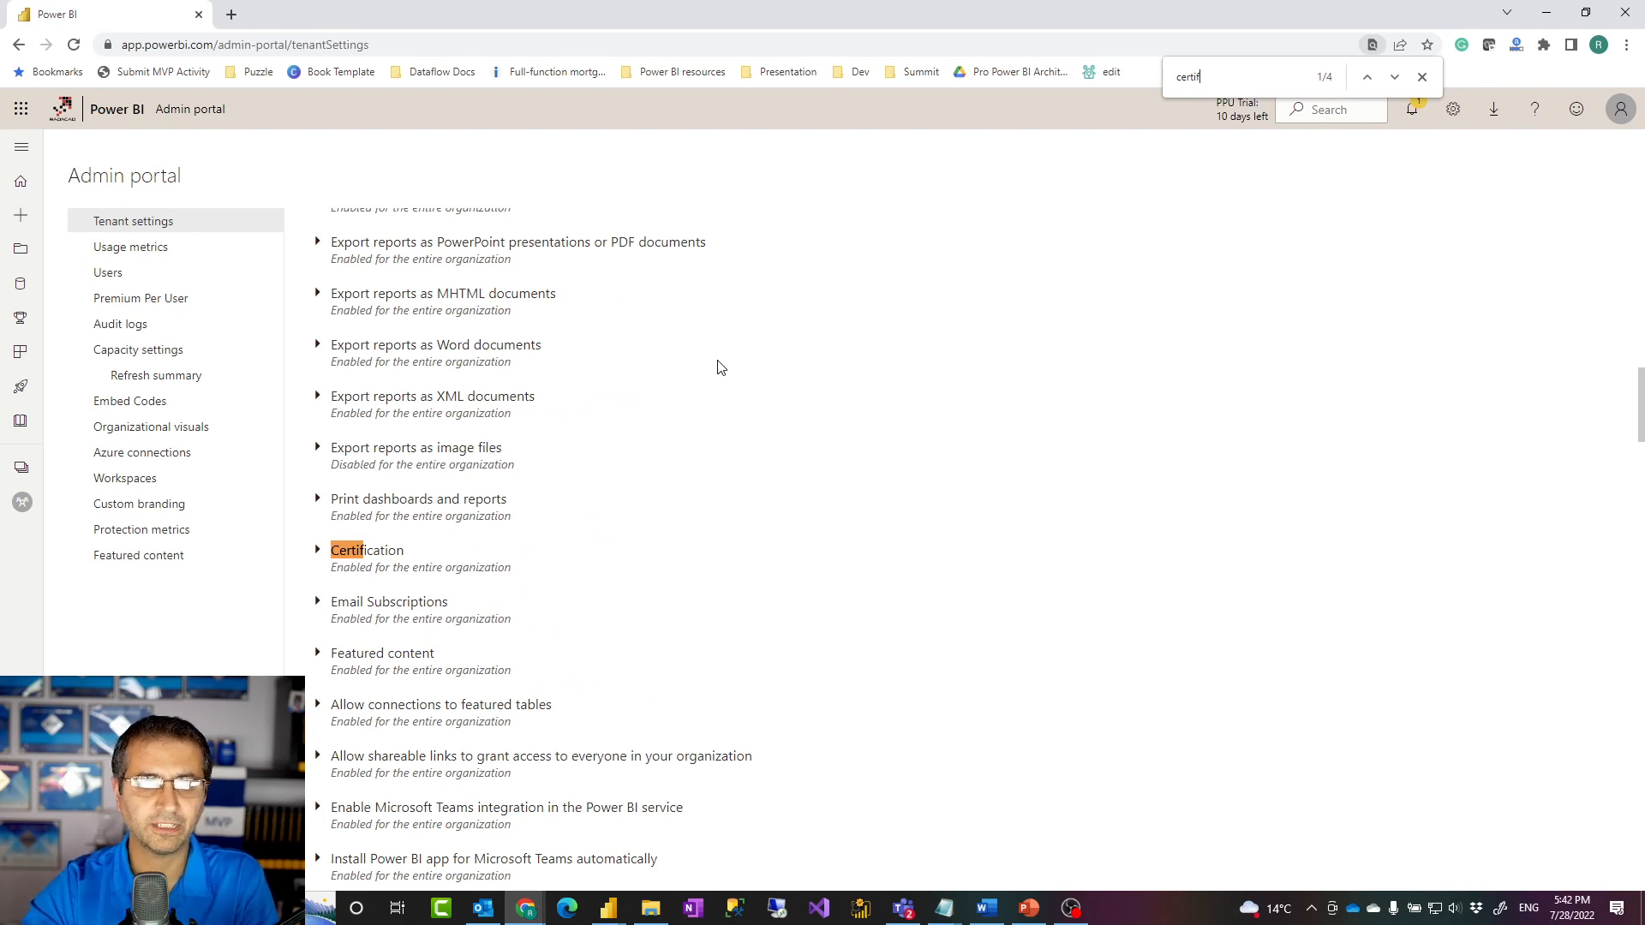
Inspect the Certification and Make certified content discoverable settings, both enabled.
click(319, 550)
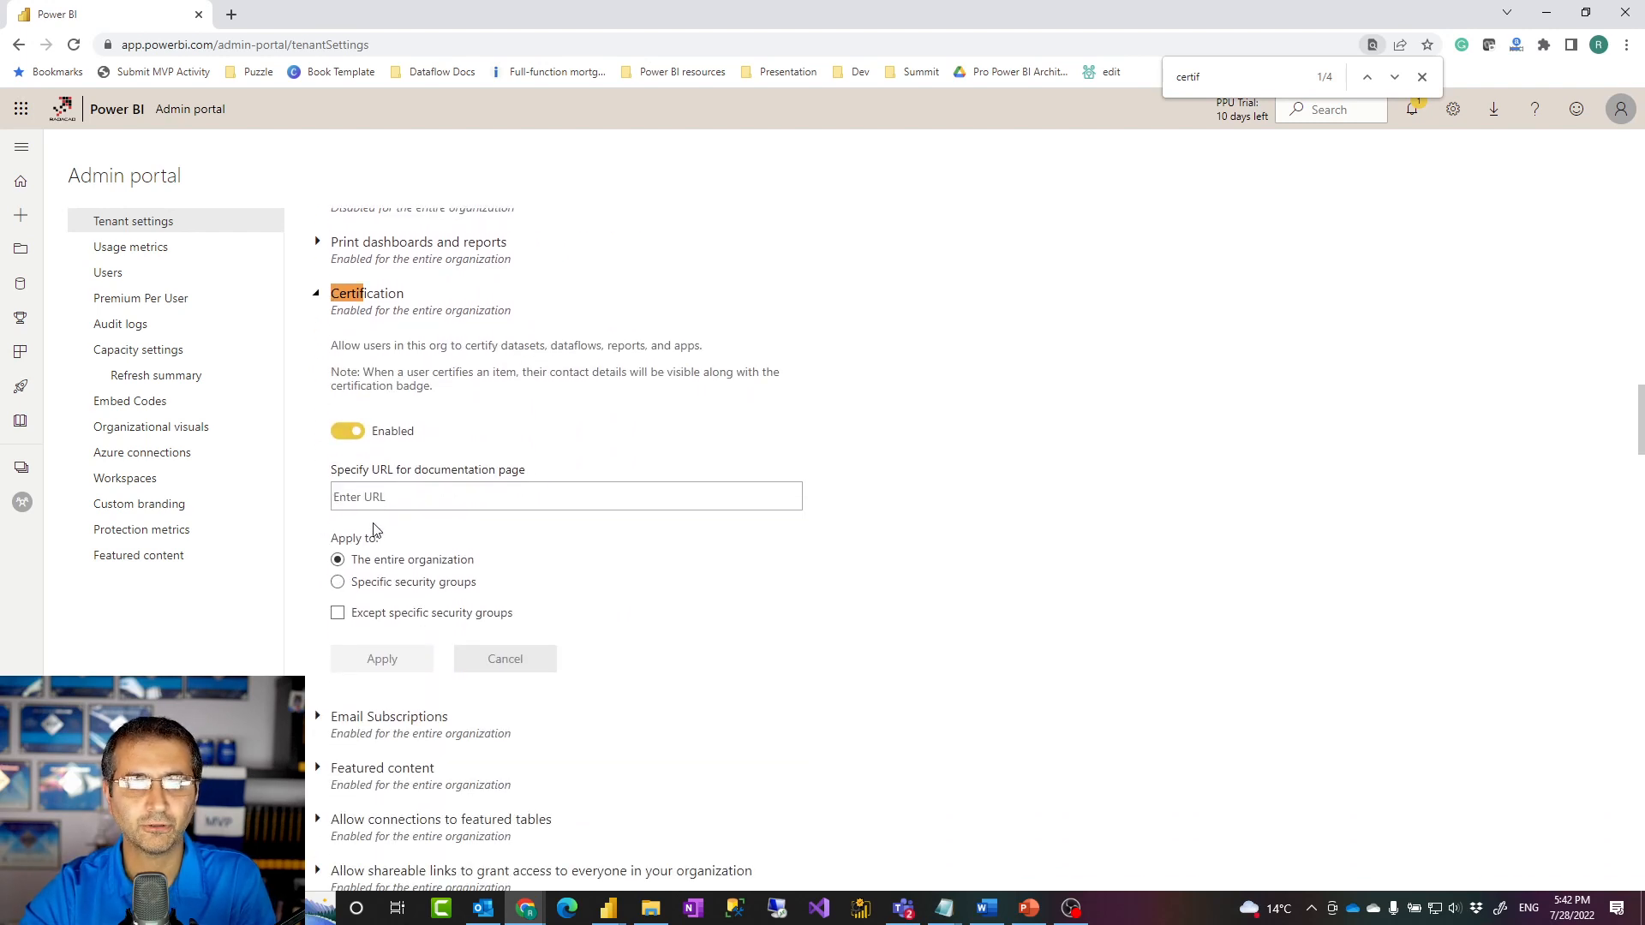
click(317, 293)
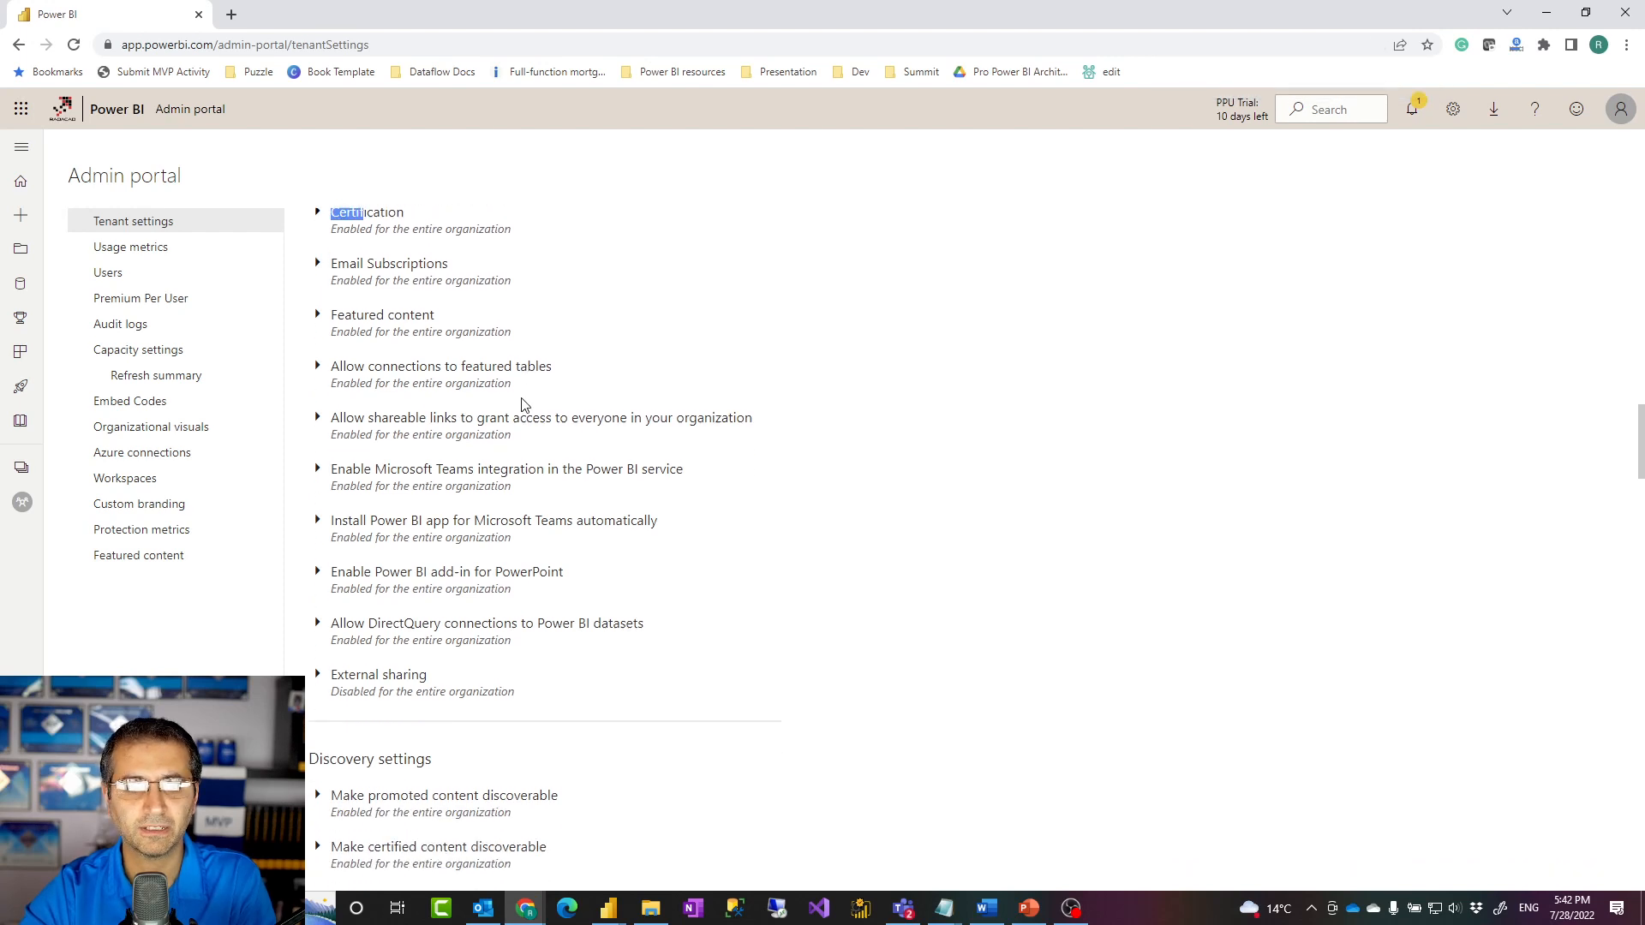
scroll(down, 3)
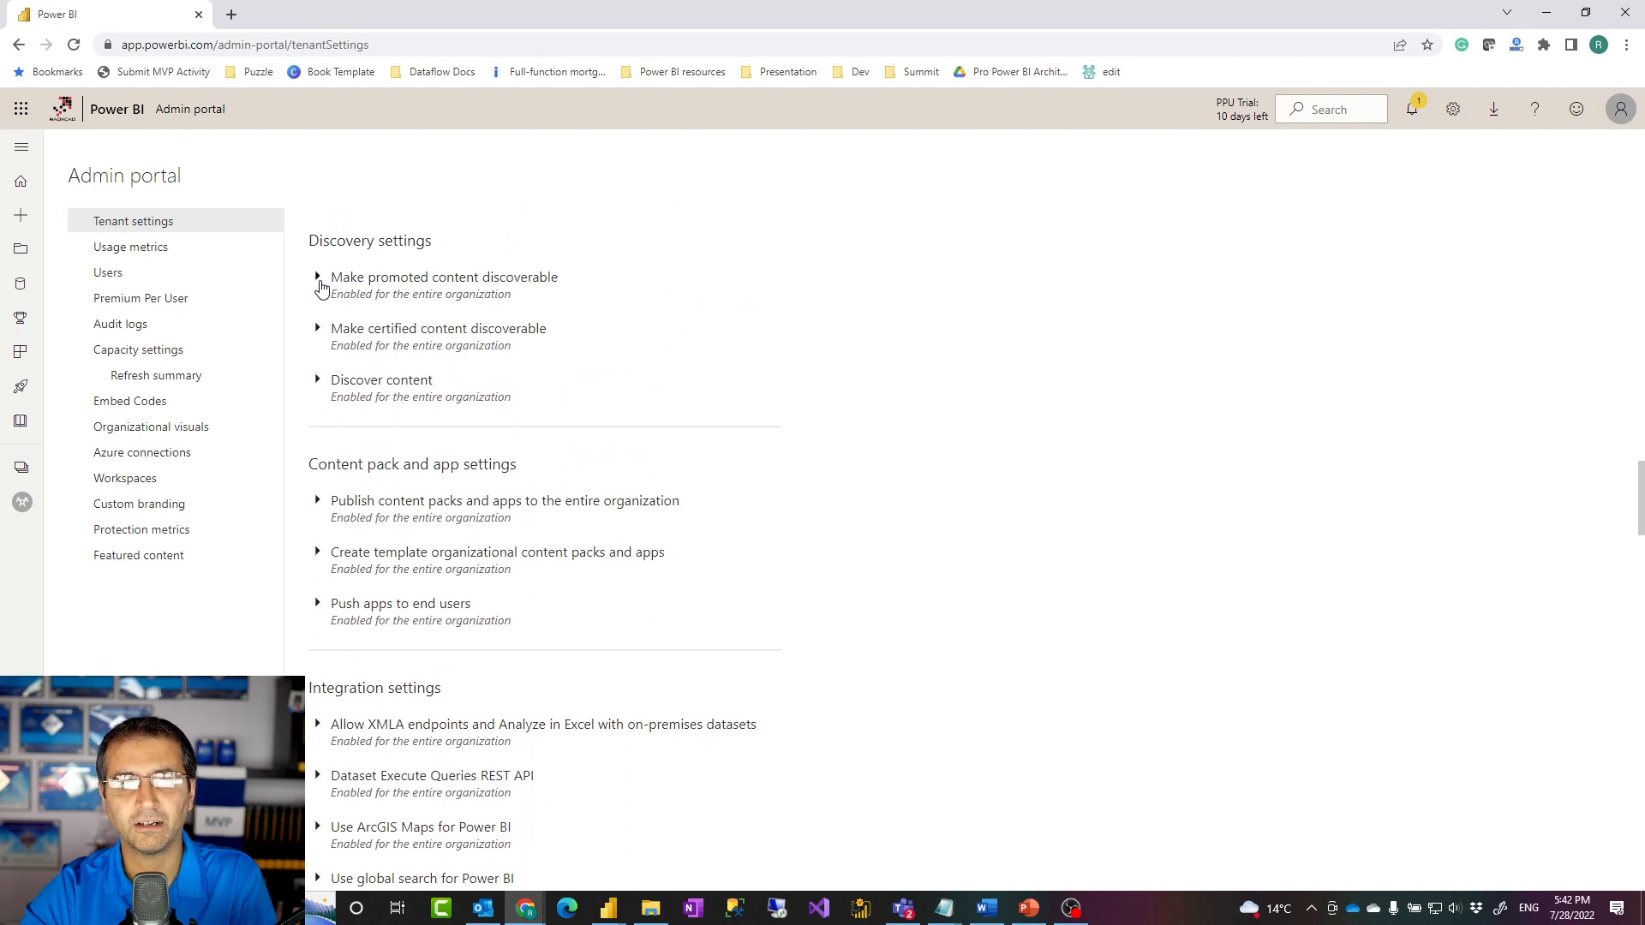
mouse_move(317, 342)
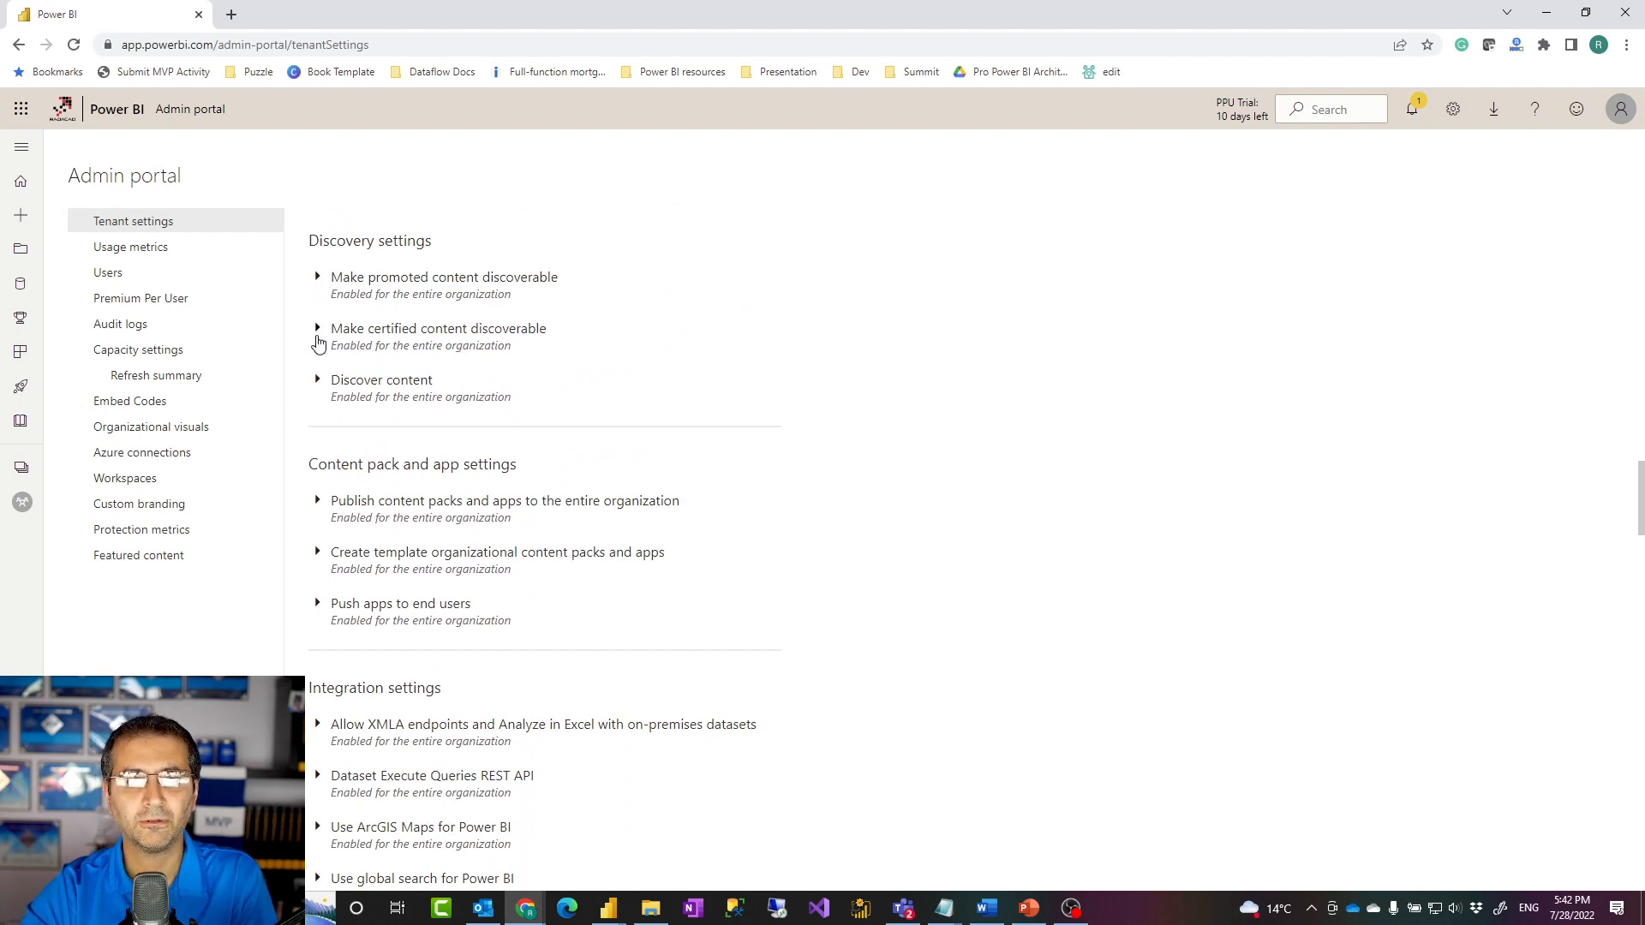
mouse_move(317, 336)
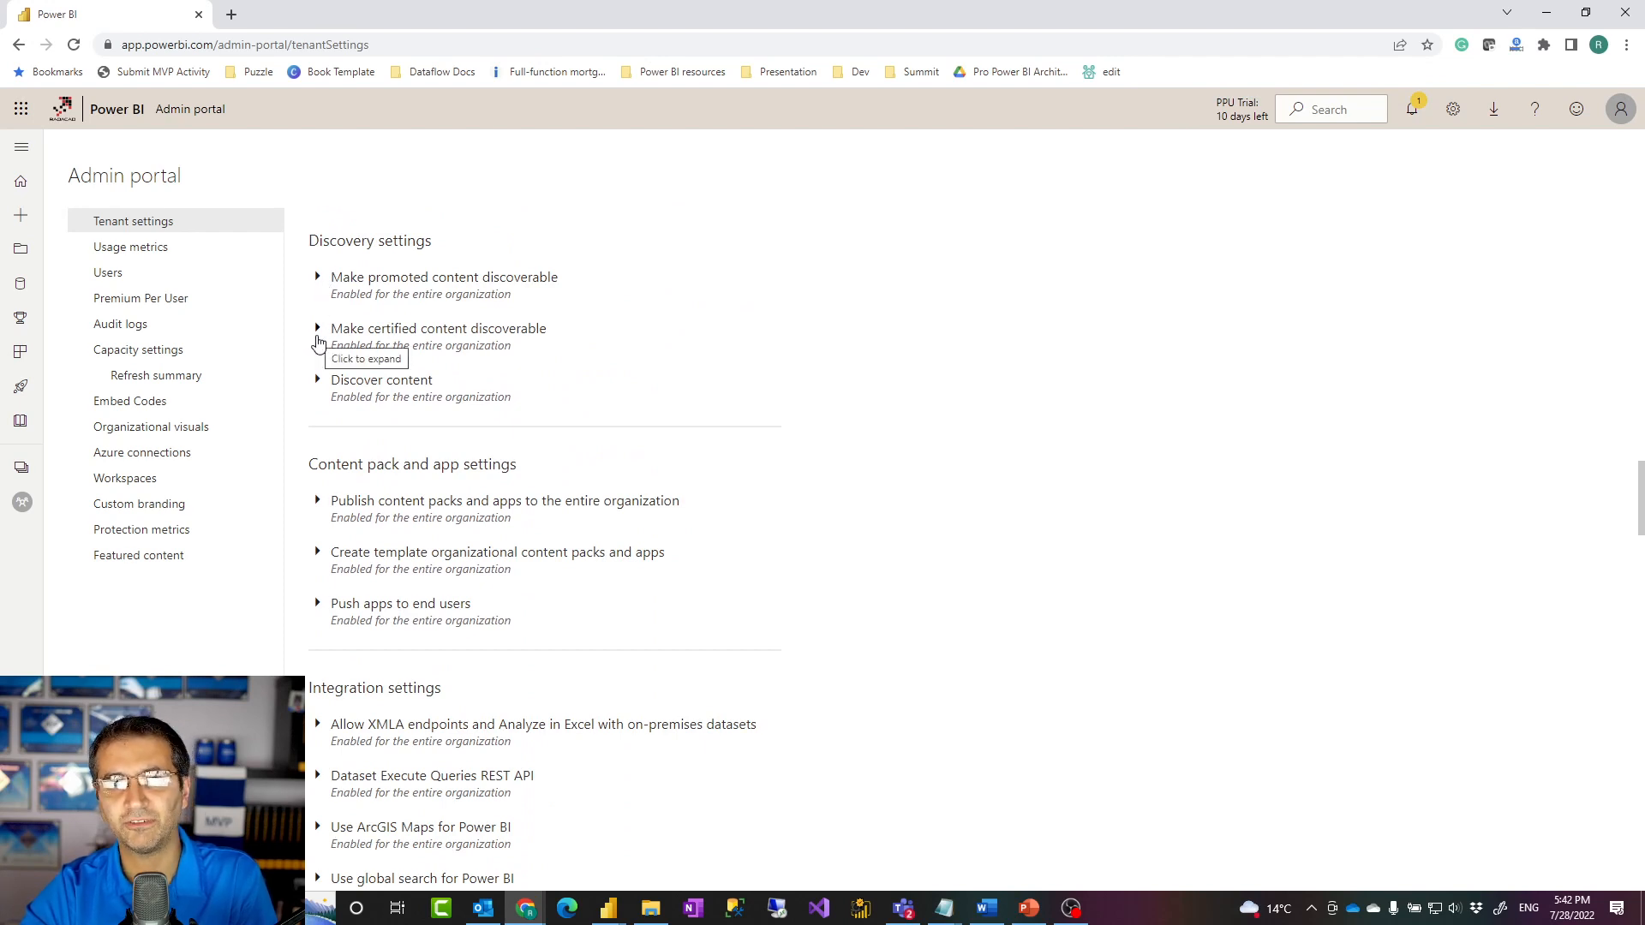
click(318, 328)
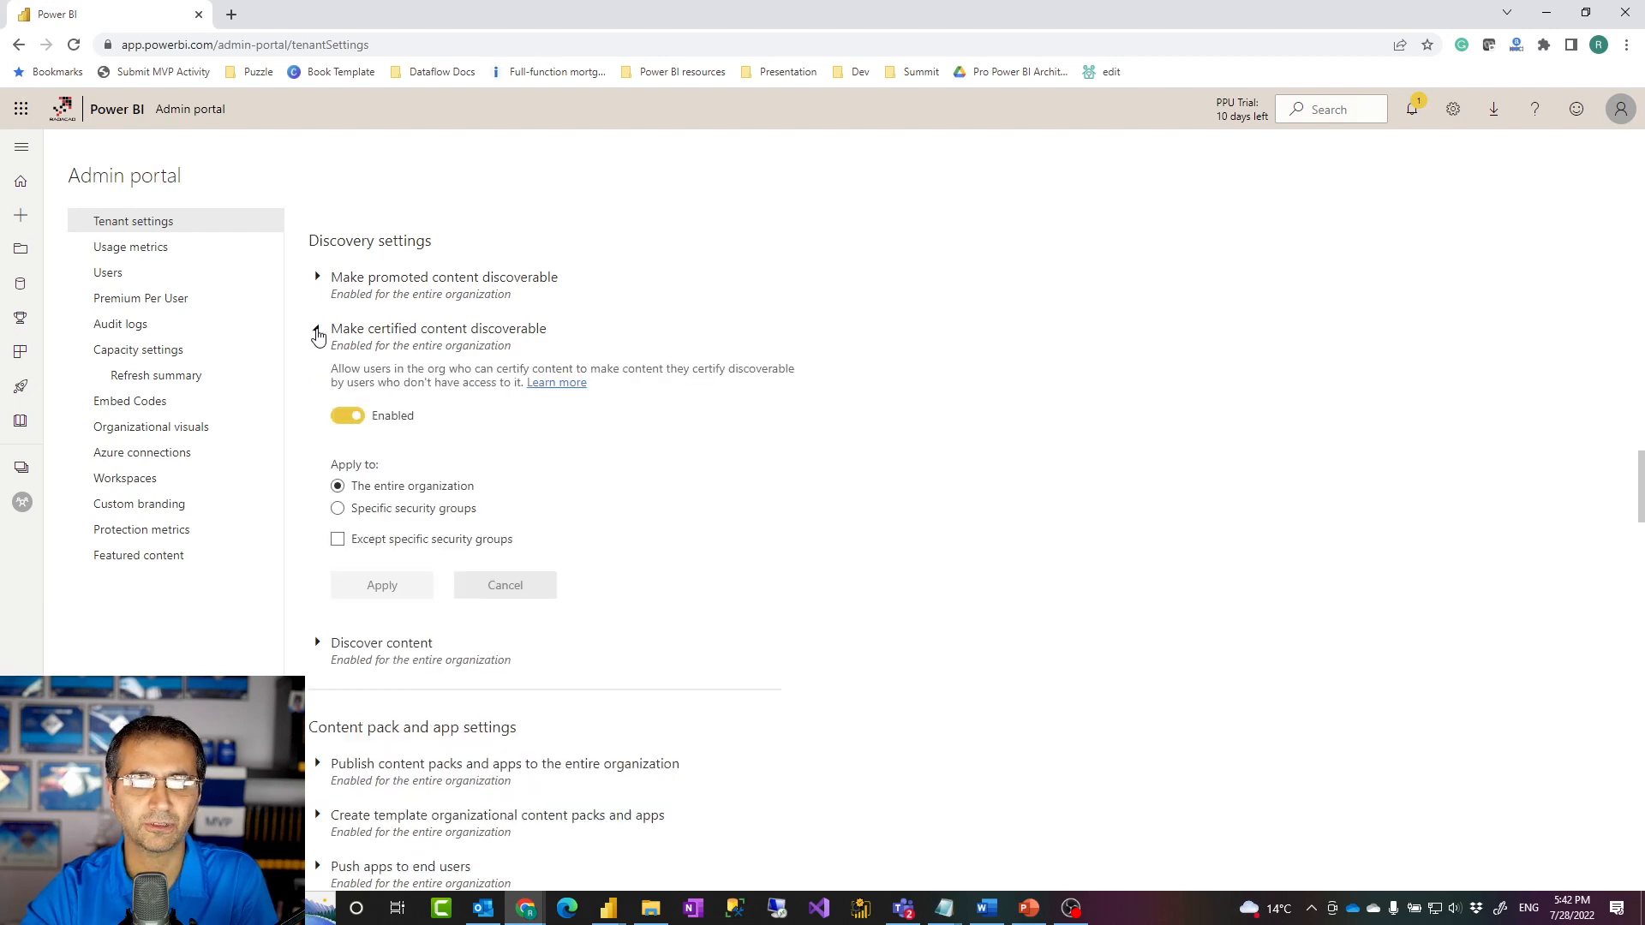
click(318, 331)
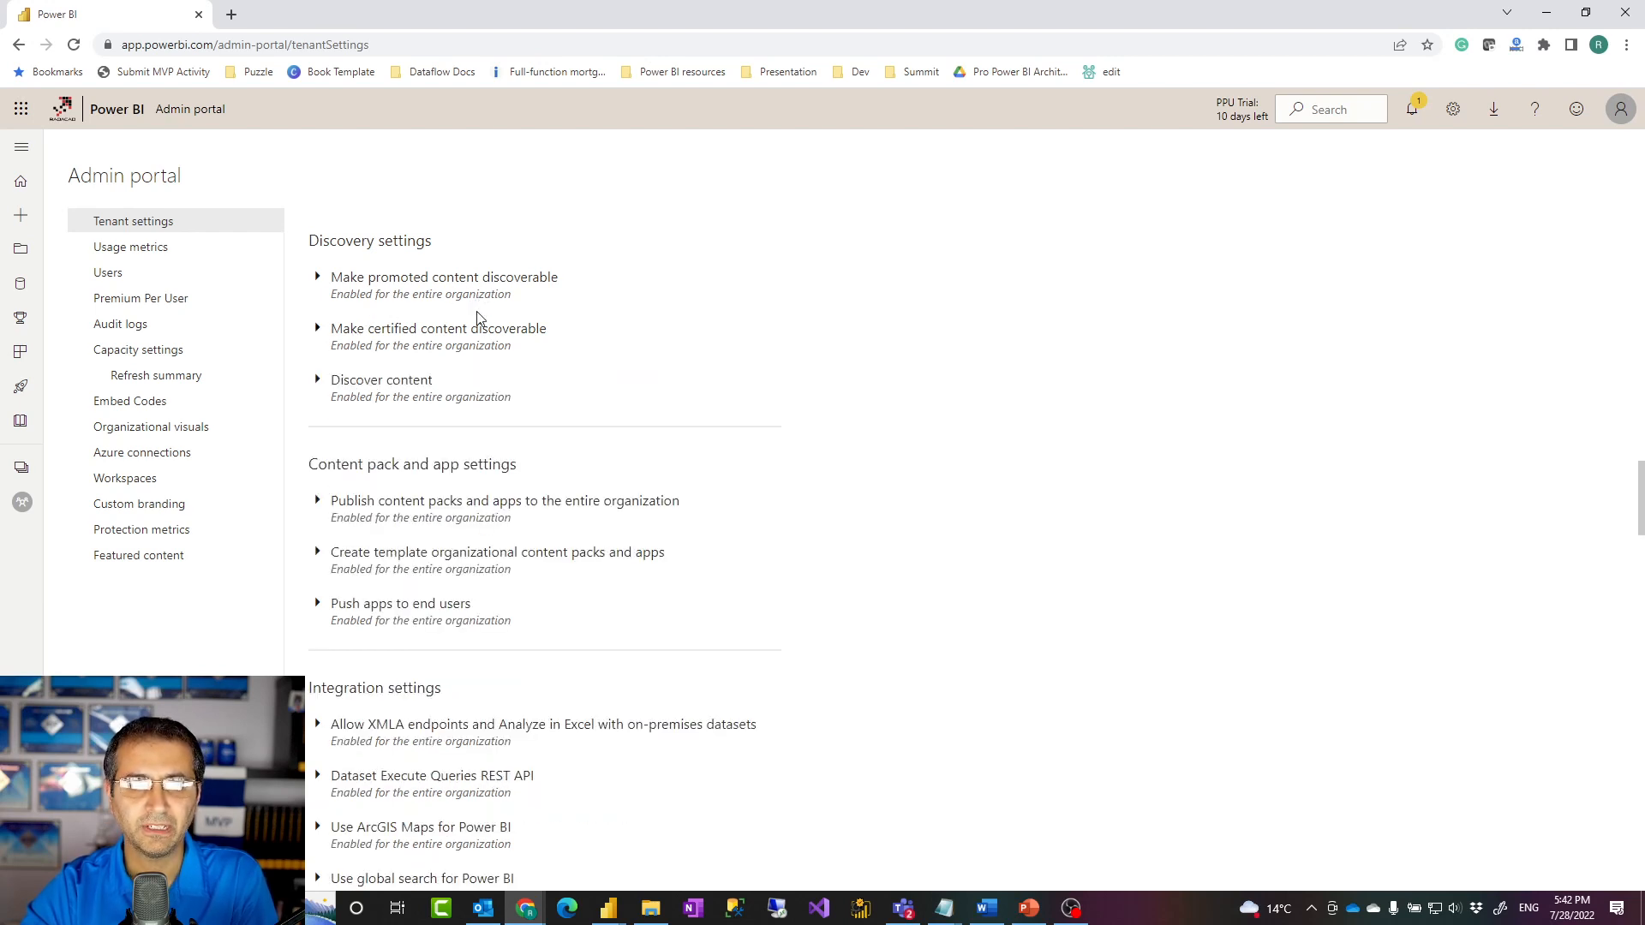
mouse_move(734, 317)
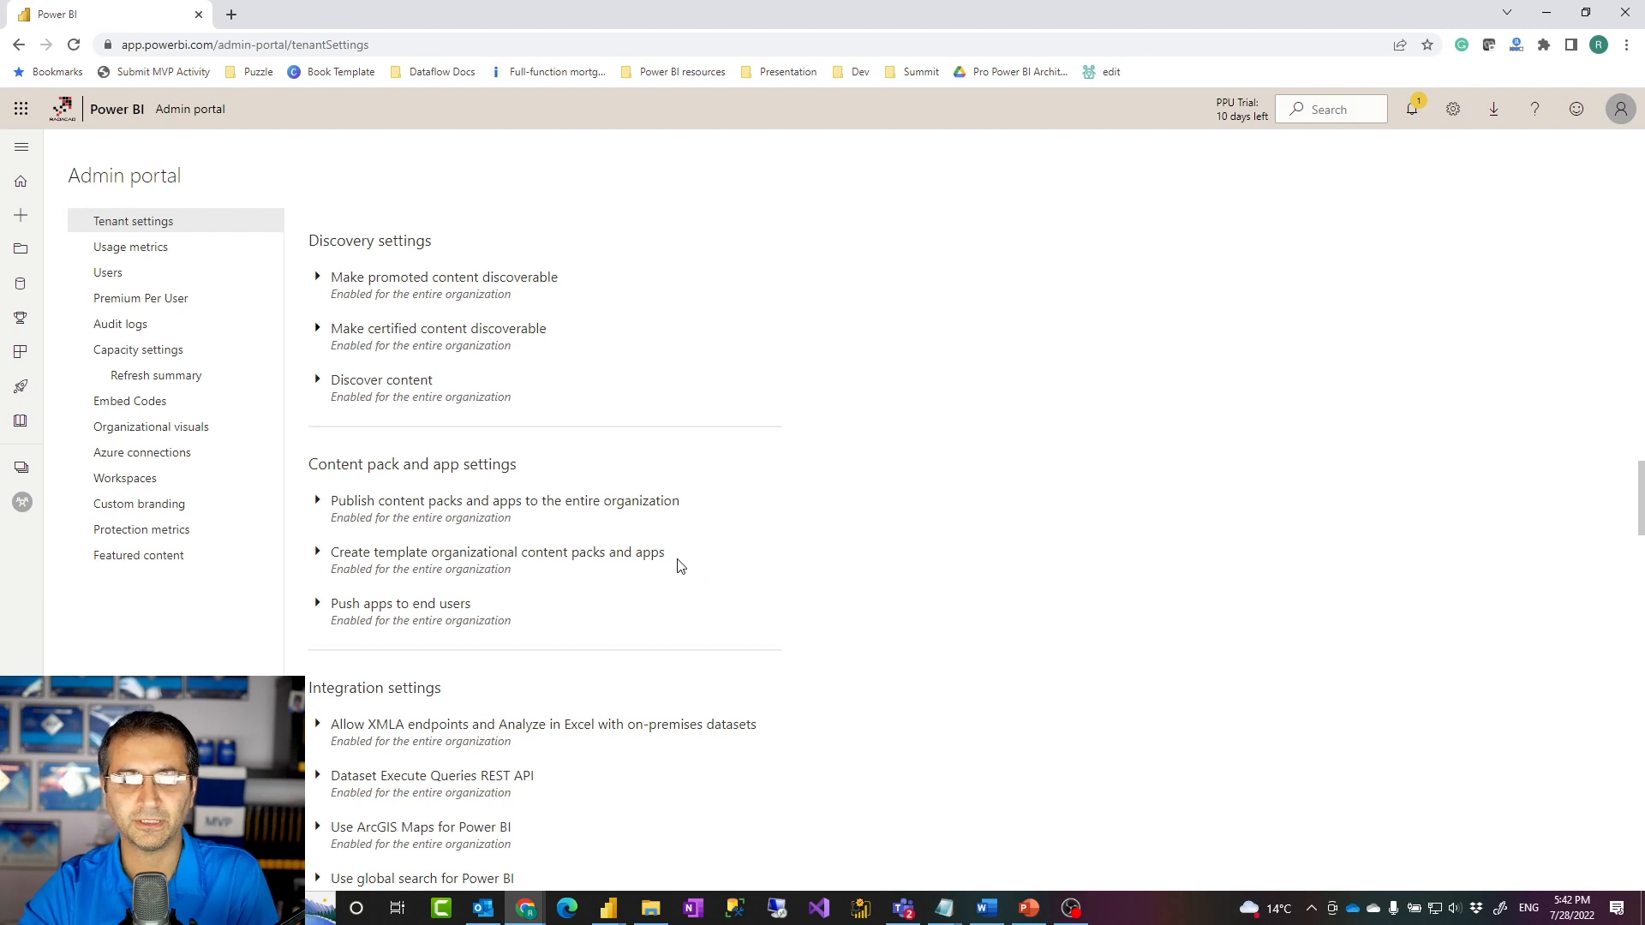
mouse_move(849, 534)
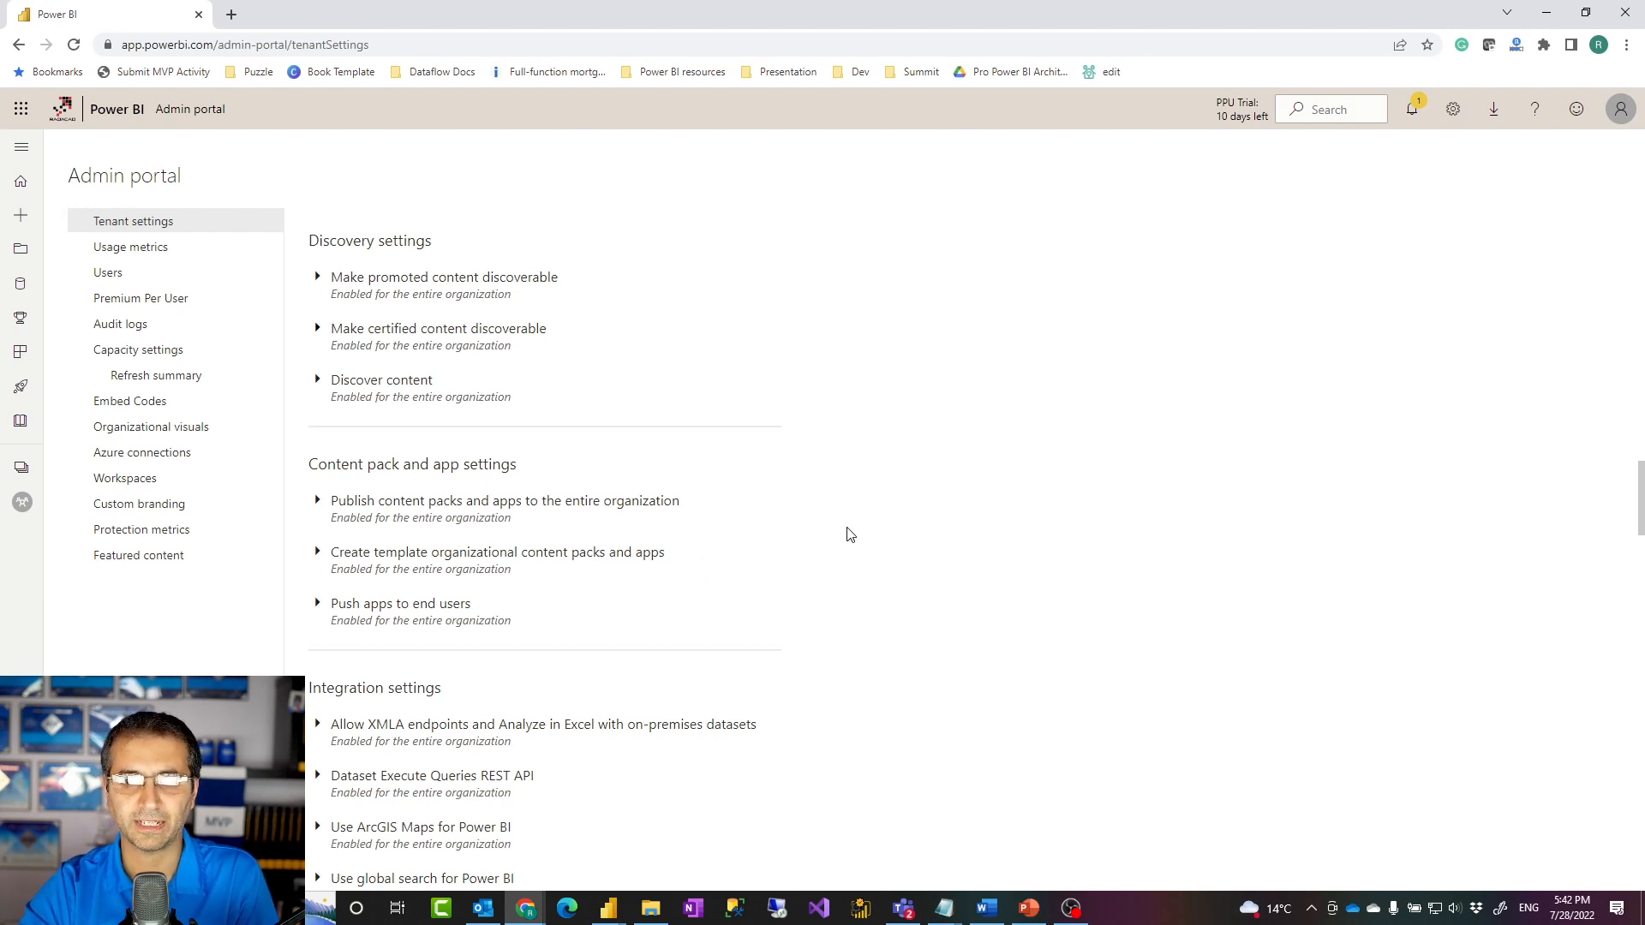